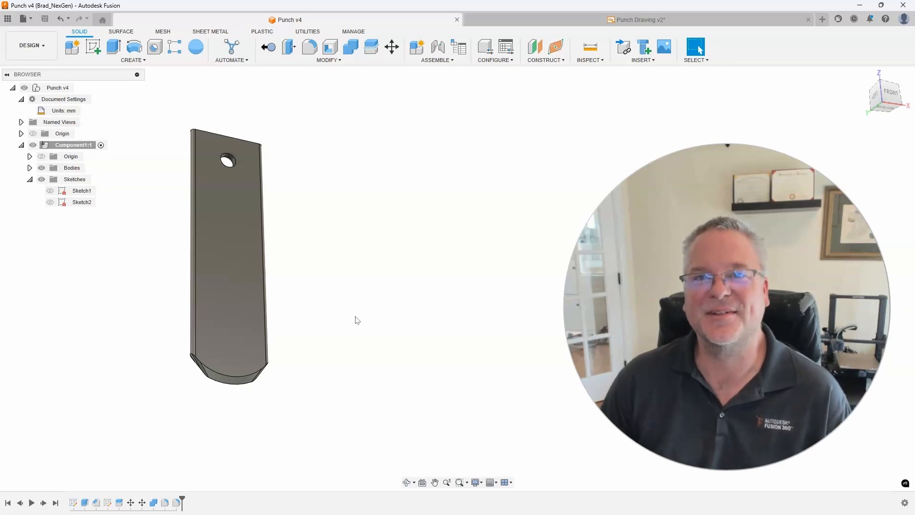
Step: Switch to the Punch Drawing v2 tab to review the dimensioned punch views
click(638, 19)
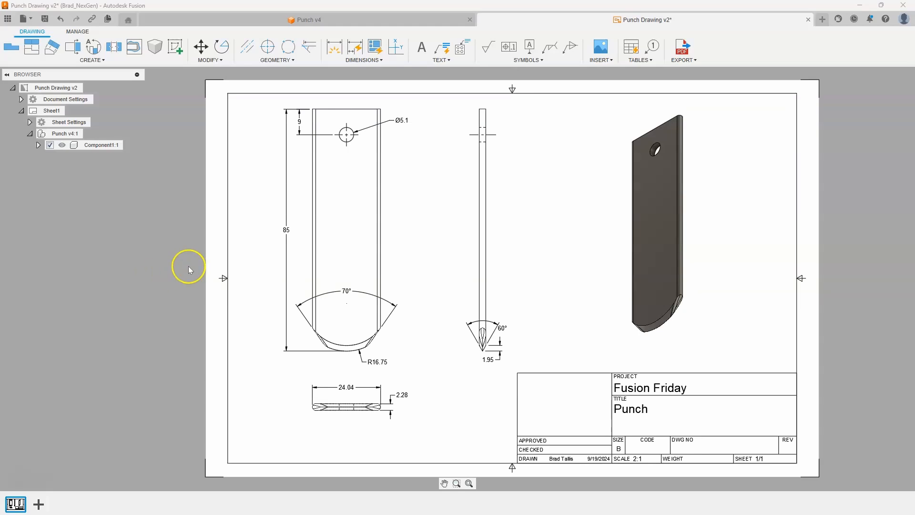
mouse_move(279, 235)
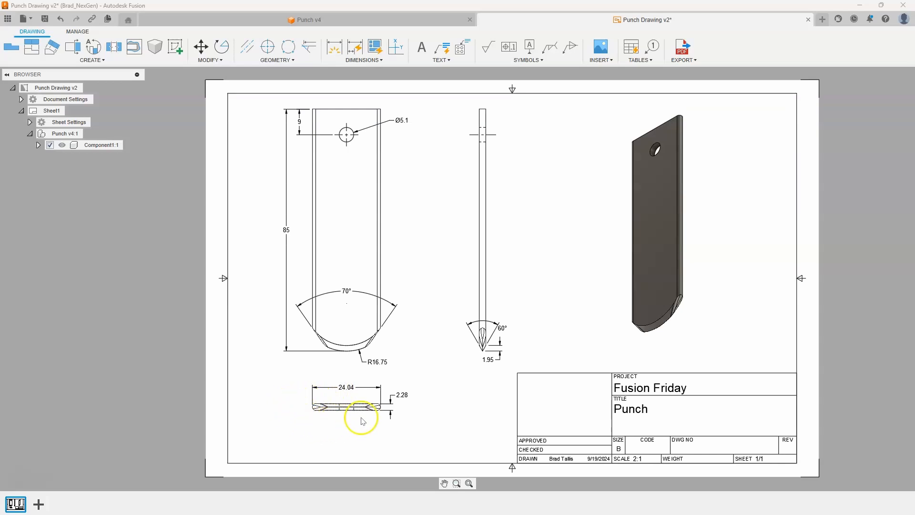
mouse_move(424, 369)
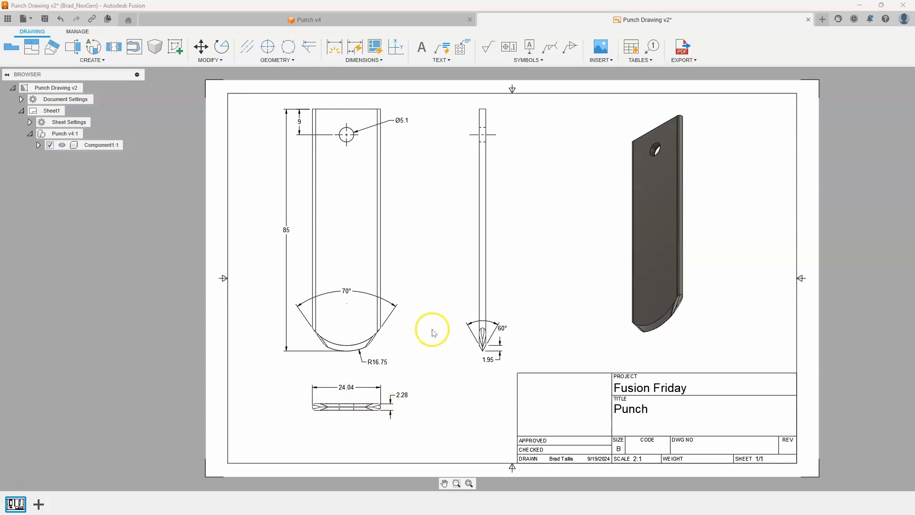
mouse_move(492, 321)
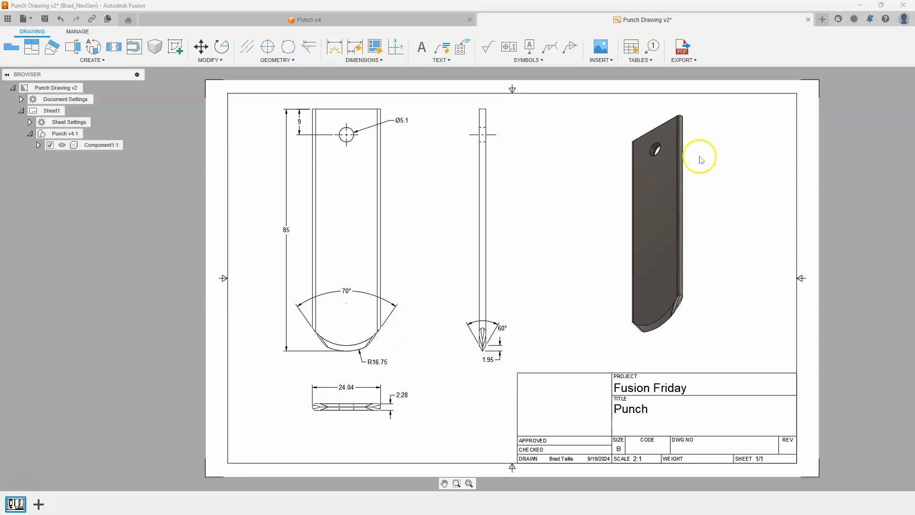
Step: Start a new blank design and set its document units to millimetres
click(821, 19)
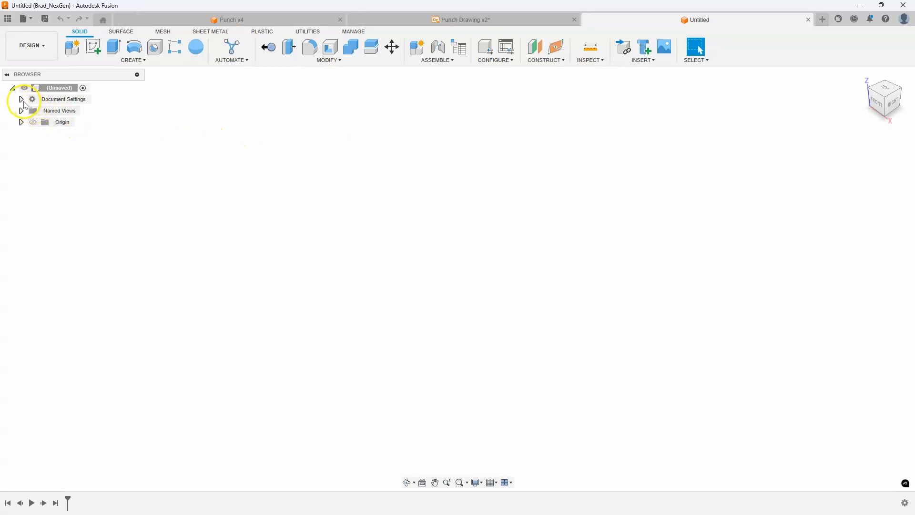
click(21, 99)
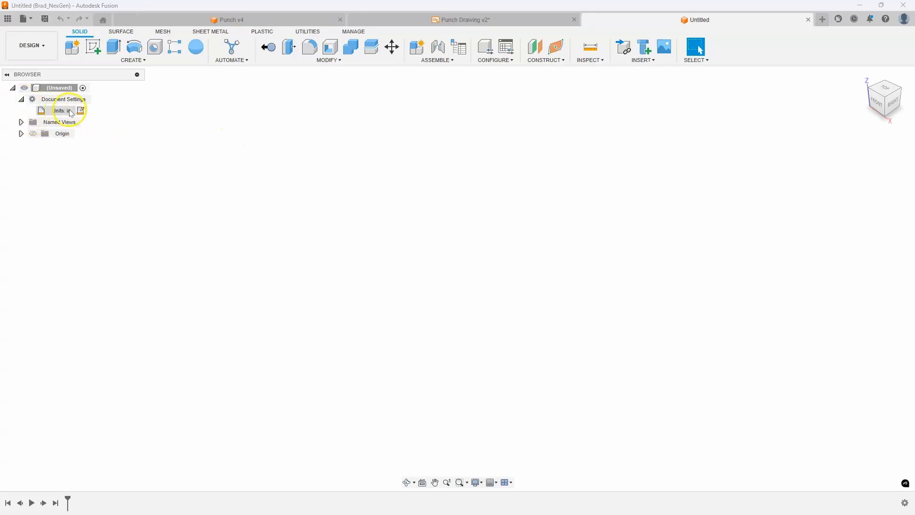
click(80, 110)
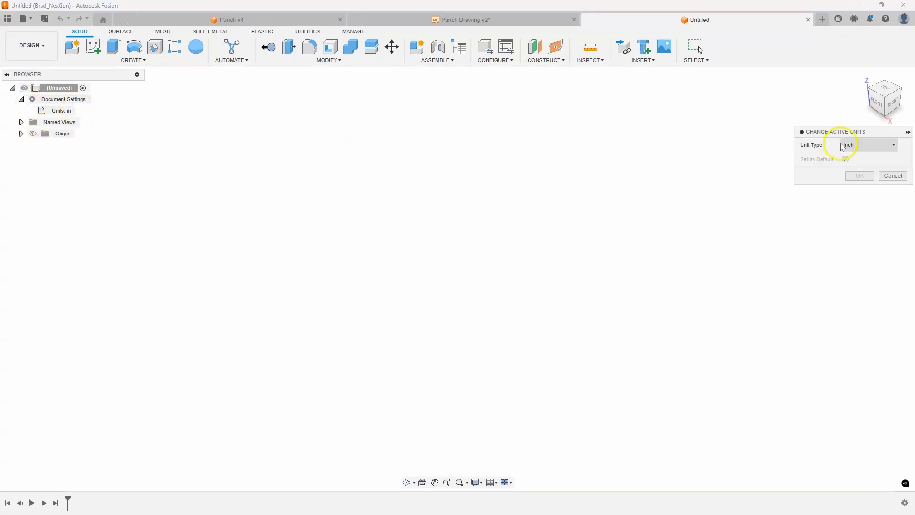
click(868, 145)
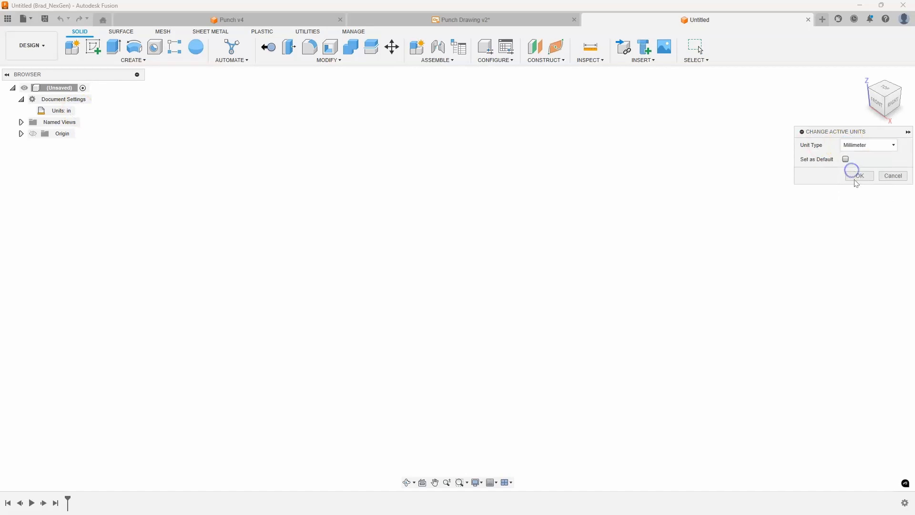
click(858, 176)
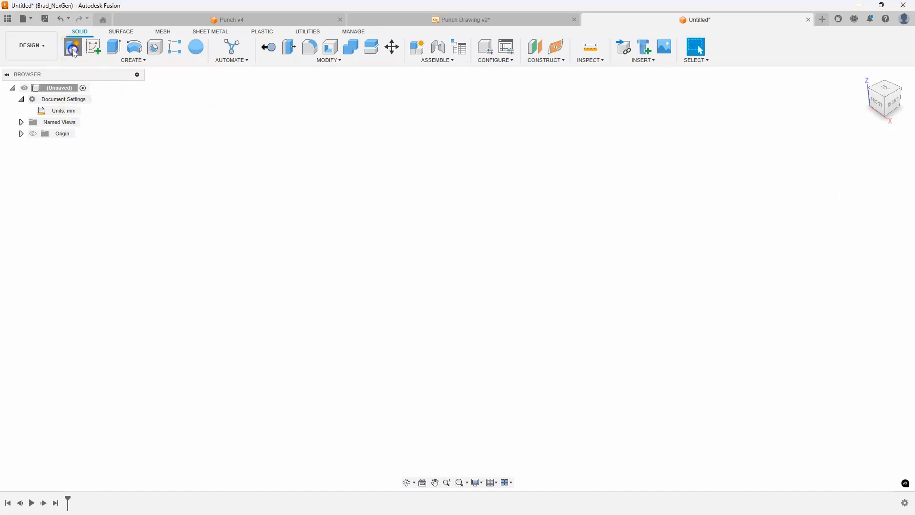
Step: Create a new component named Punch
click(72, 47)
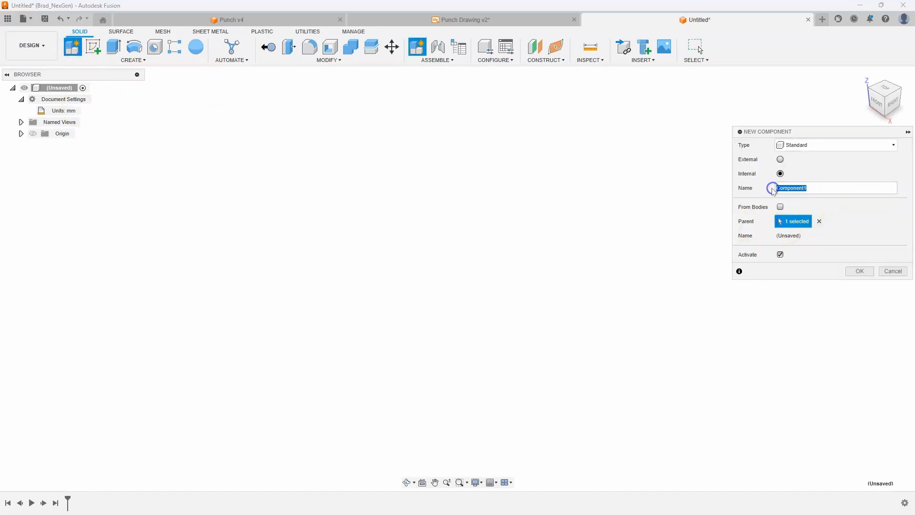
text(Punch)
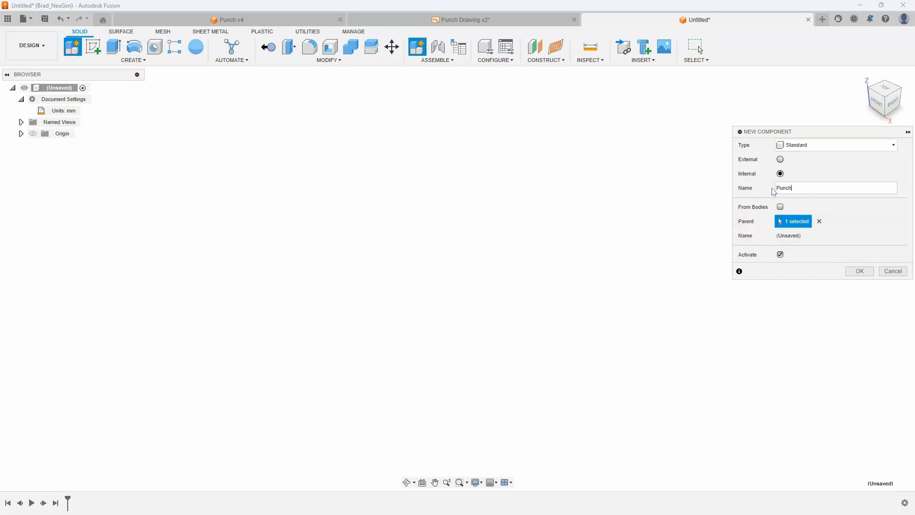
click(859, 271)
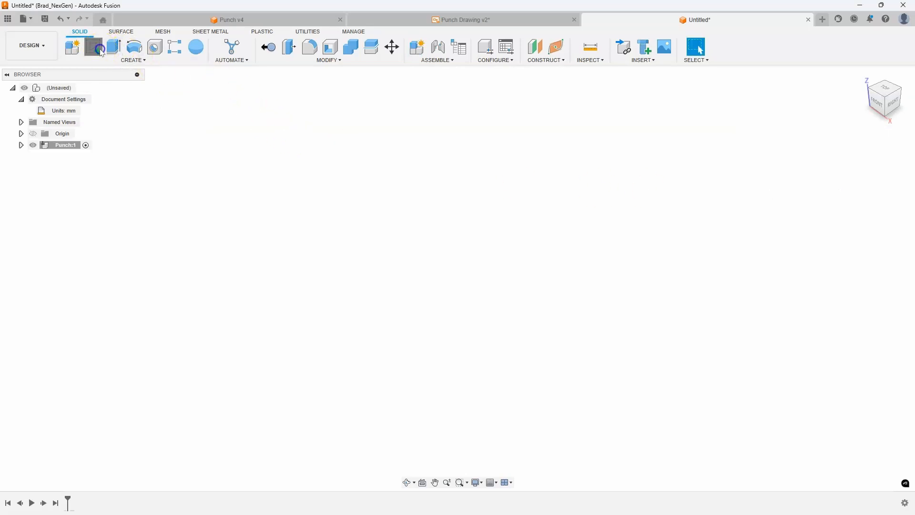
Step: On the front plane, draw an origin-centred rectangle 24.04 wide by 85 tall
click(91, 47)
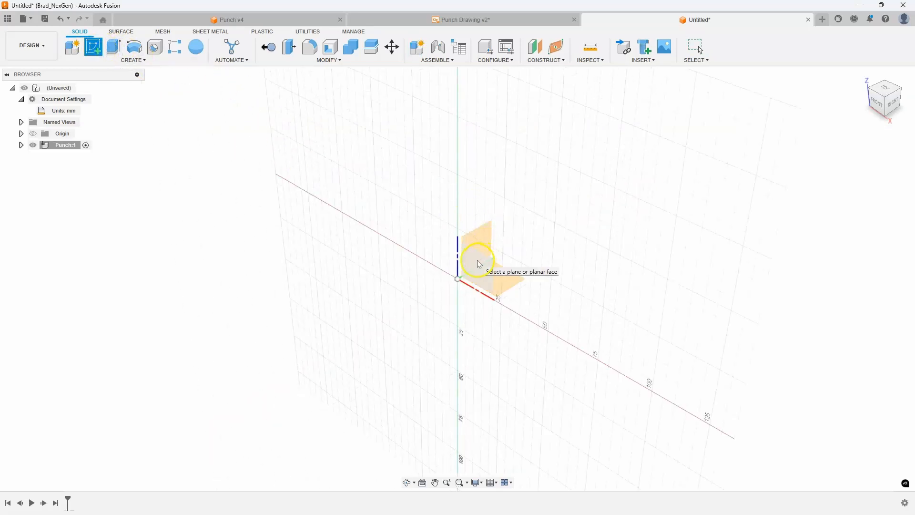
click(479, 251)
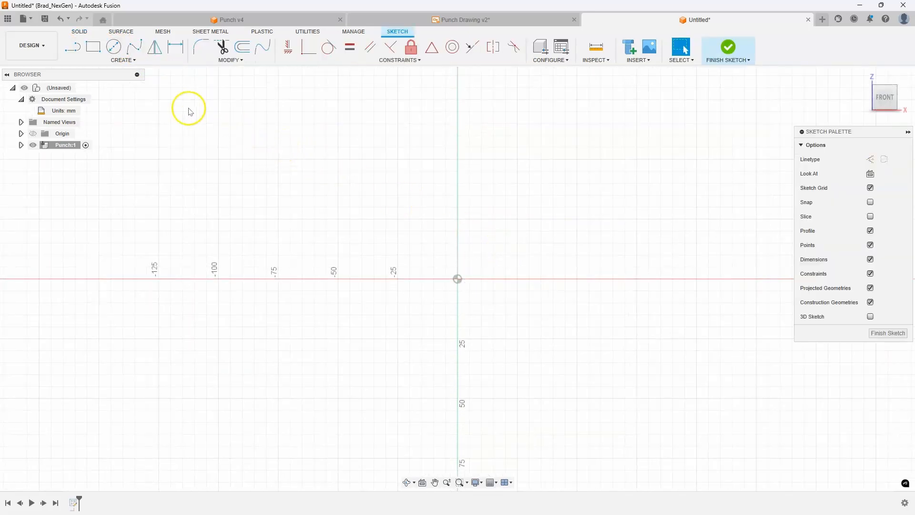
click(92, 46)
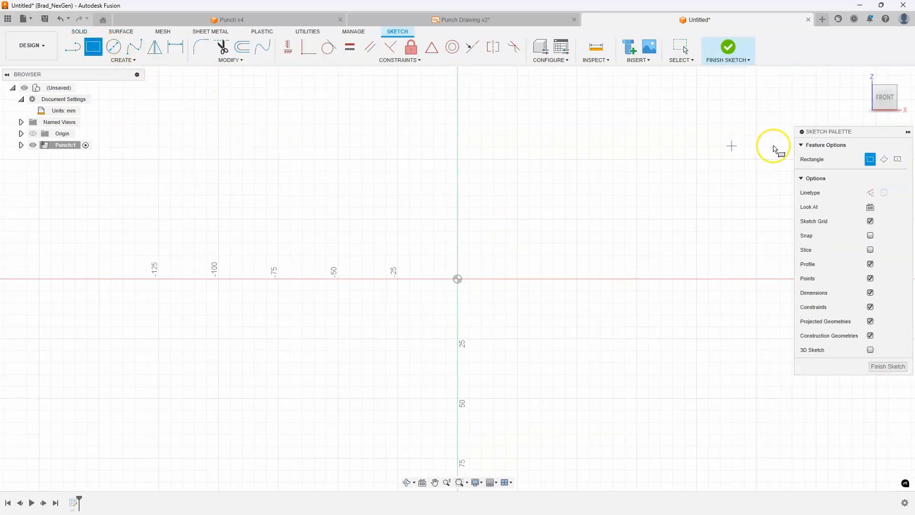
click(897, 159)
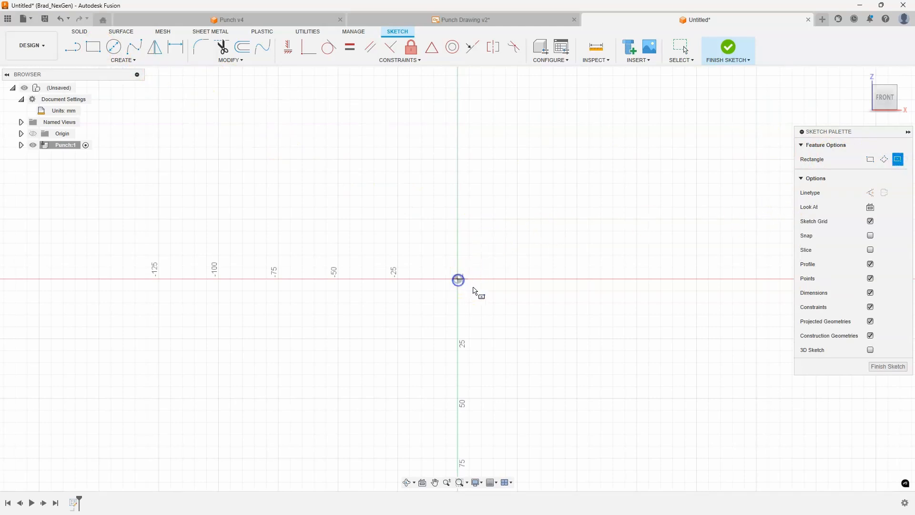
drag(457, 279, 492, 352)
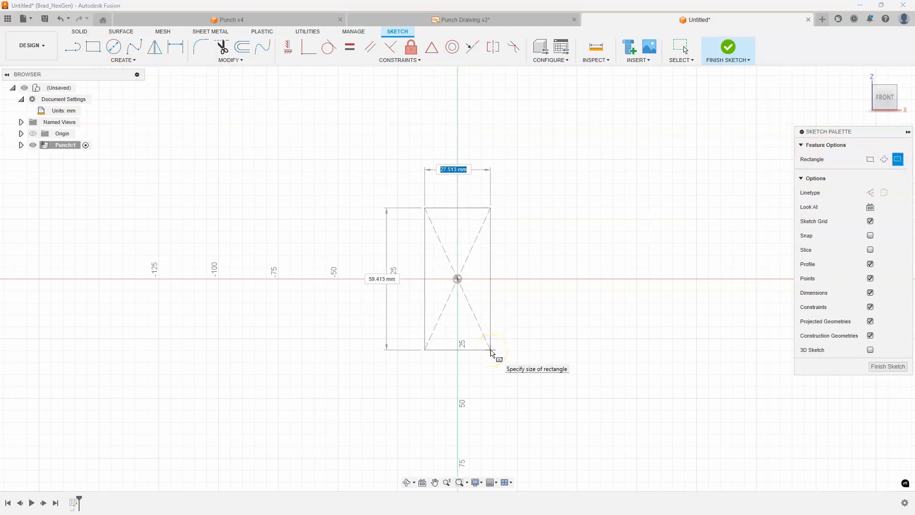
text(2)
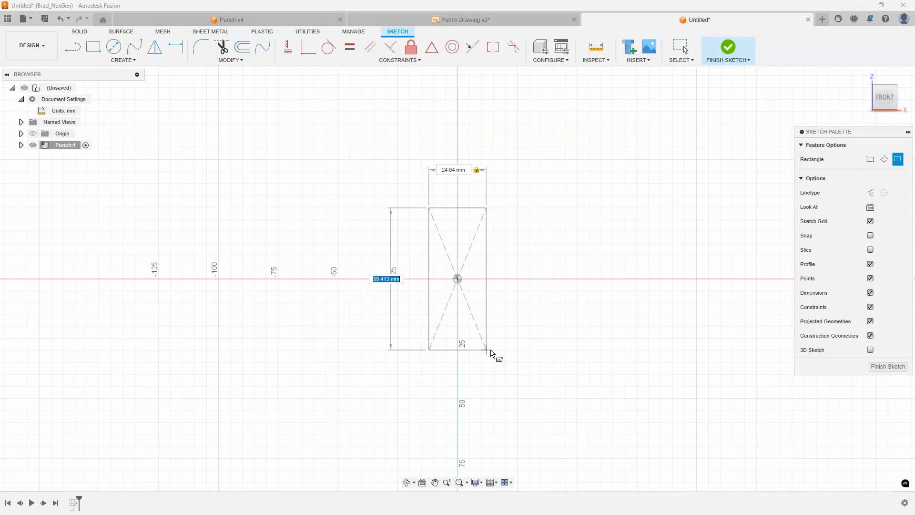
text(85.00)
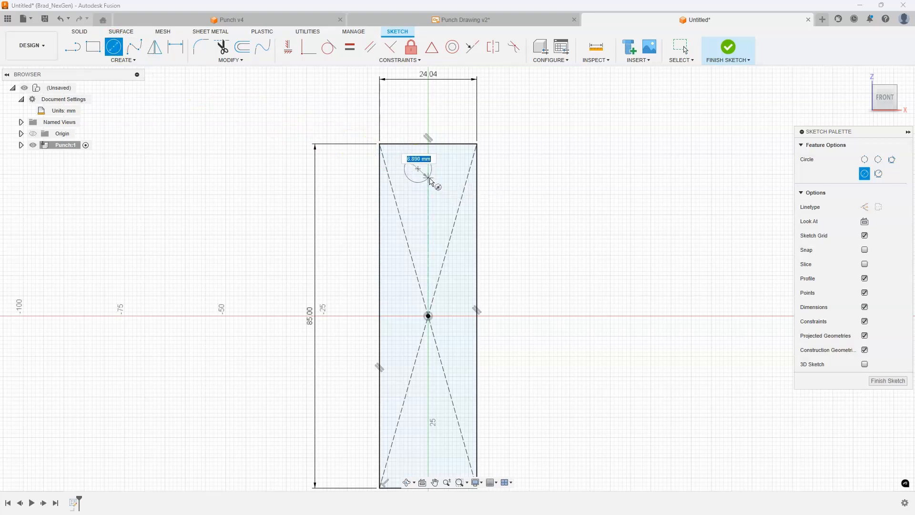
mouse_move(434, 184)
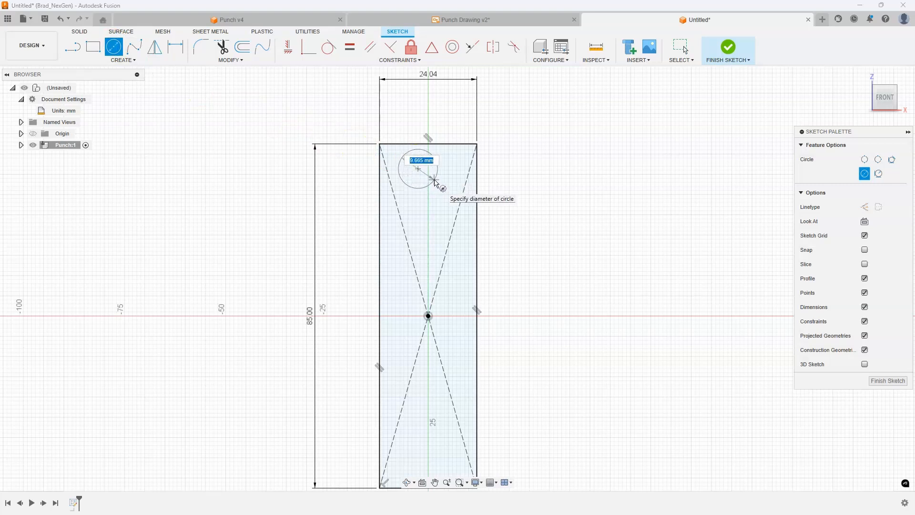
Step: Place a 5.1 mm circle near the top, aligned vertically with the origin
text(5.1)
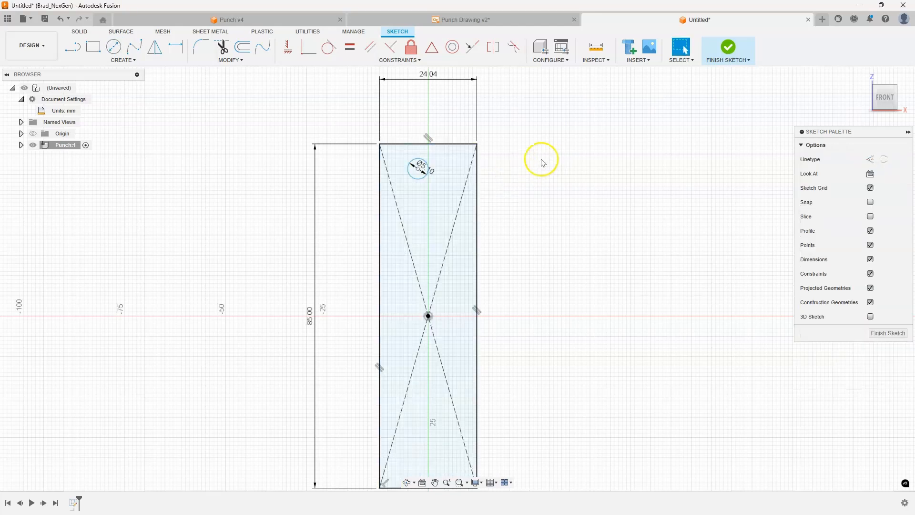
click(432, 257)
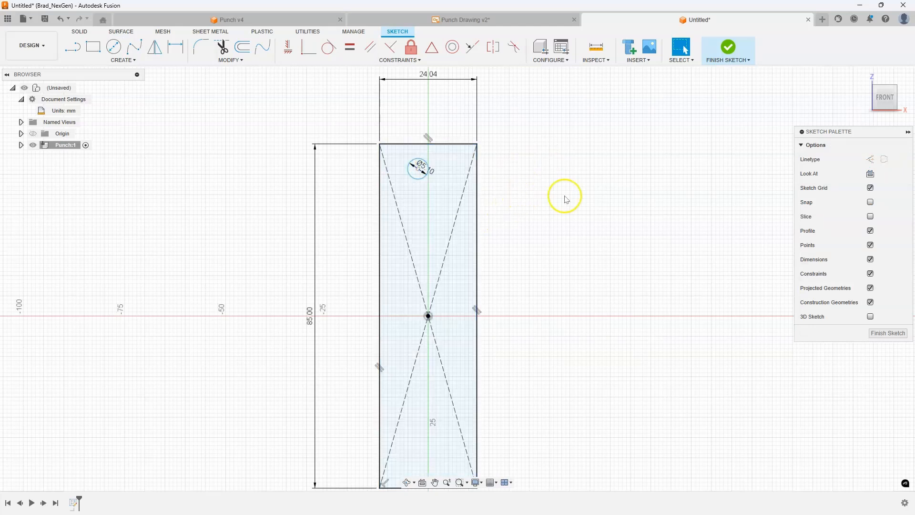
mouse_move(582, 179)
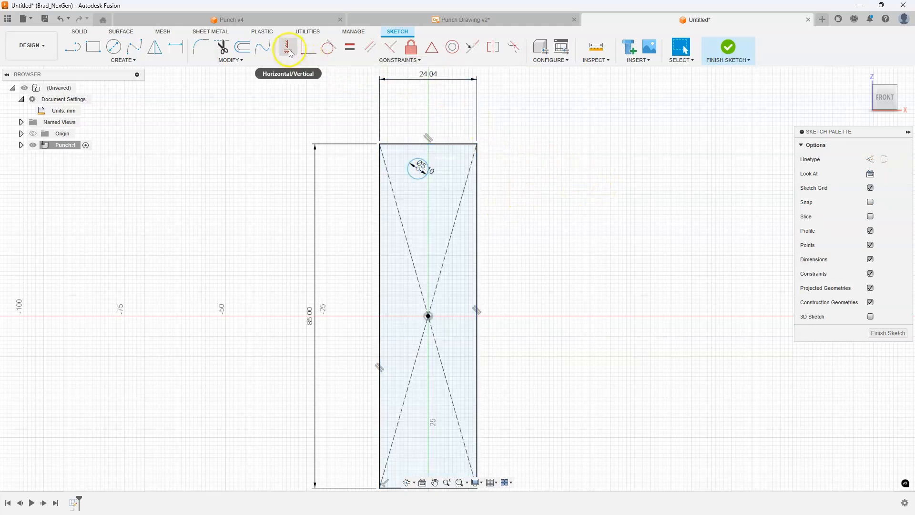
click(287, 47)
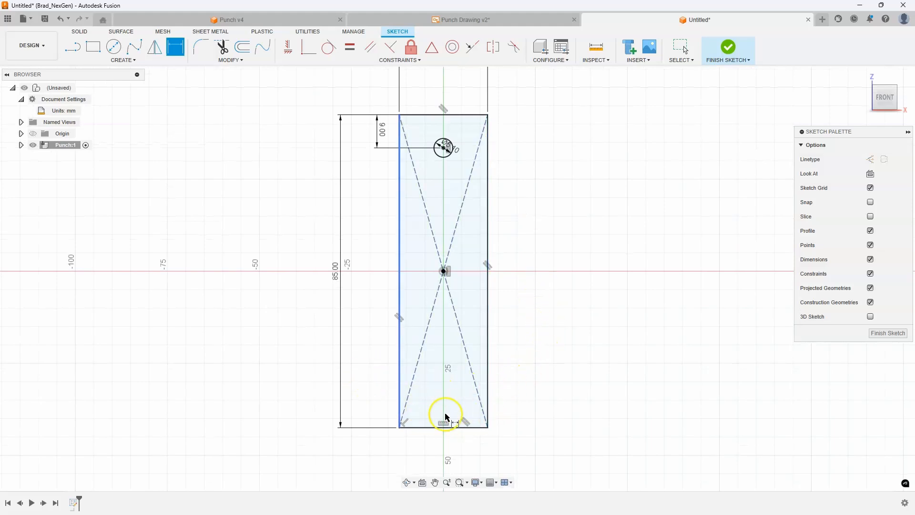
Step: Draw the lower circle, dimension it R16.75 mm, and centre it on the vertical axis
click(114, 46)
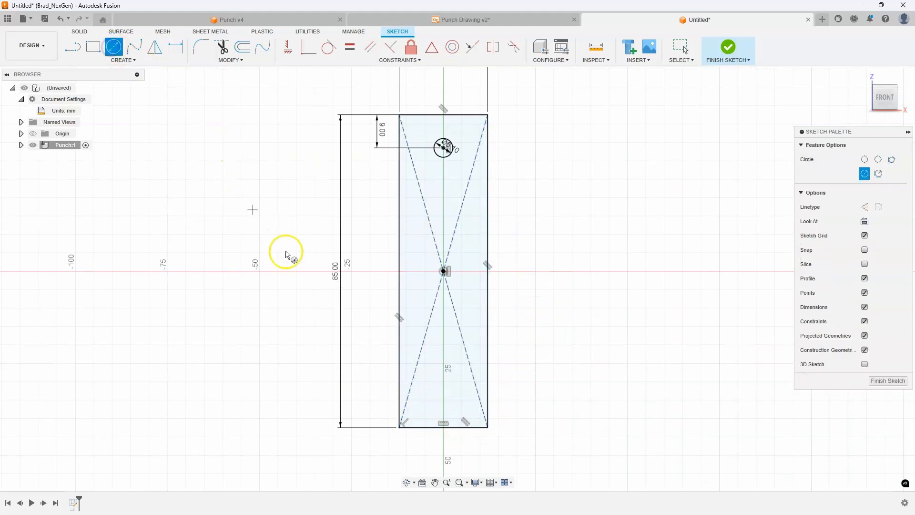
mouse_move(437, 390)
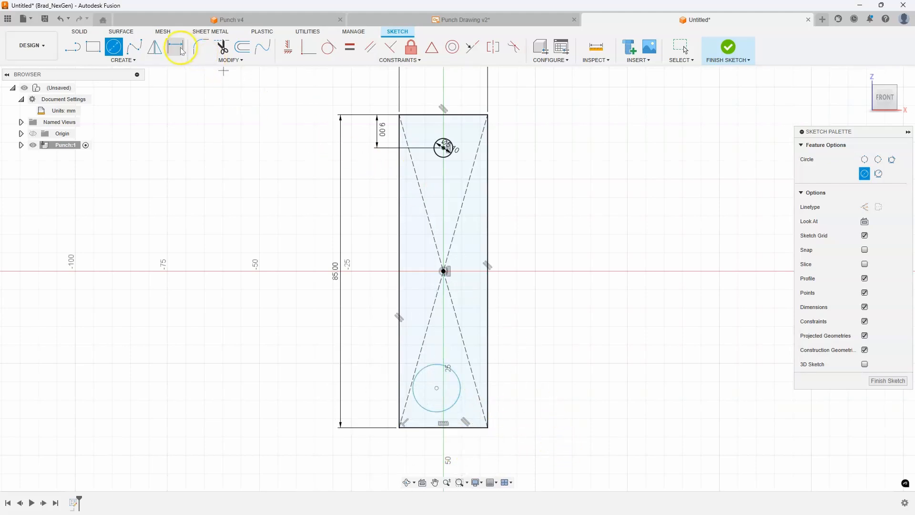
click(175, 46)
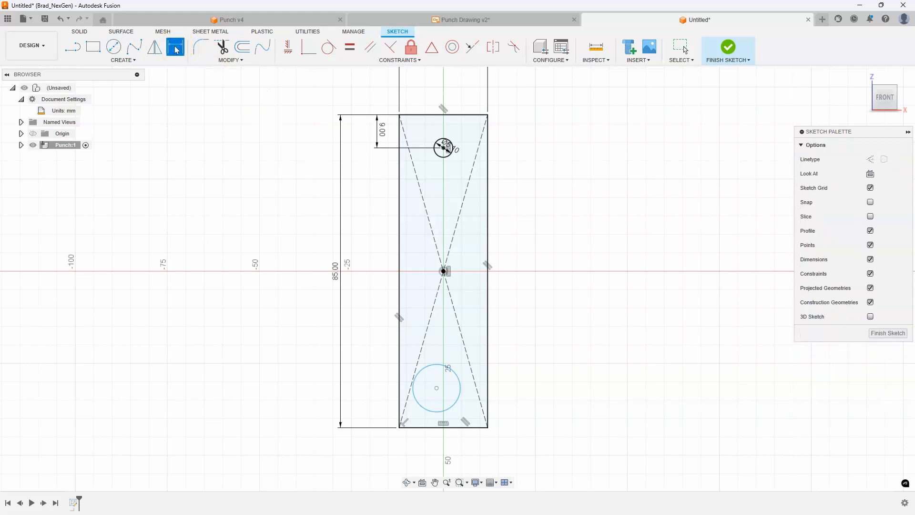
click(454, 403)
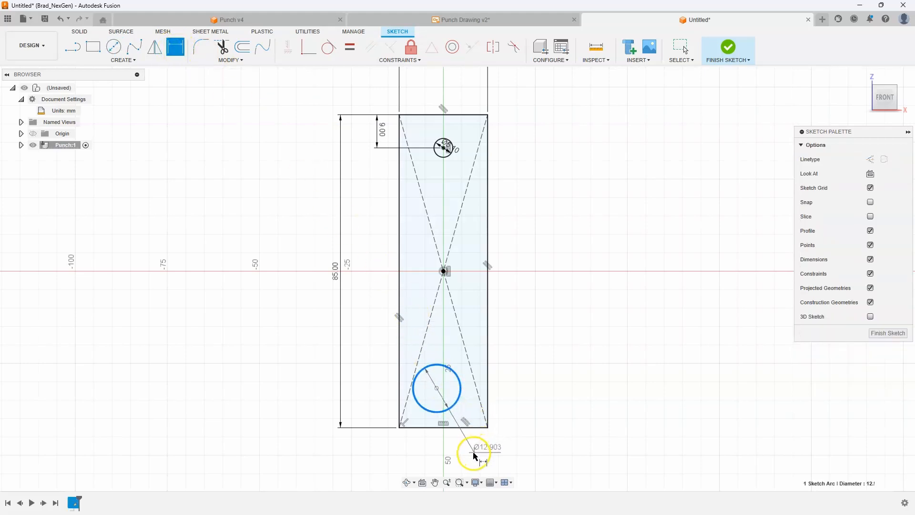
click(473, 453)
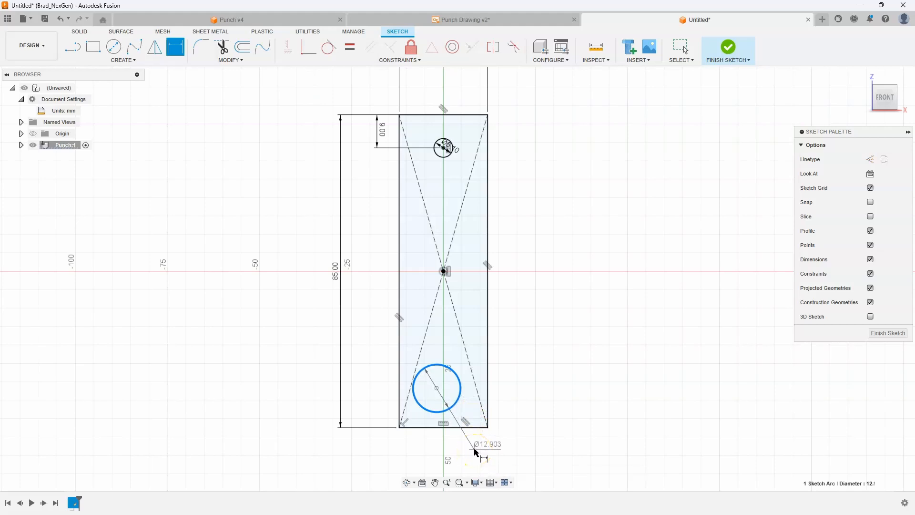
right_click(476, 450)
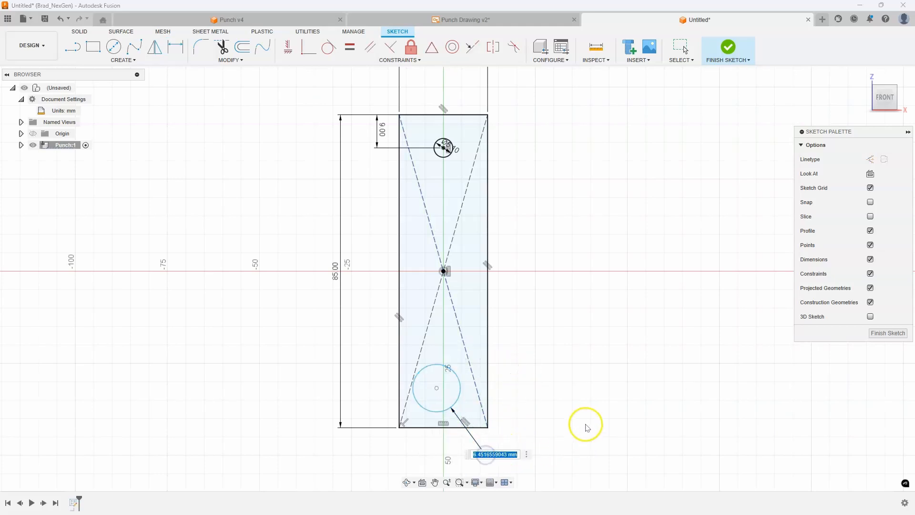
text(16)
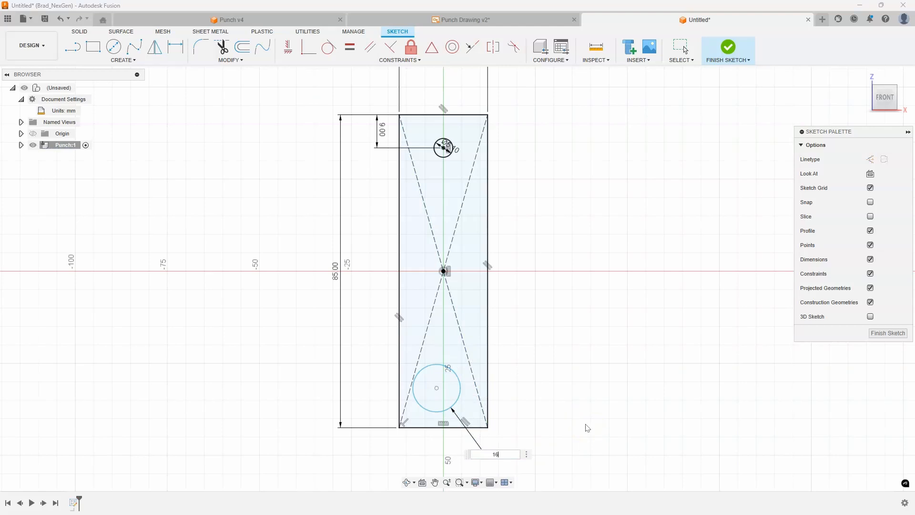
text(16.75)
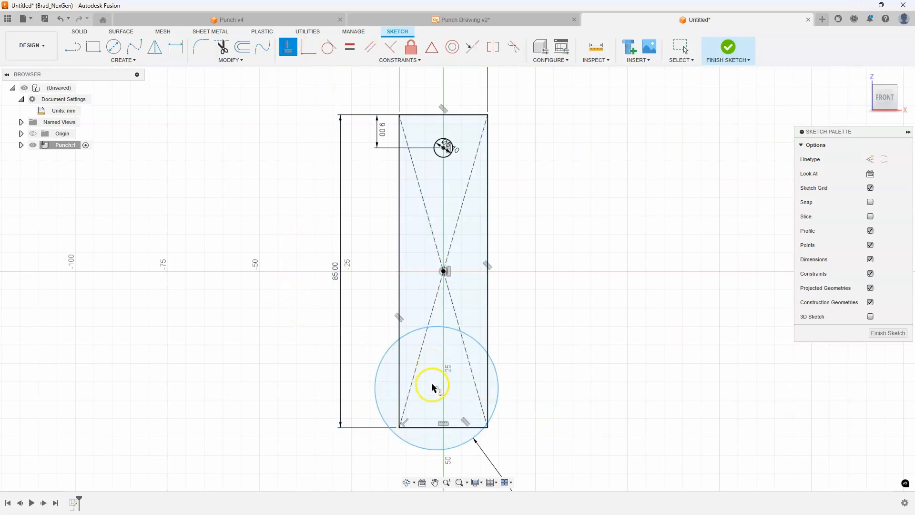
click(438, 388)
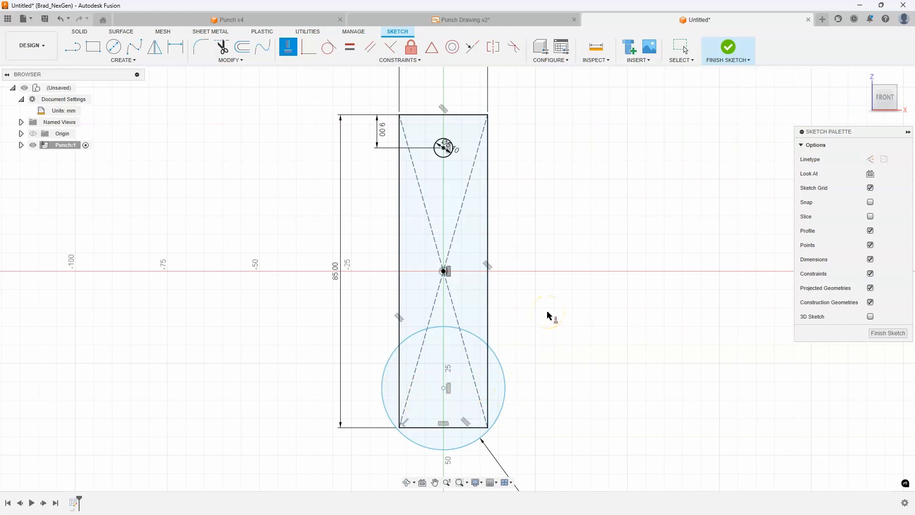
mouse_move(463, 451)
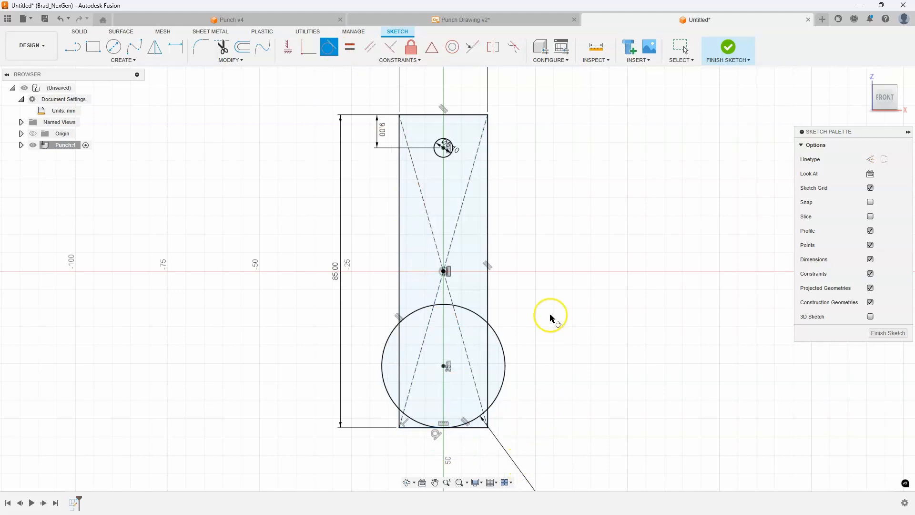
mouse_move(388, 397)
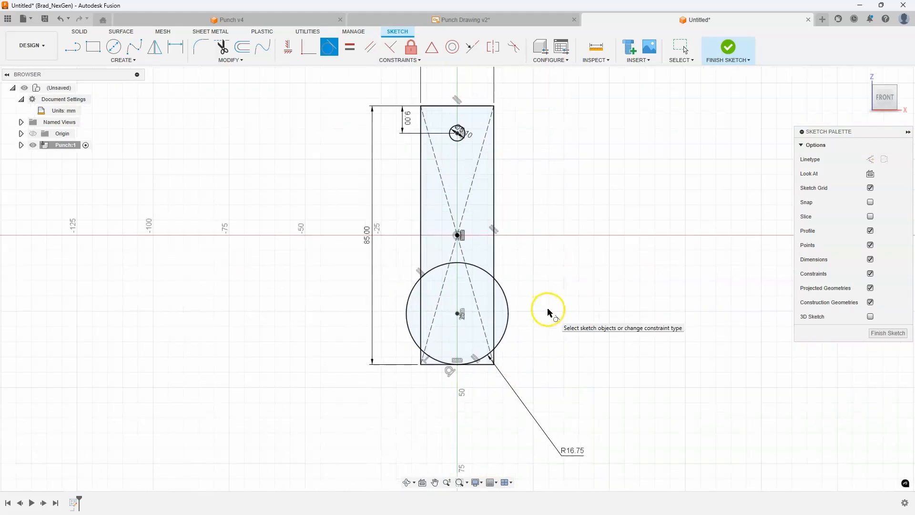
drag(572, 450, 528, 383)
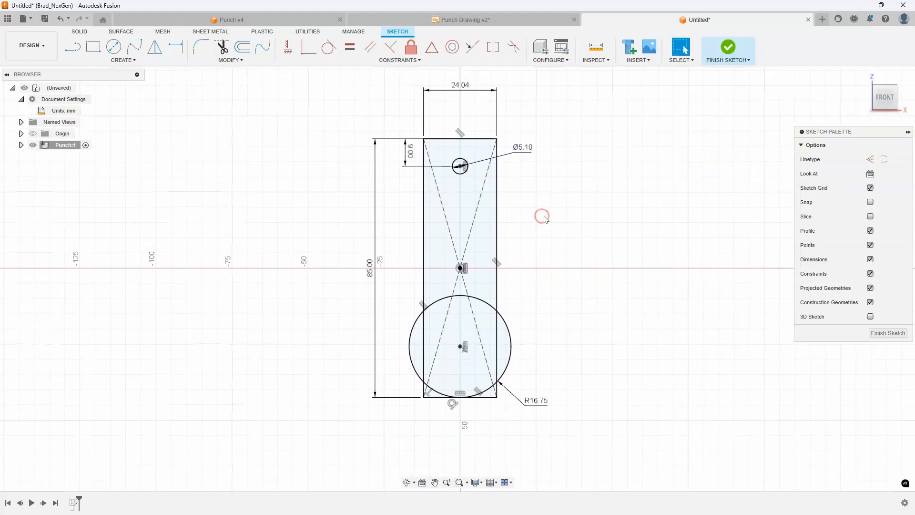
mouse_move(679, 89)
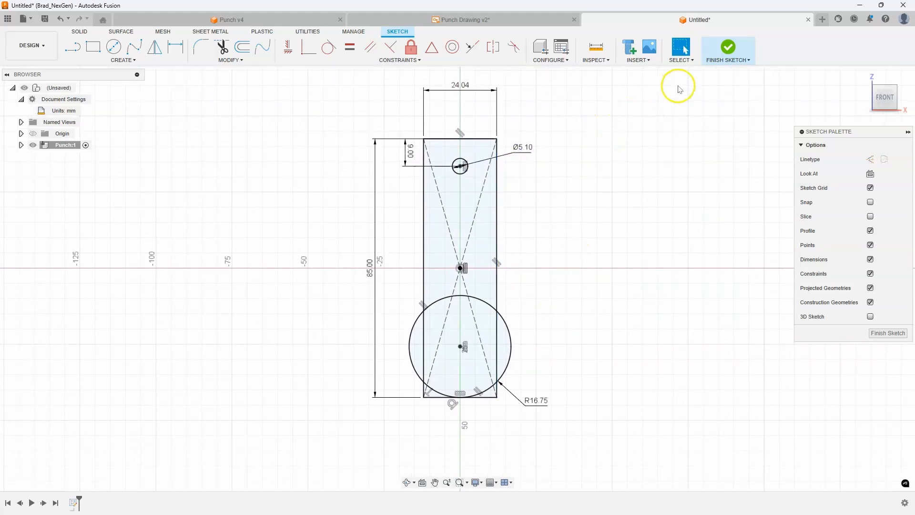
mouse_move(728, 50)
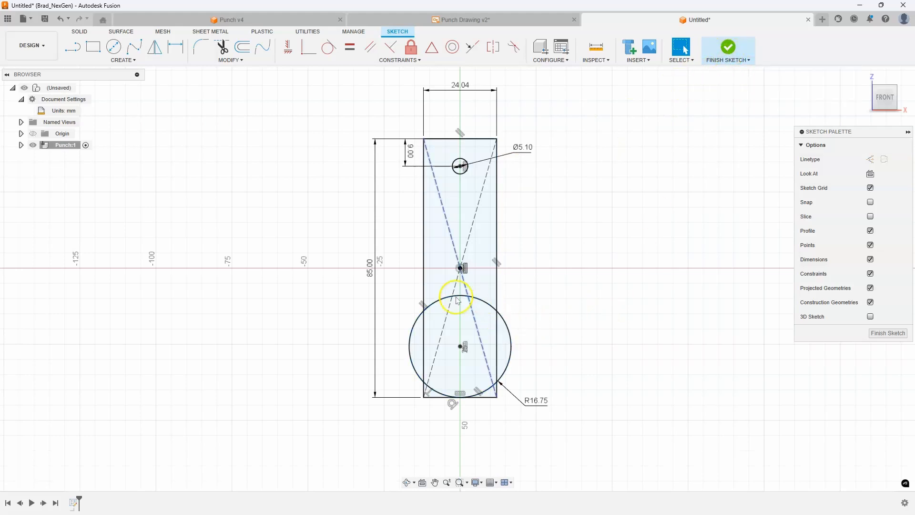
mouse_move(629, 171)
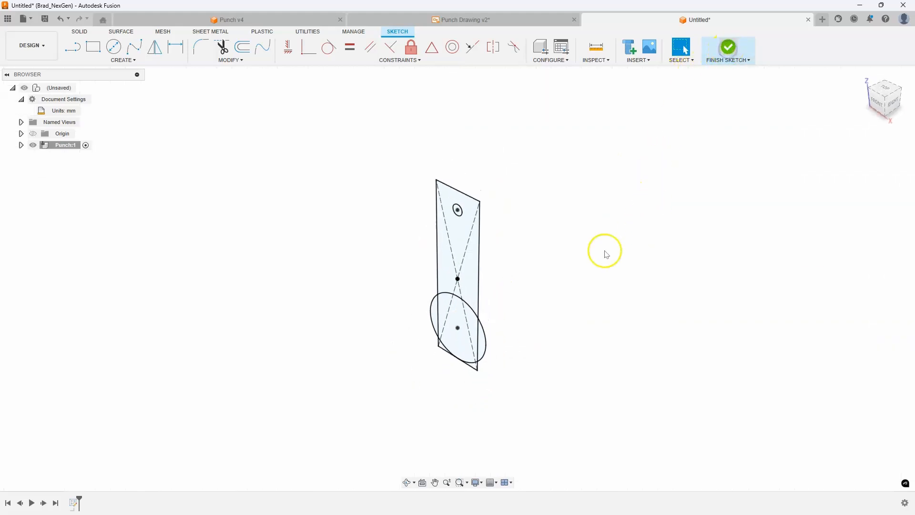
Step: Finish the sketch and select the rectangle profile for extrusion
click(727, 48)
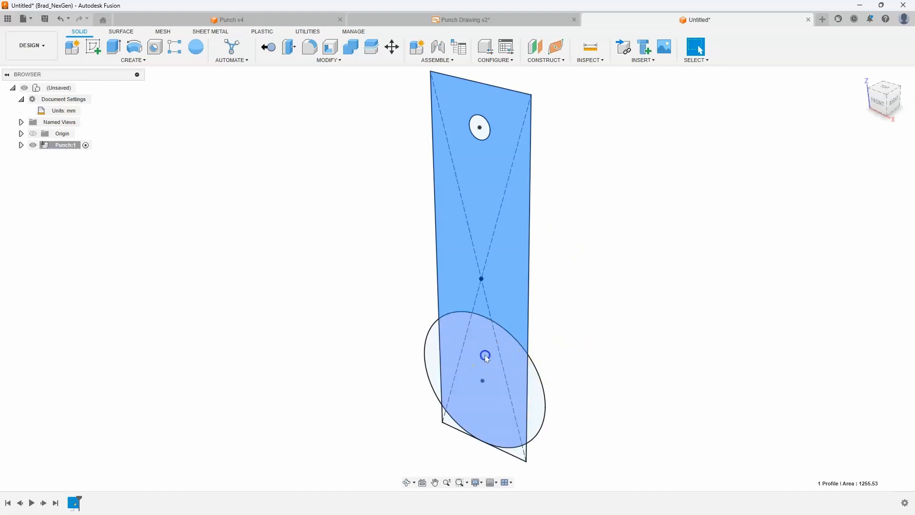
click(502, 422)
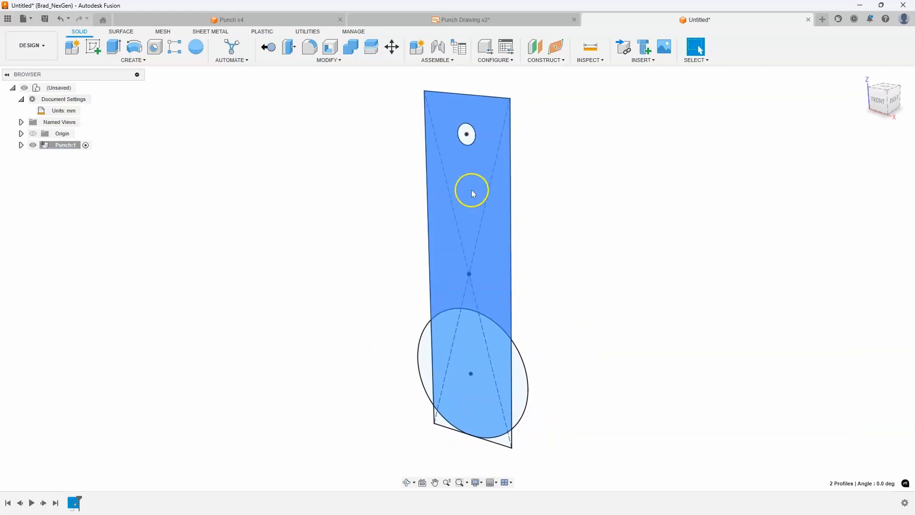
Step: Extrude the profiles symmetrically, whole length, to a 2.28 mm thickness
right_click(471, 194)
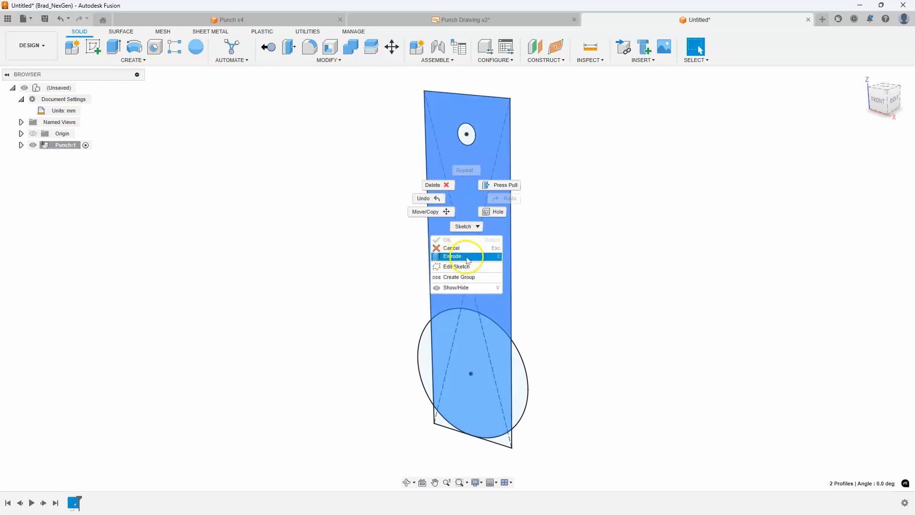
click(453, 256)
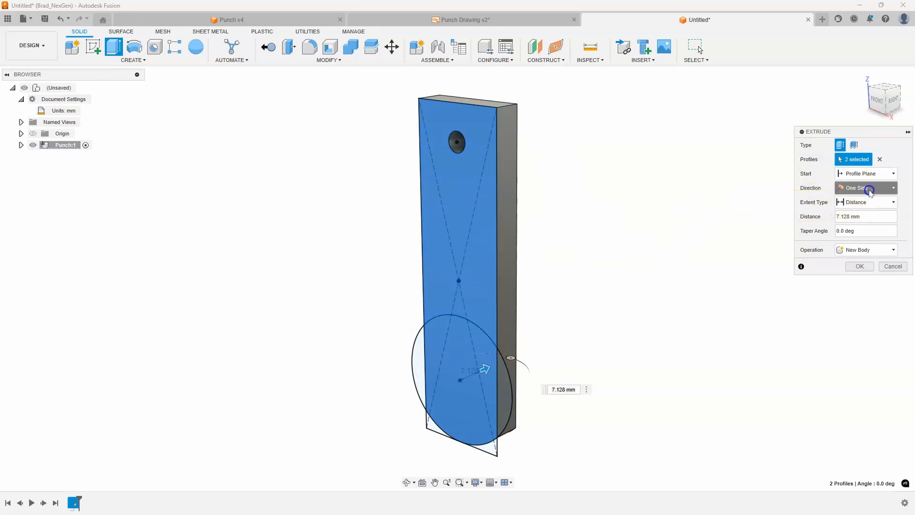
click(866, 187)
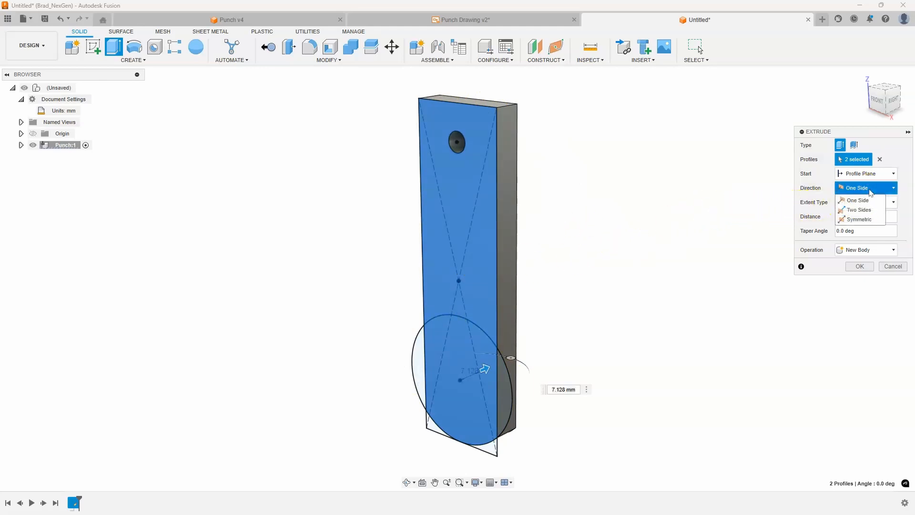
mouse_move(859, 219)
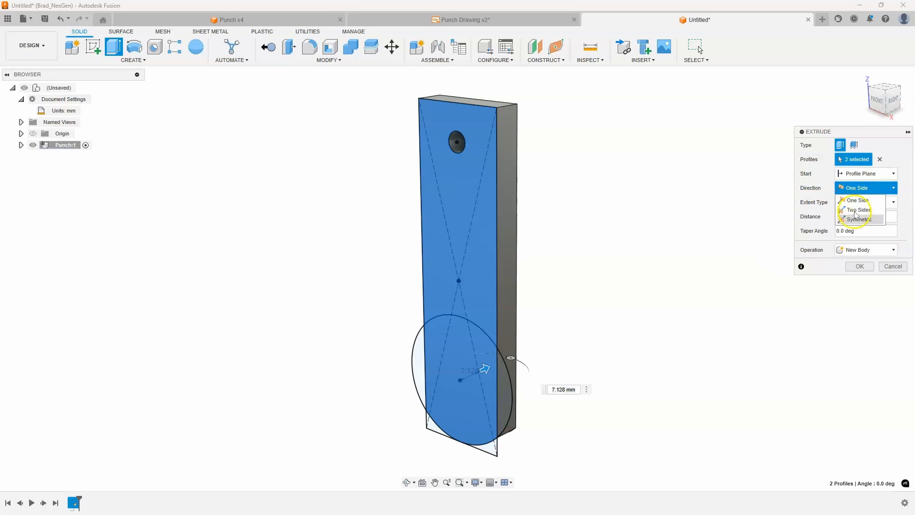
click(859, 219)
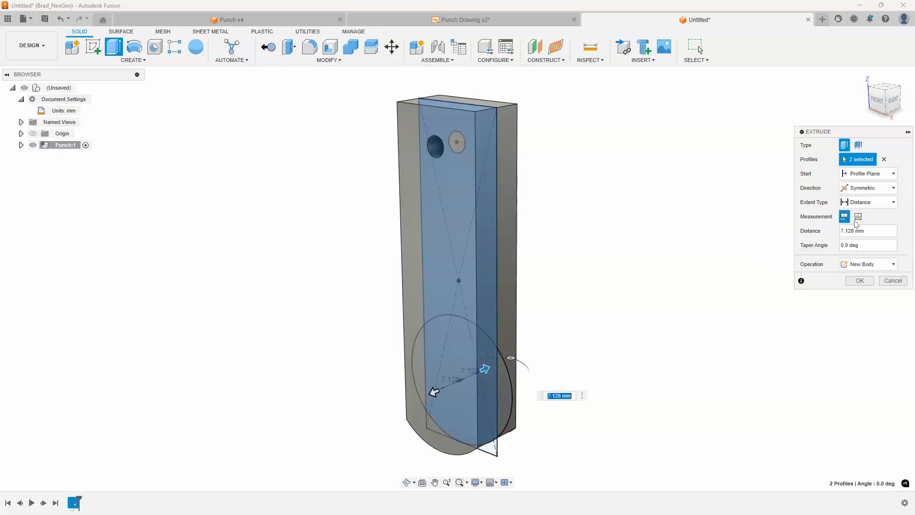
mouse_move(845, 217)
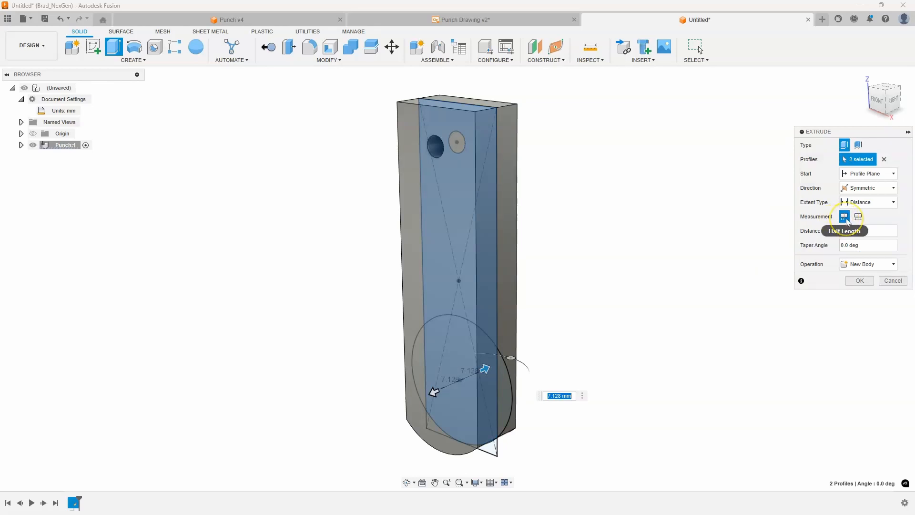
mouse_move(858, 216)
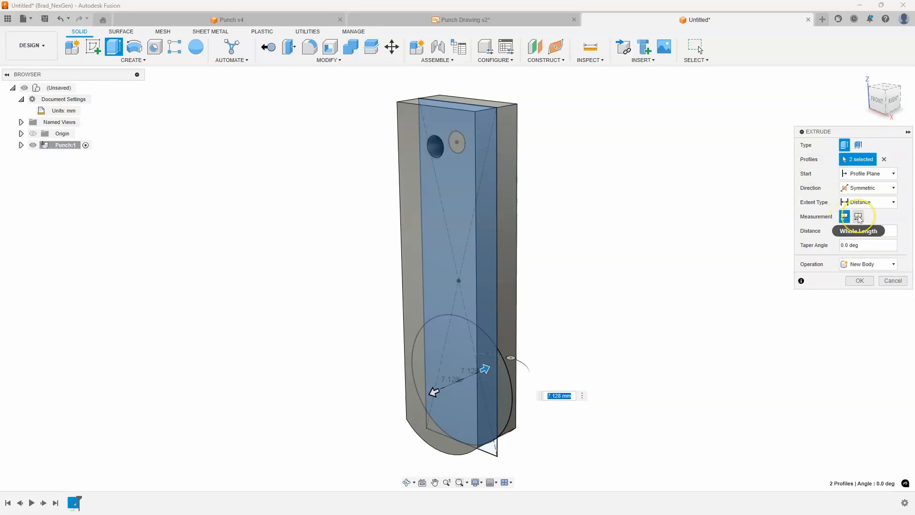
click(858, 216)
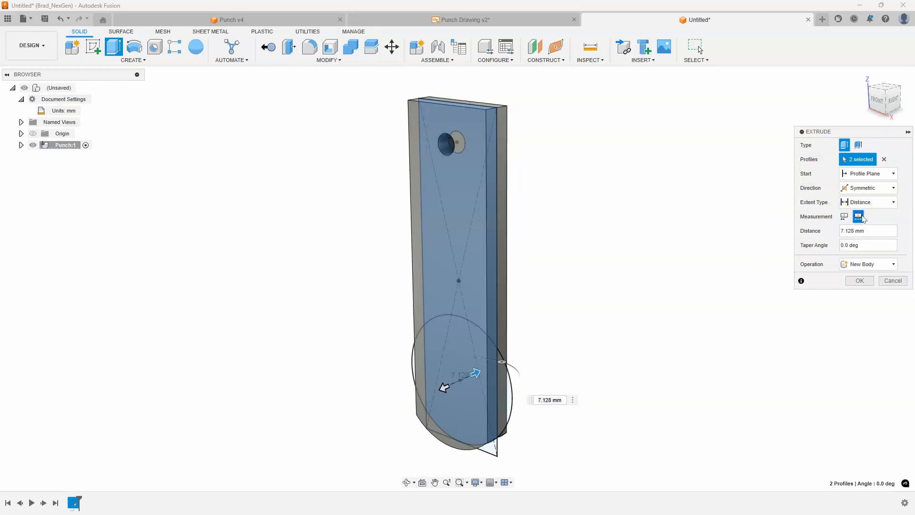
click(868, 231)
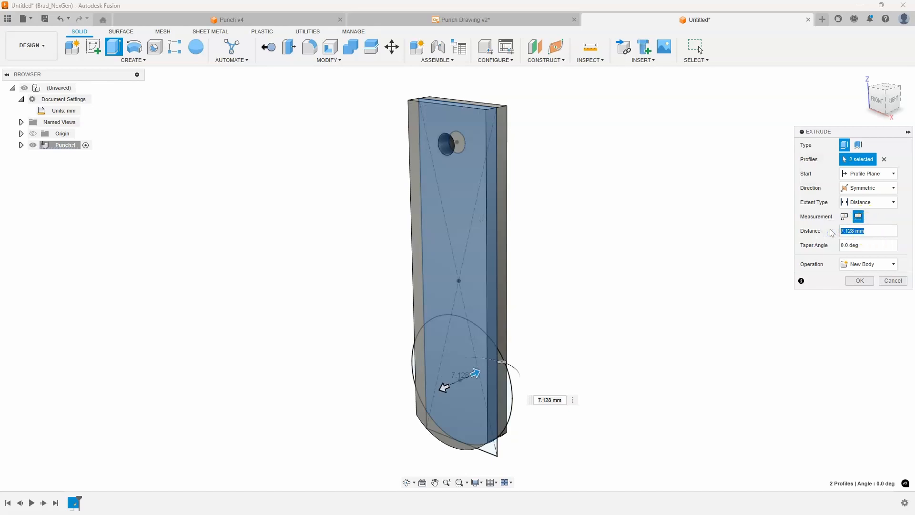
text(2.28)
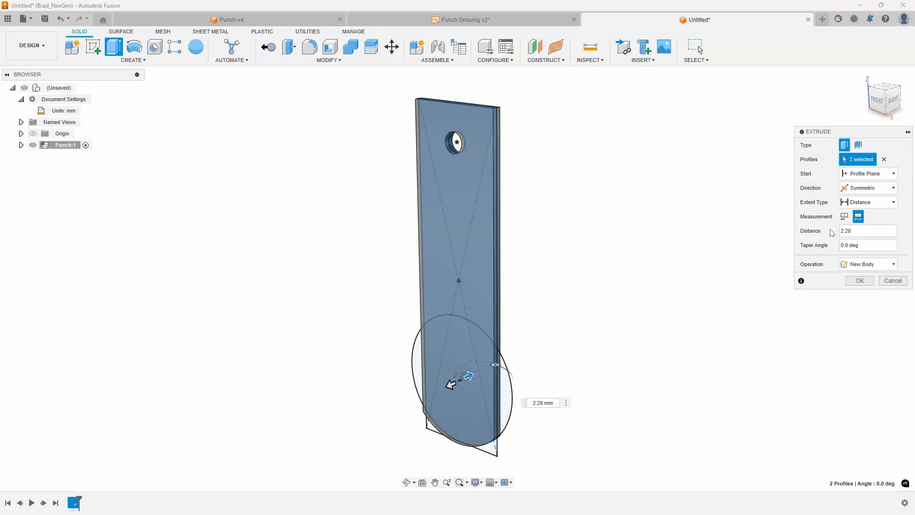
mouse_move(497, 174)
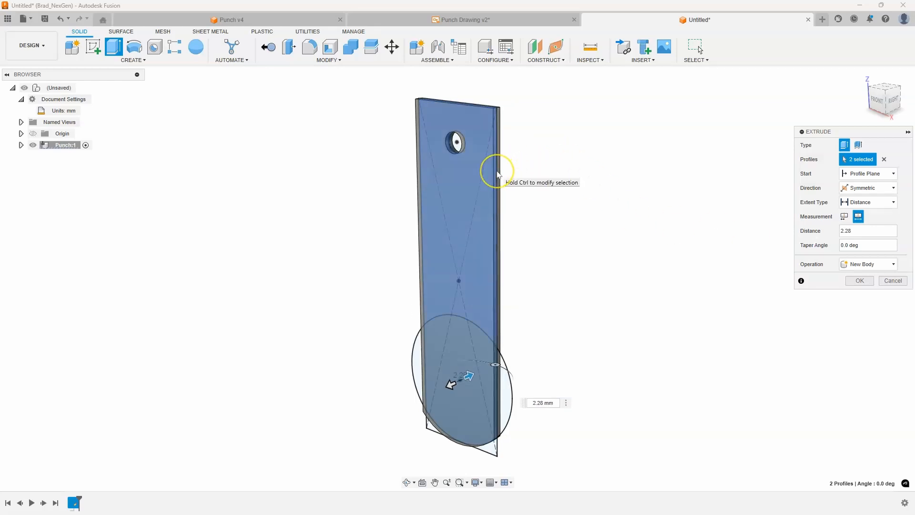
mouse_move(502, 173)
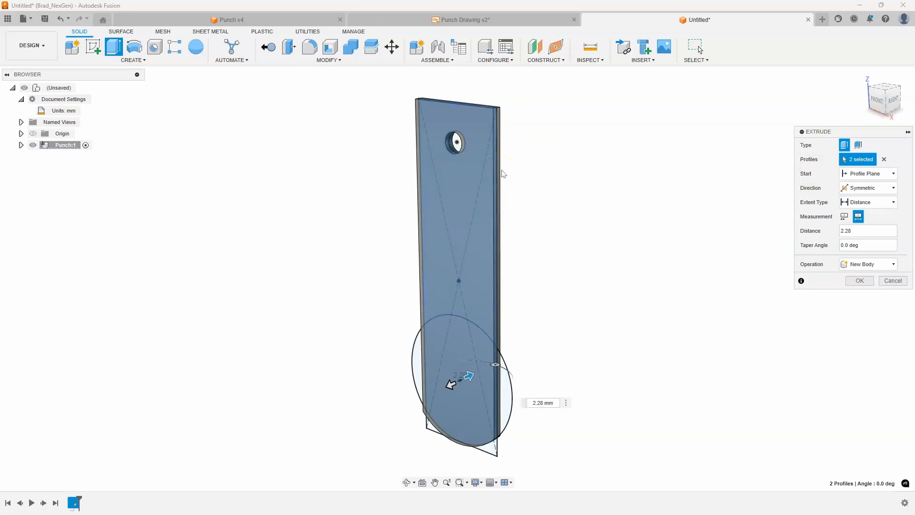
mouse_move(510, 127)
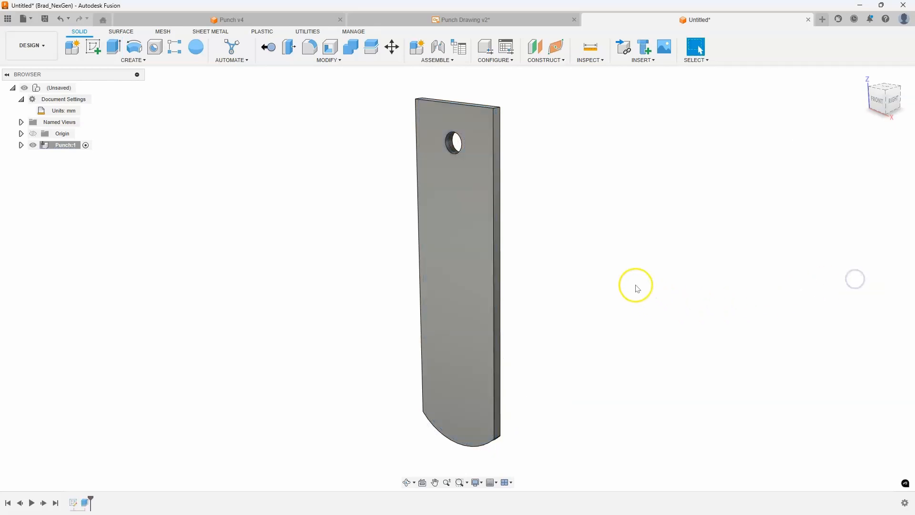
Step: Orbit toward the punch tip and select its curved edge
drag(635, 286, 608, 272)
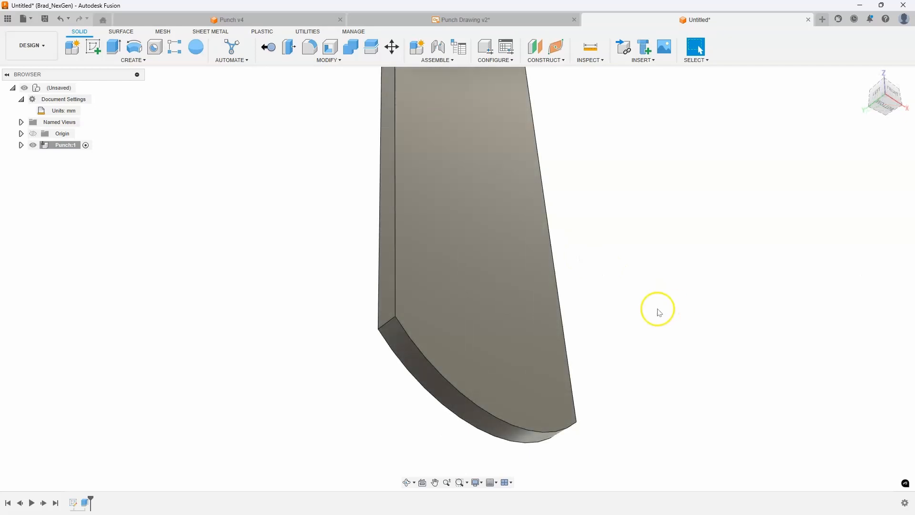
mouse_move(411, 406)
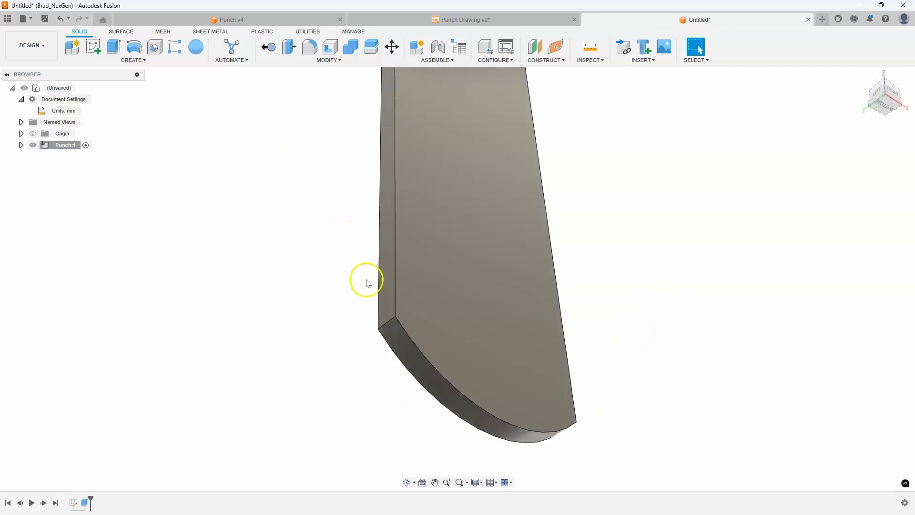
click(397, 356)
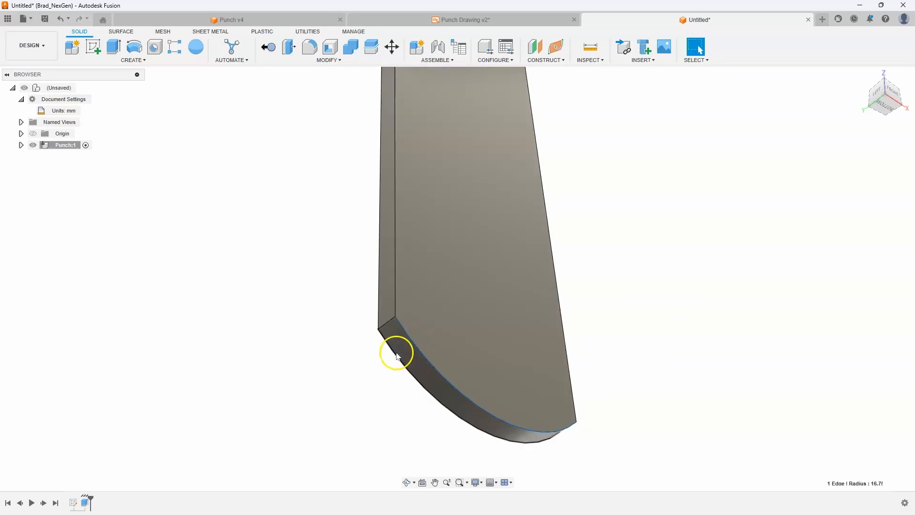
Step: Start a chamfer on the tip edges using the Distance and Angle type
right_click(397, 356)
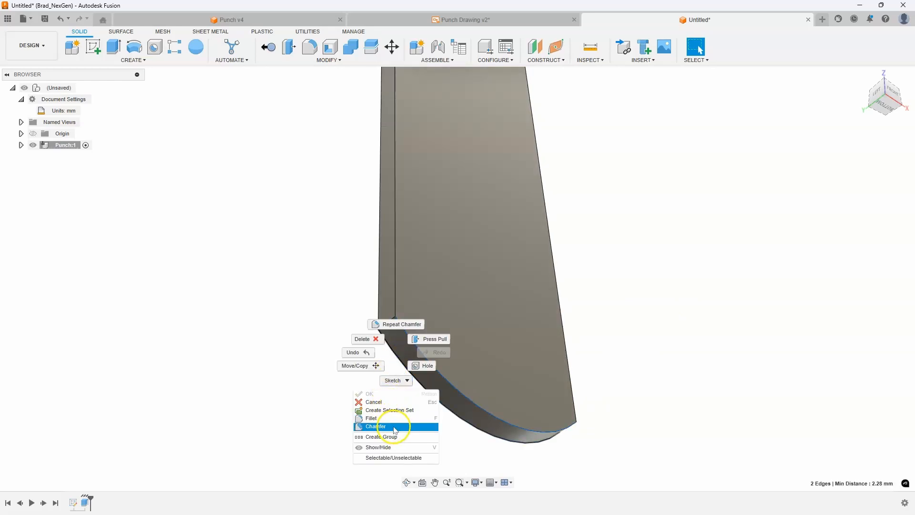
click(374, 427)
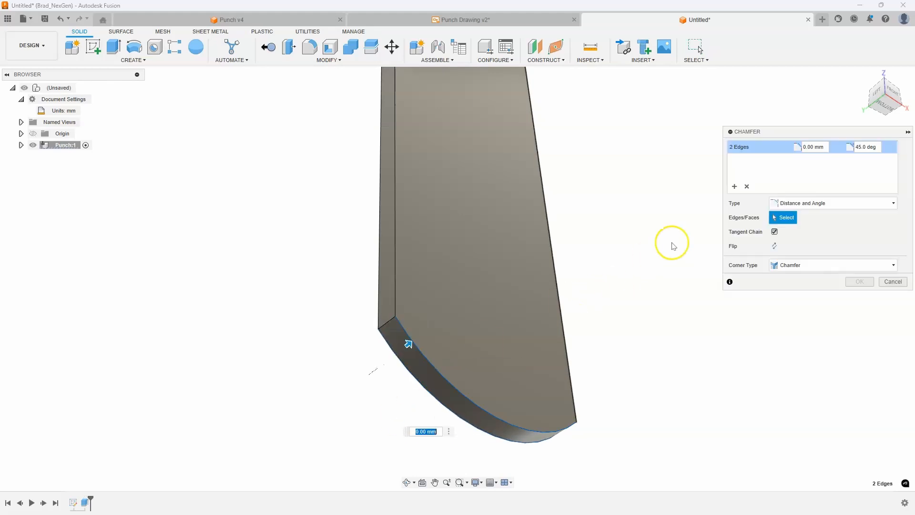
click(835, 203)
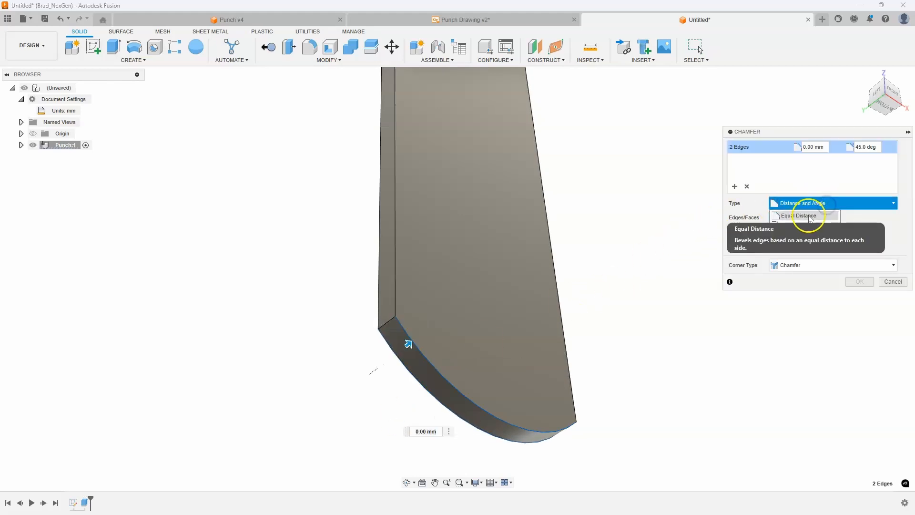
click(800, 216)
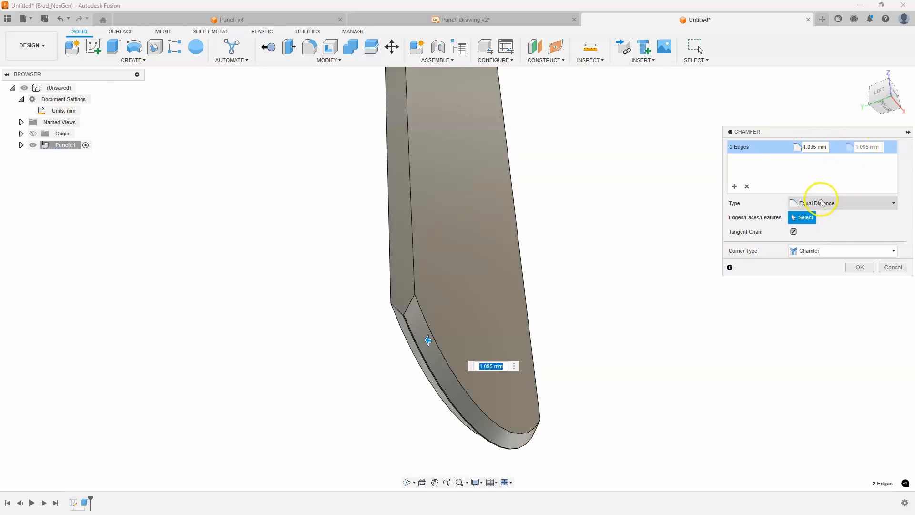
click(842, 203)
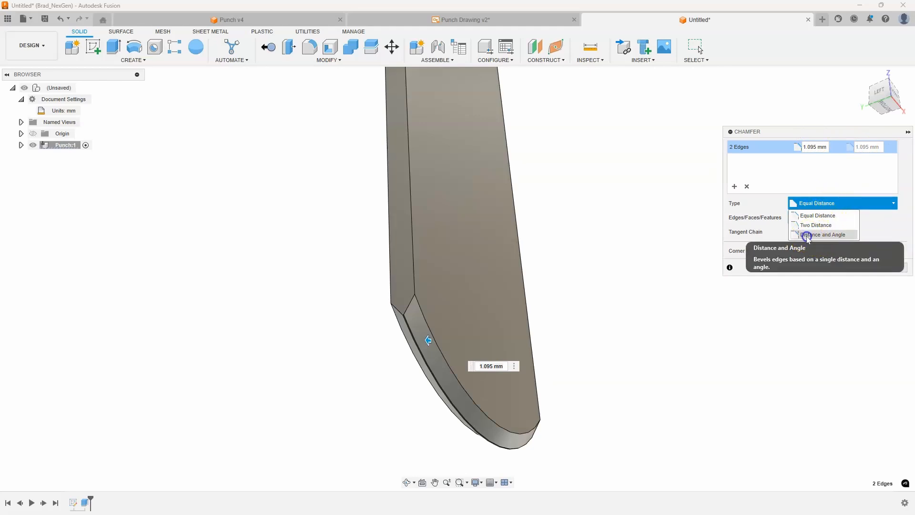
click(822, 234)
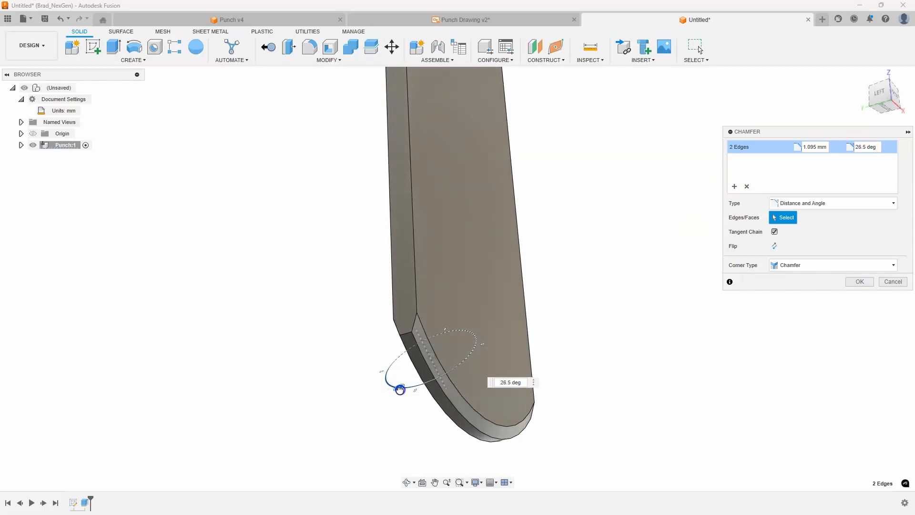
Step: Set the chamfer to 1.95 mm at 30 degrees and apply it
drag(400, 390, 401, 391)
text(15)
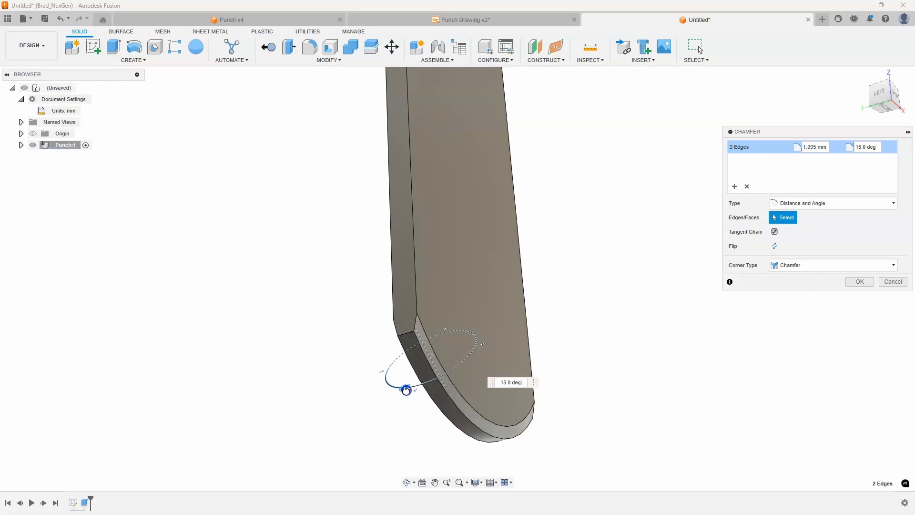
drag(406, 390, 396, 390)
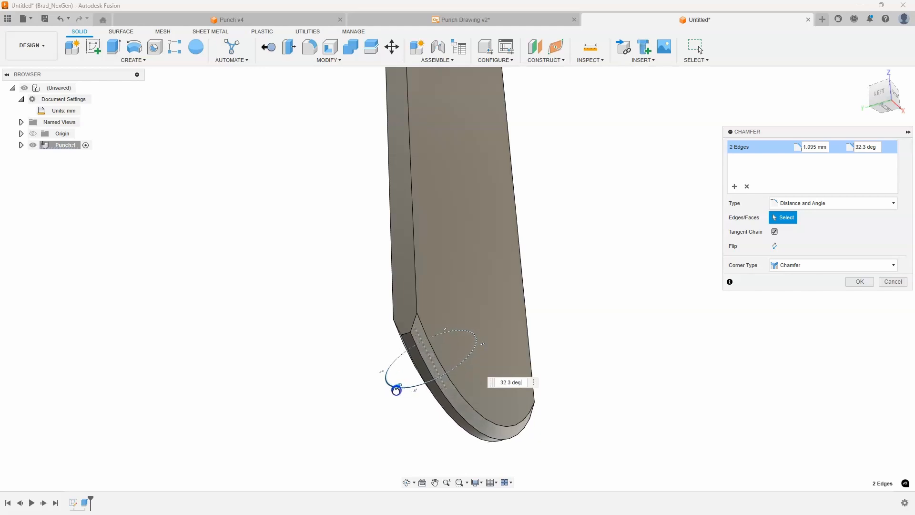
drag(396, 390, 403, 390)
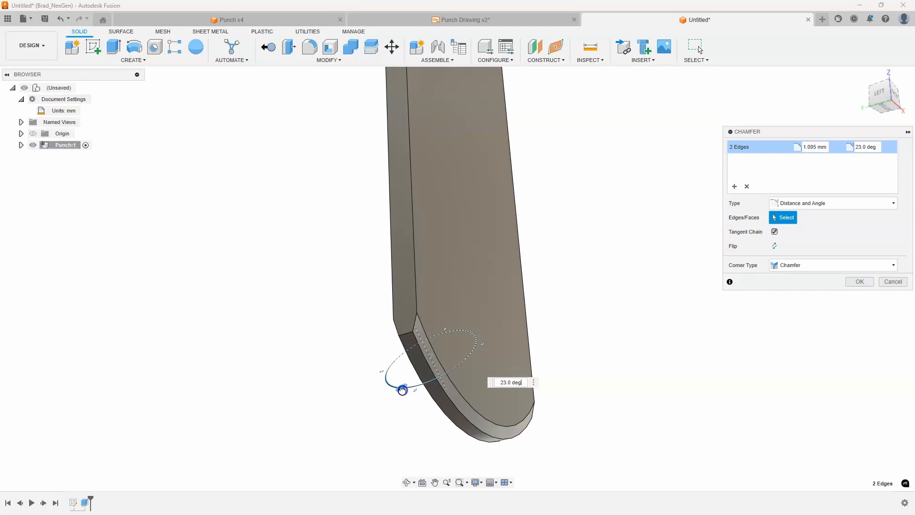
drag(402, 390, 406, 391)
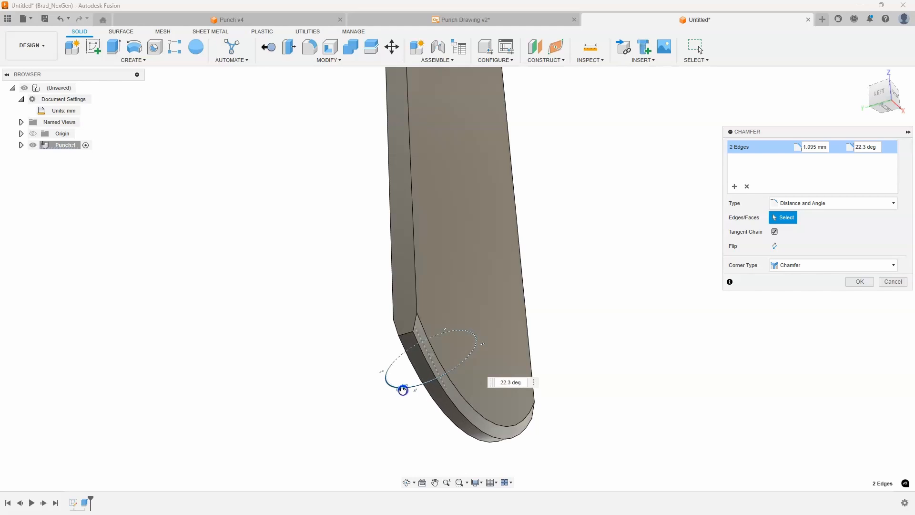
drag(403, 390, 400, 390)
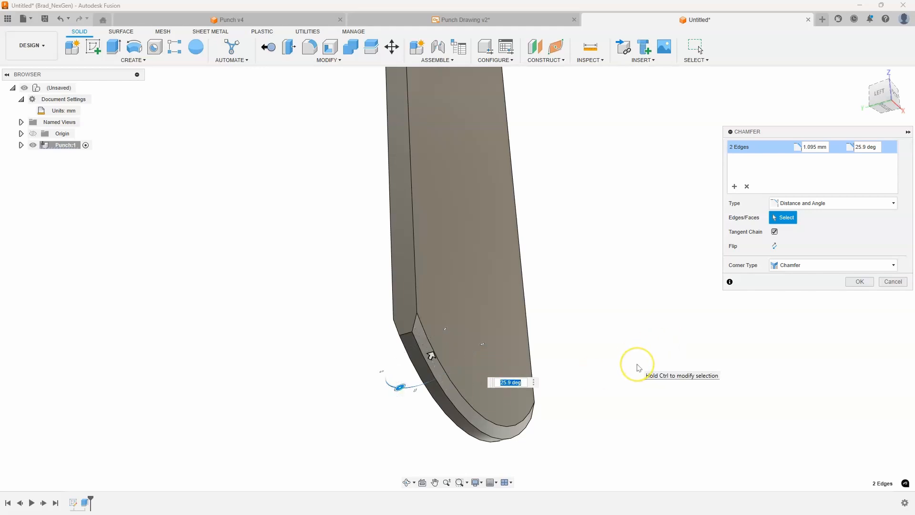
text(30)
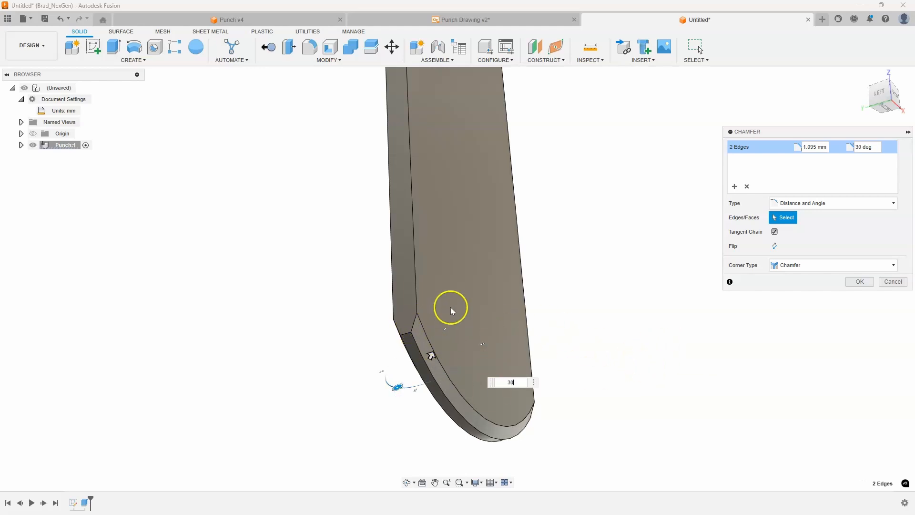
mouse_move(448, 309)
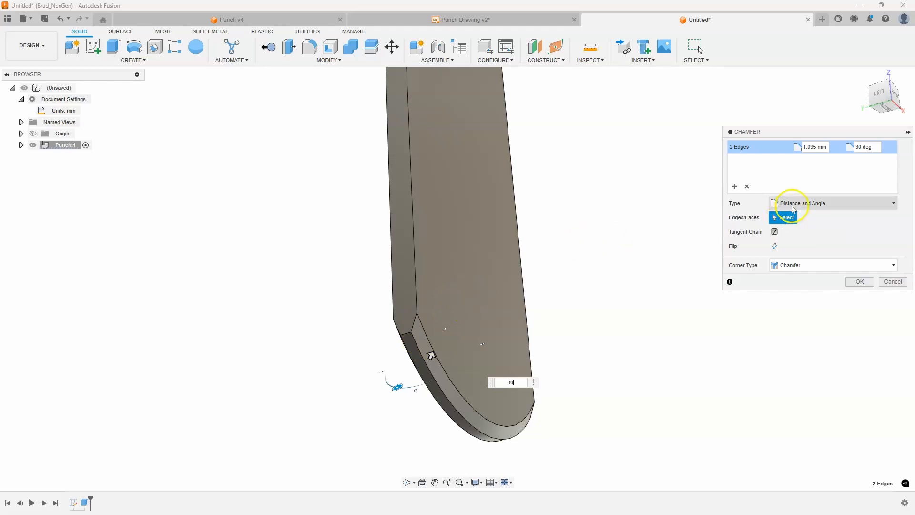
click(811, 146)
text(1.95)
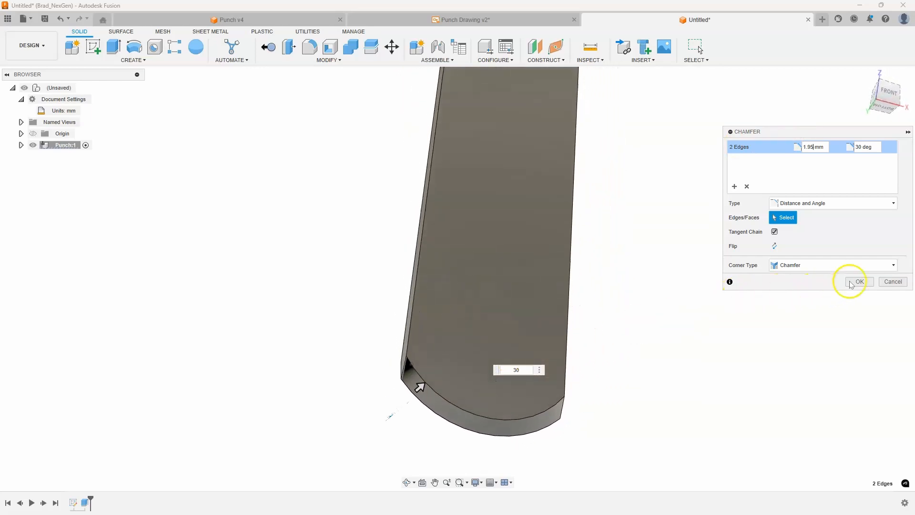
click(858, 281)
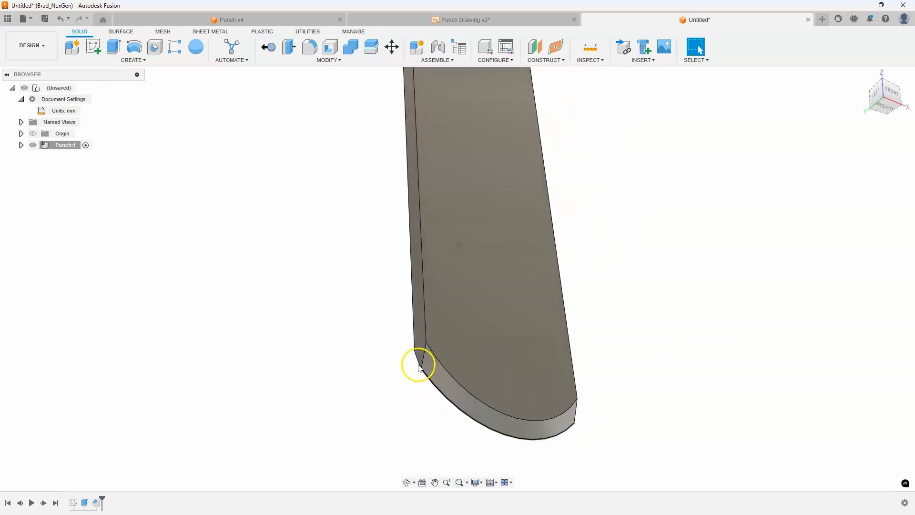
click(463, 19)
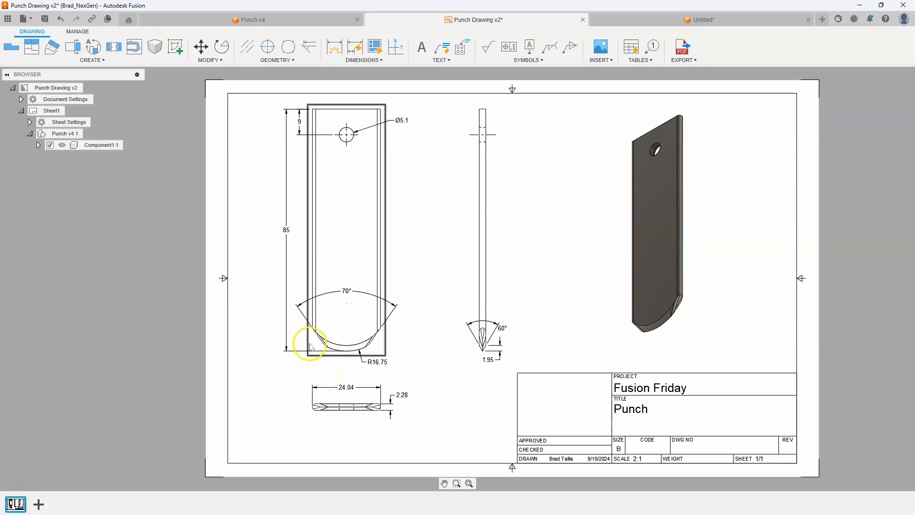
click(700, 19)
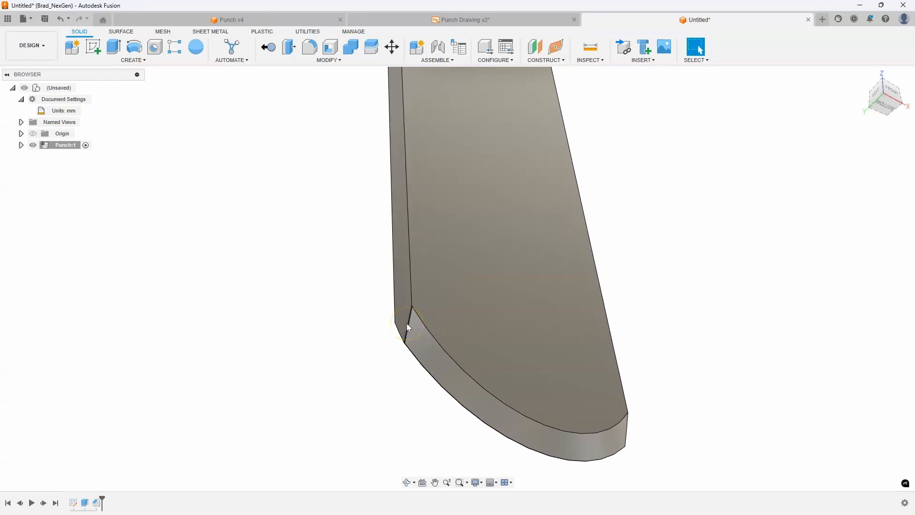
click(409, 324)
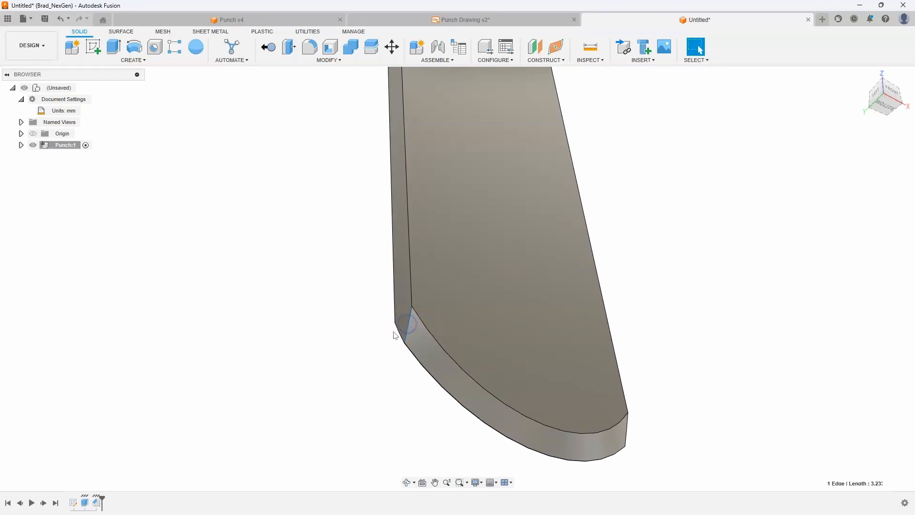
Step: Start a new chamfer on the selected tip edges and adjust its distance
right_click(399, 335)
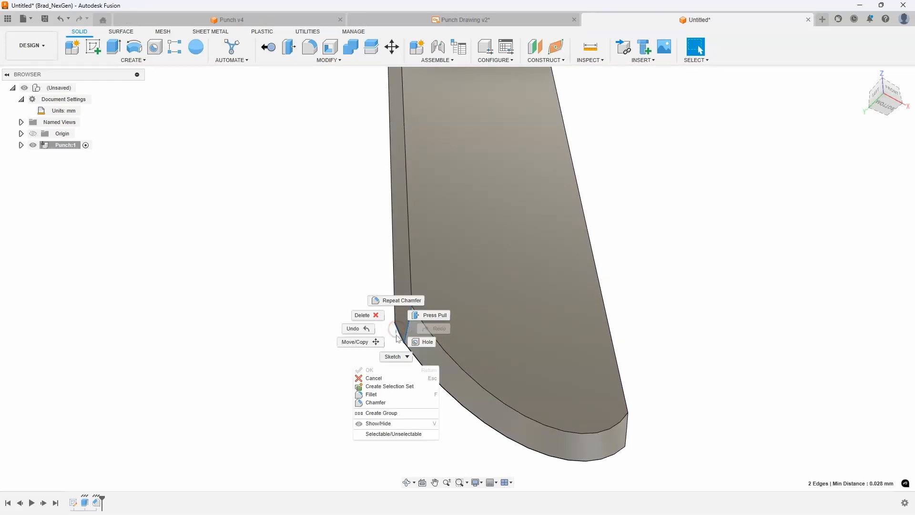
mouse_move(371, 395)
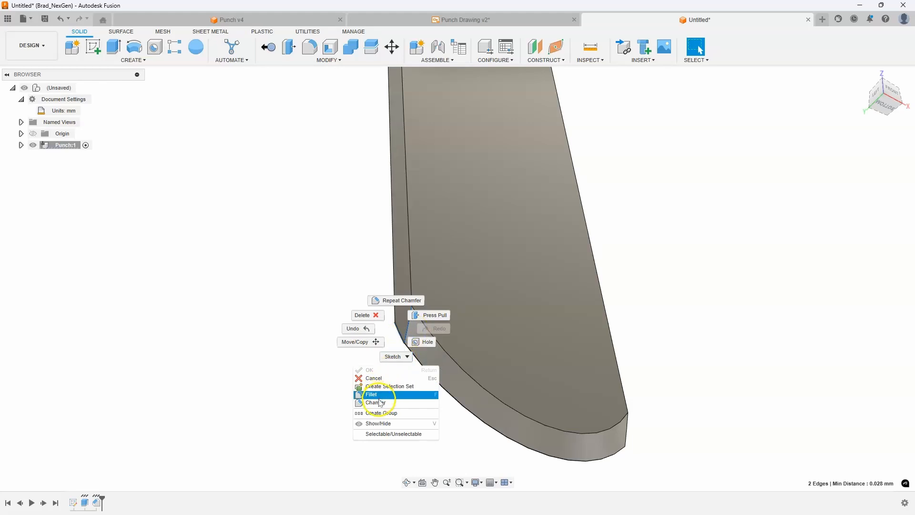
click(376, 403)
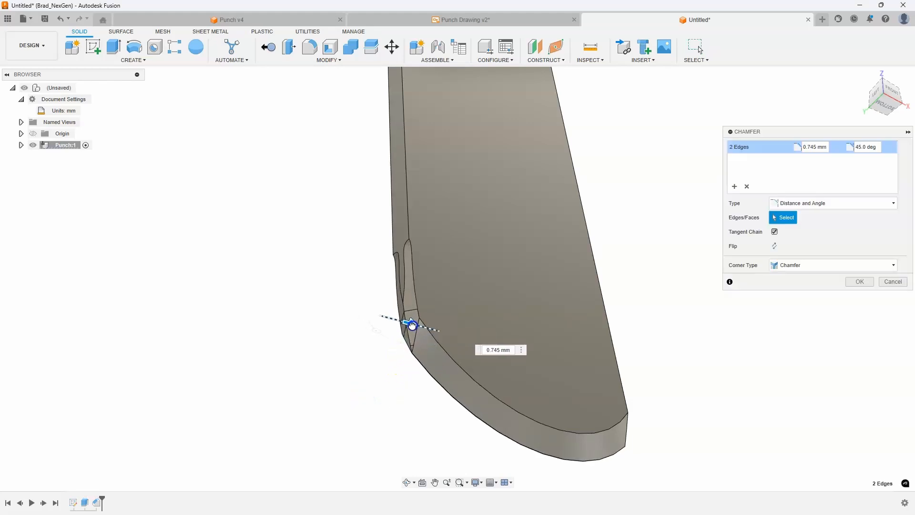
drag(412, 325, 409, 327)
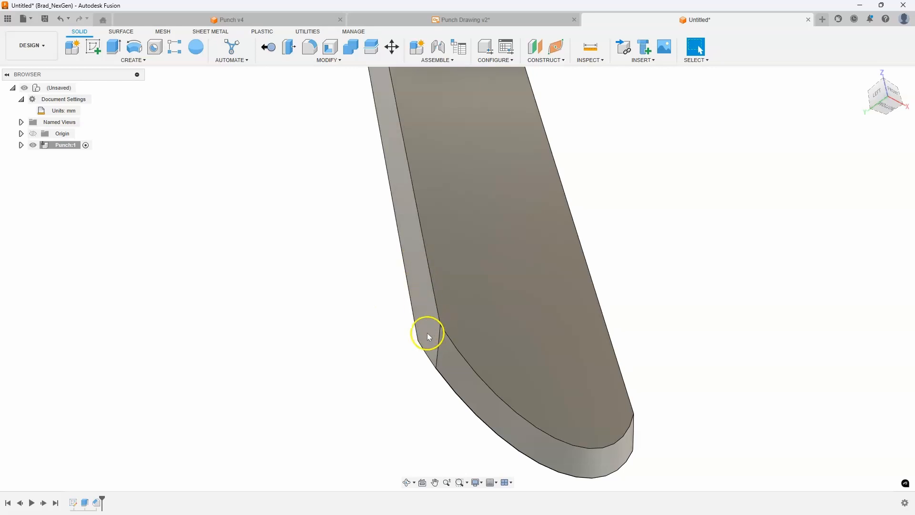
mouse_move(419, 267)
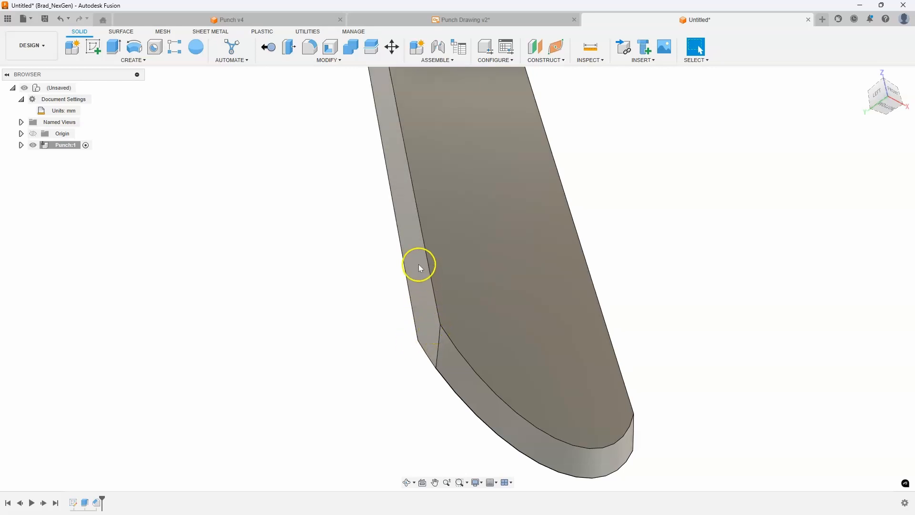
Step: Draw the tip sketch line across the punch thickness near the corner and finish the sketch
right_click(417, 265)
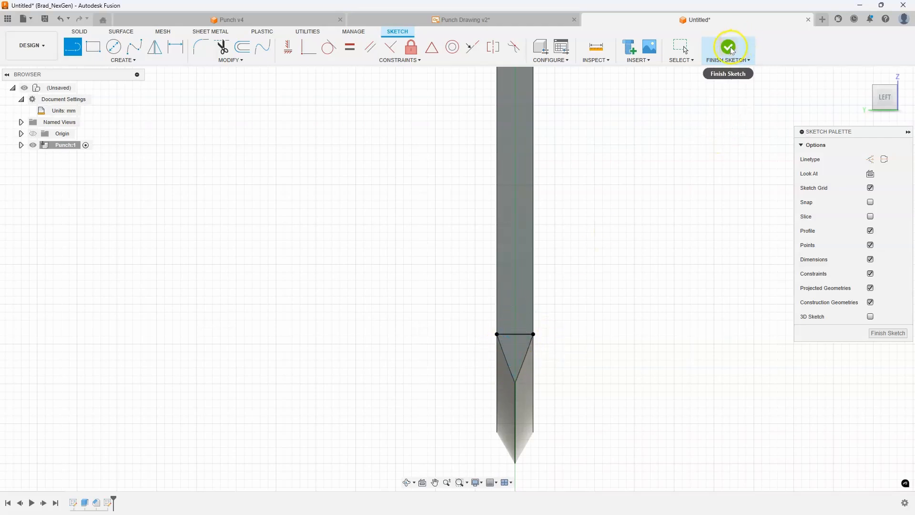
click(728, 47)
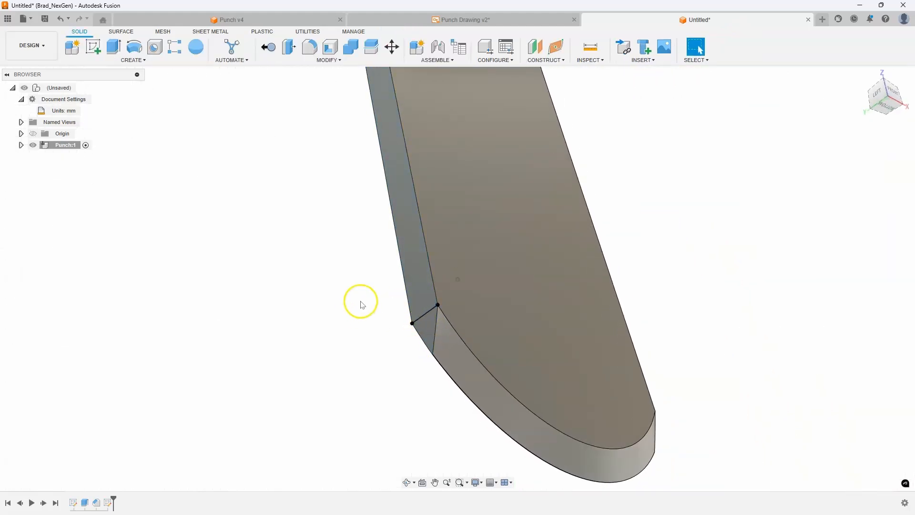
click(429, 313)
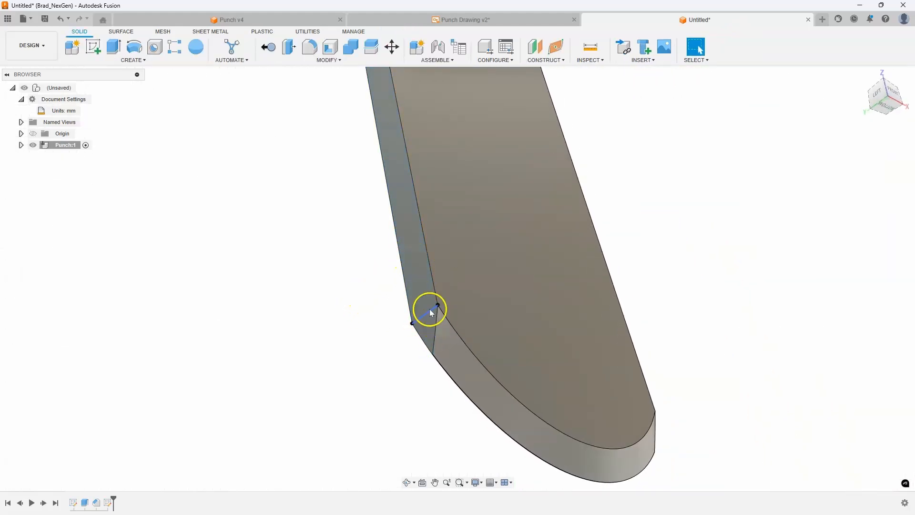
click(421, 175)
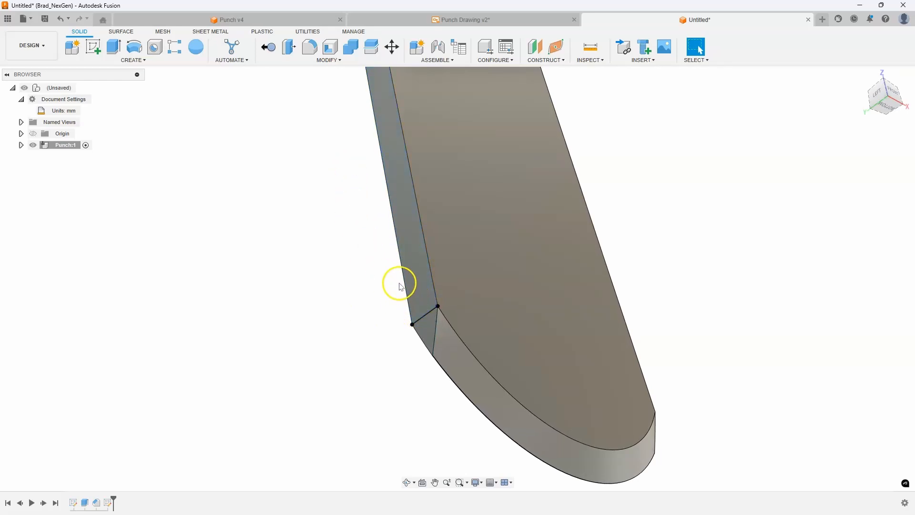
mouse_move(343, 232)
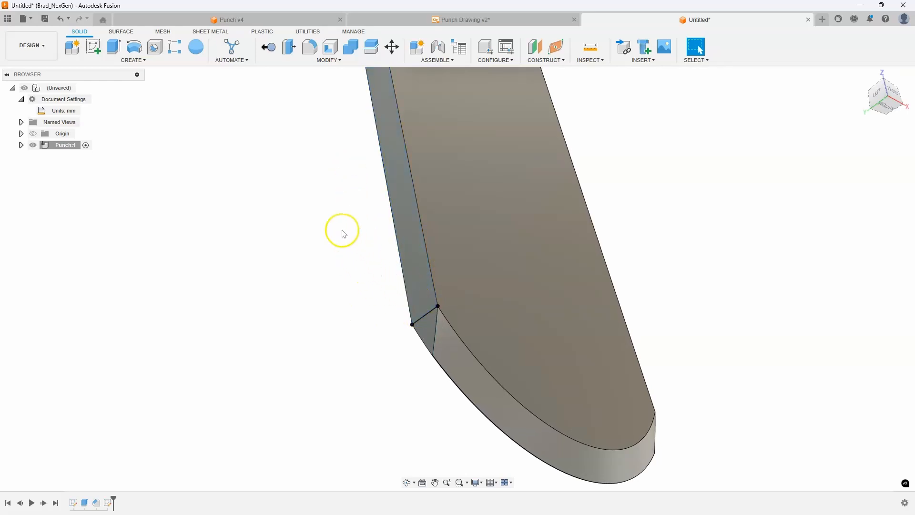
Step: Start Split Body, selecting the punch as the body and the sketch line as splitting tool
click(327, 52)
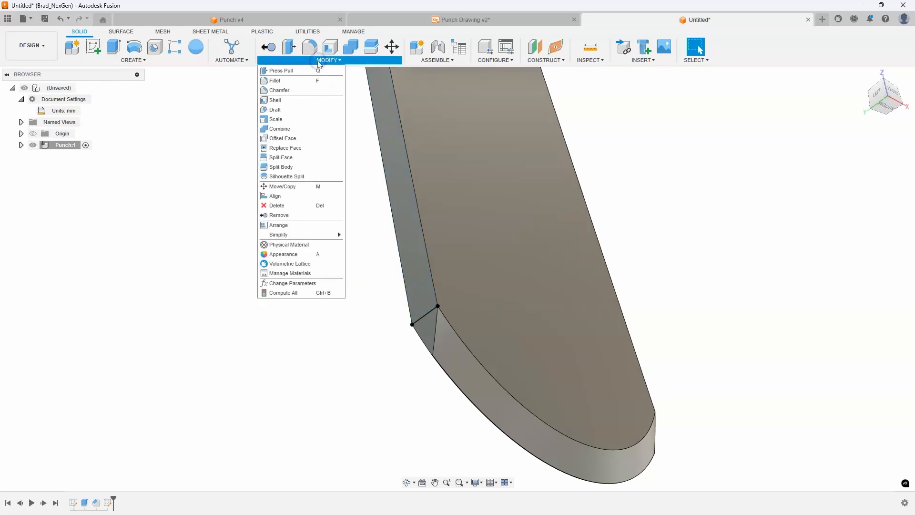
mouse_move(286, 167)
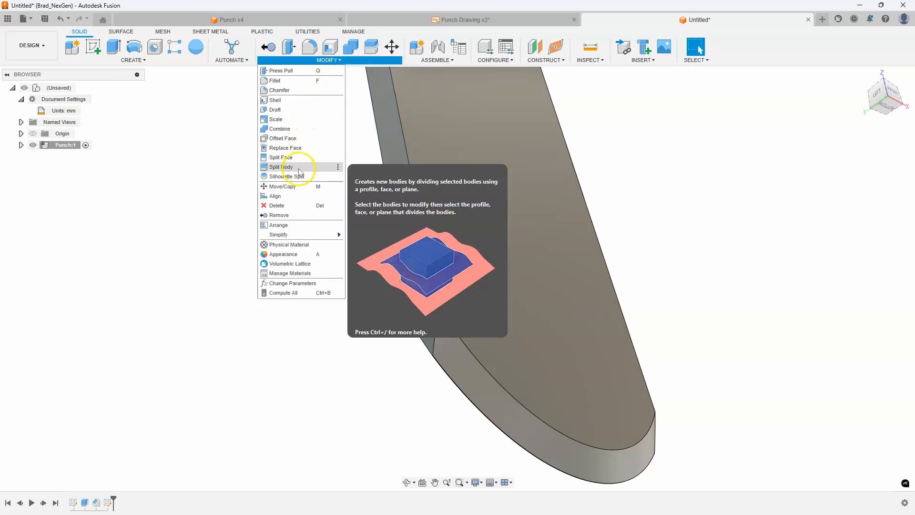
click(281, 167)
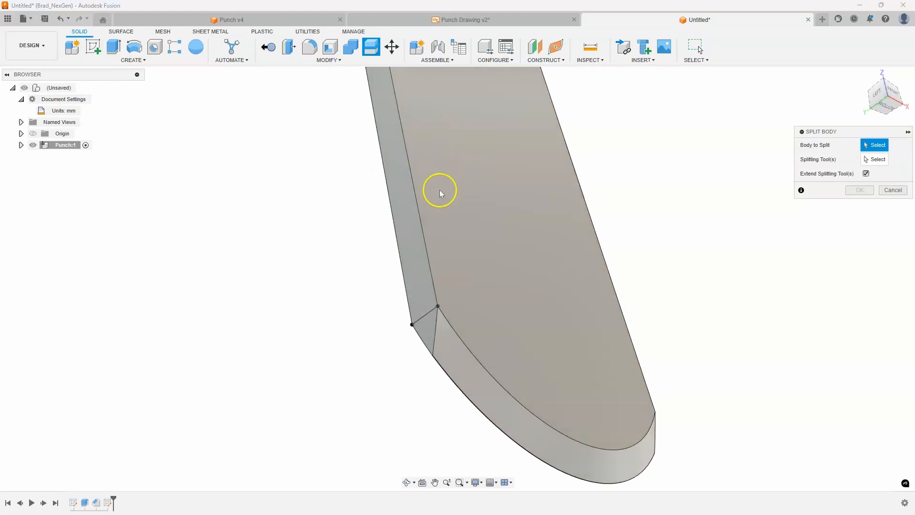
click(440, 193)
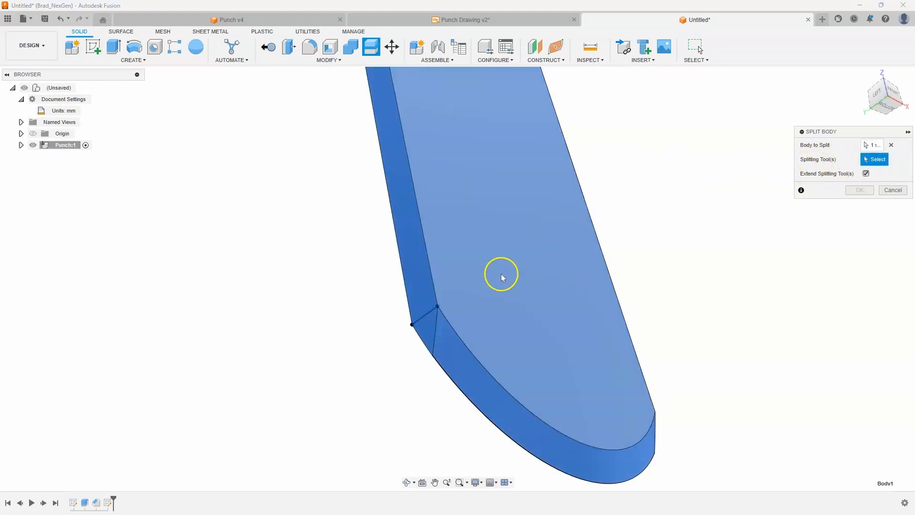
click(429, 317)
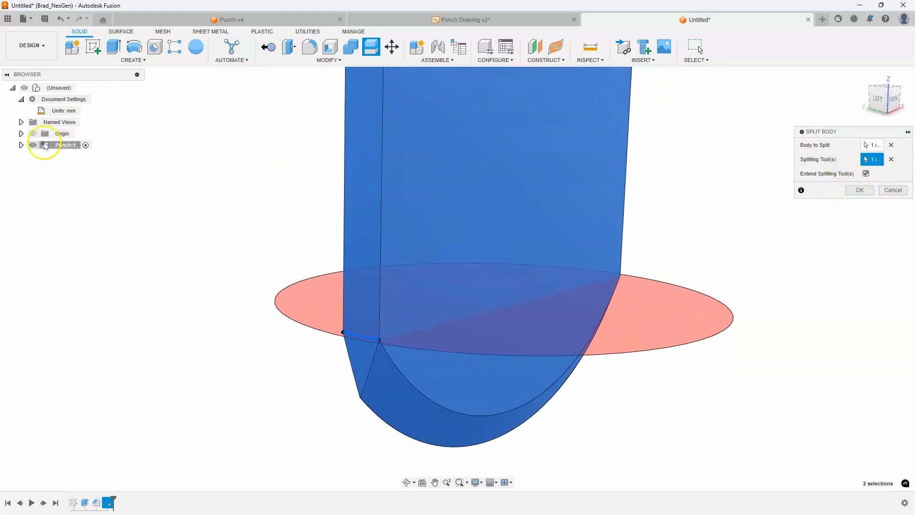
Step: Confirm the split and check the resulting Body1 and Body2 in the Browser
click(21, 144)
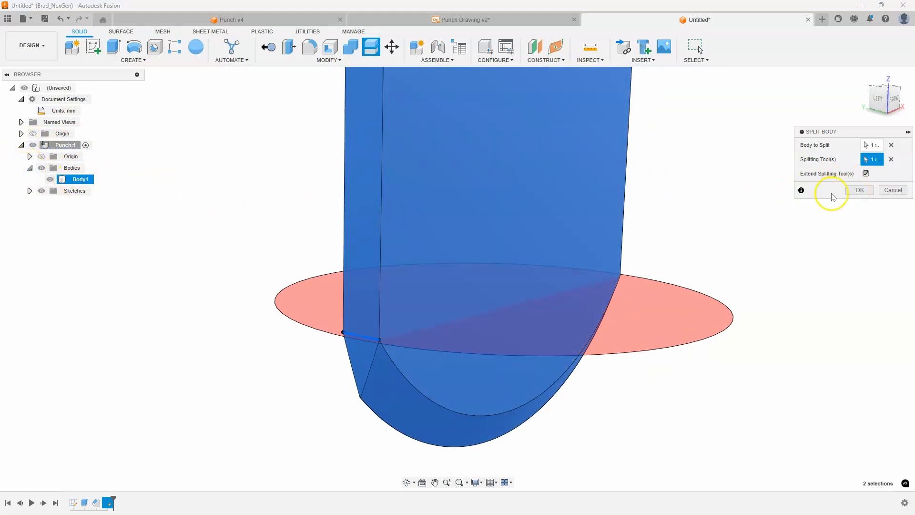
click(859, 190)
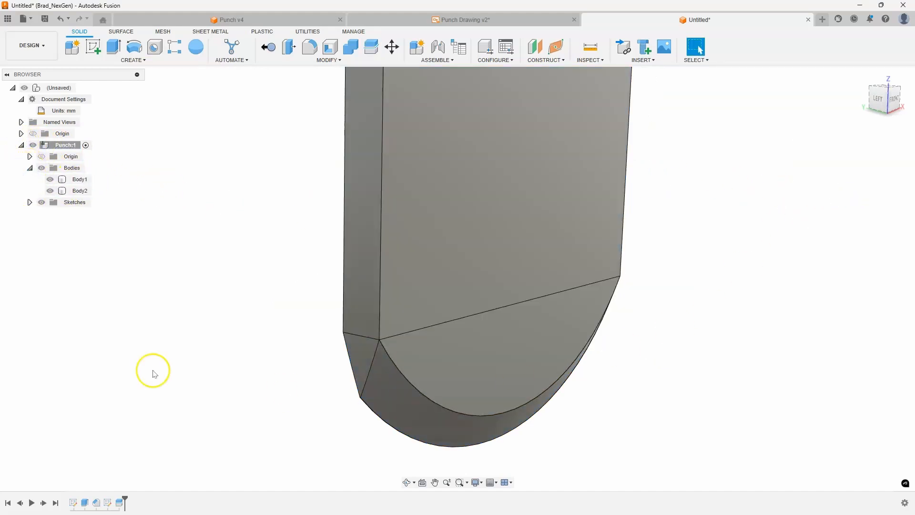
click(80, 180)
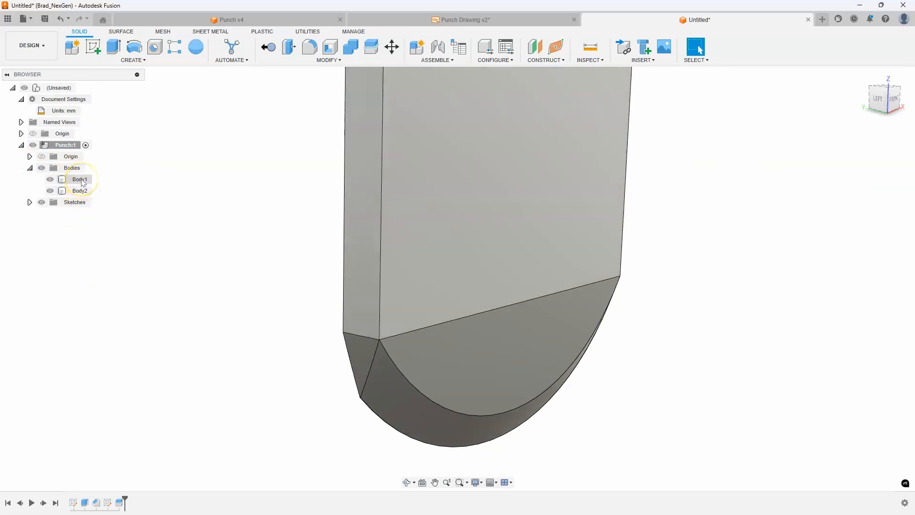
click(49, 179)
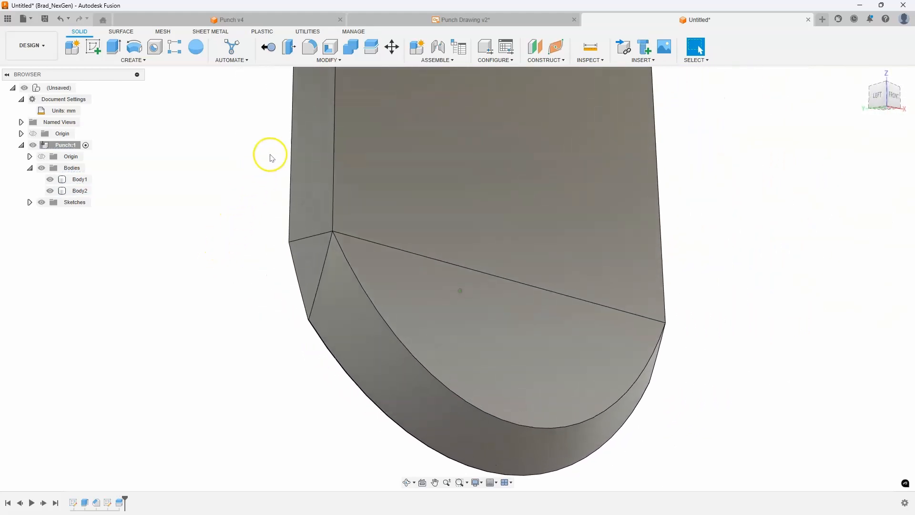
Step: Set up Move/Copy with Move Object set to Faces and Move Type set to Rotate
click(321, 260)
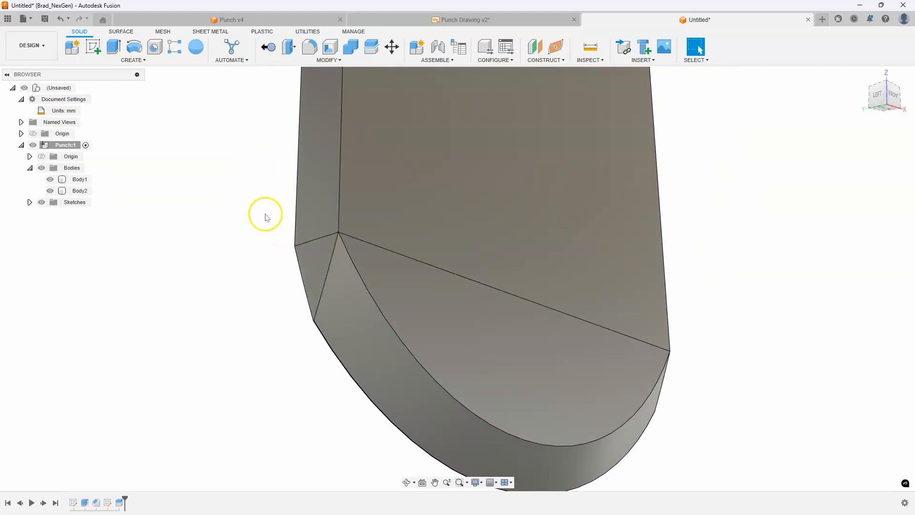
click(391, 47)
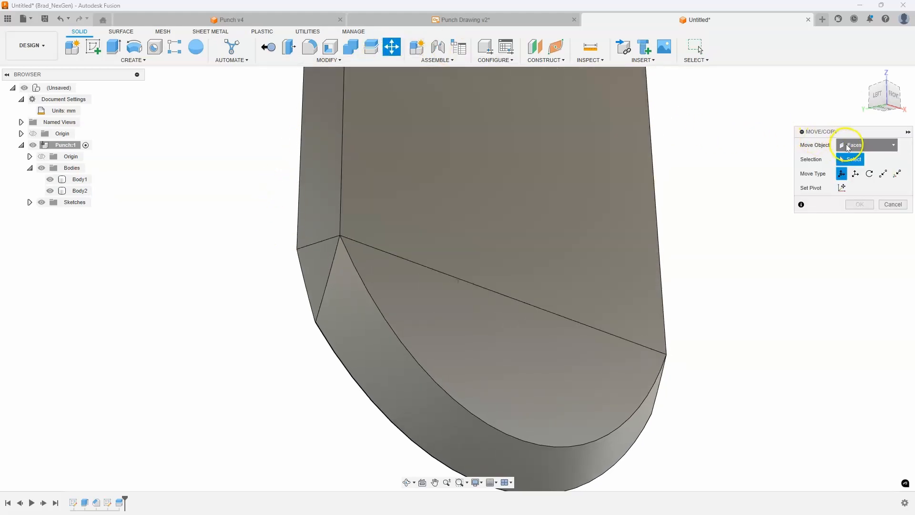
click(867, 145)
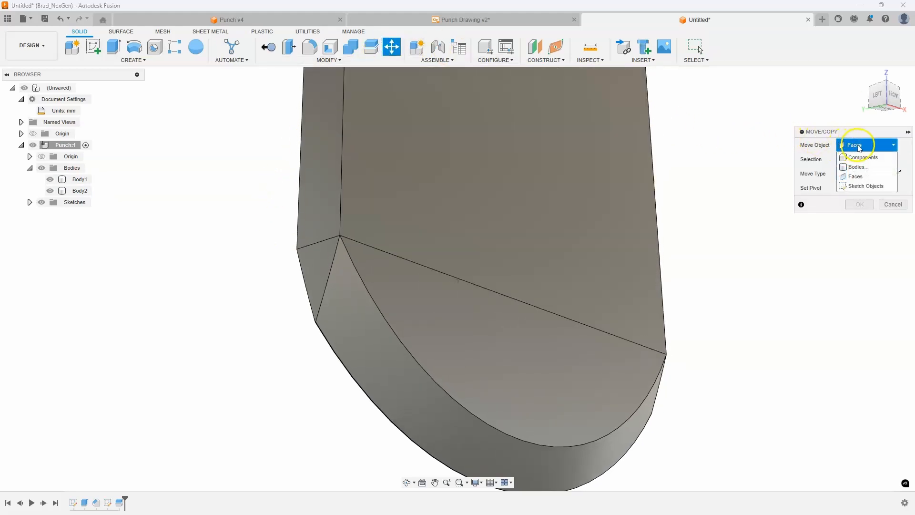
click(857, 166)
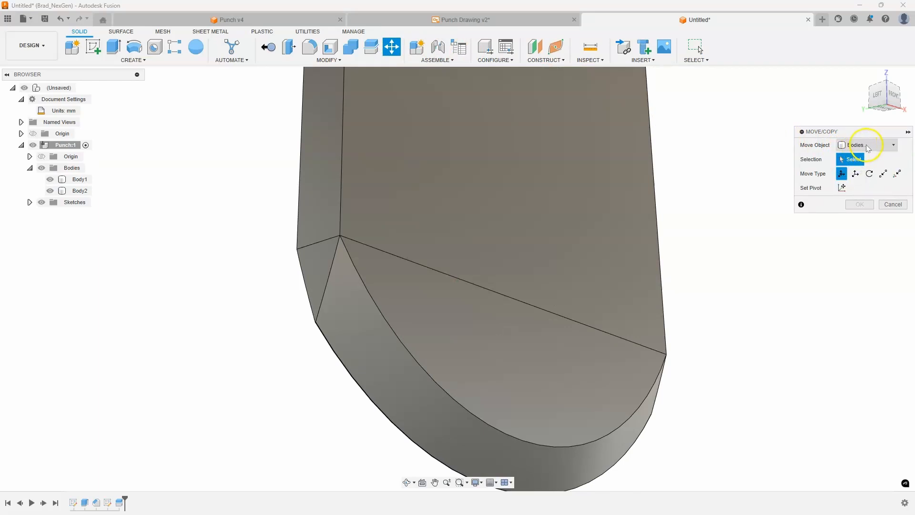
click(892, 145)
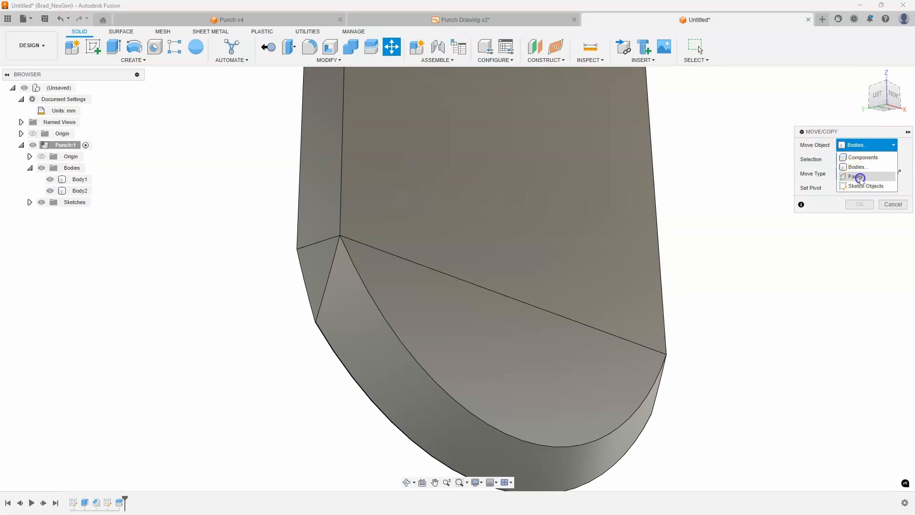
click(858, 176)
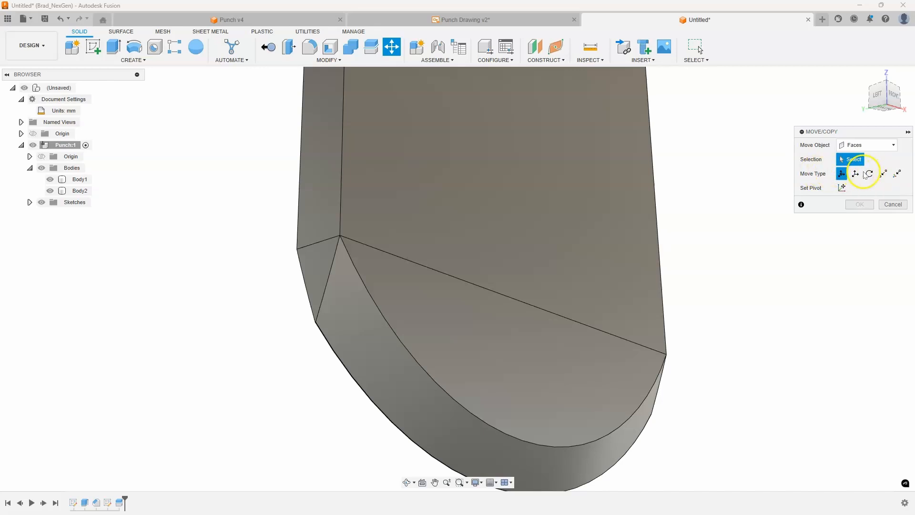
click(869, 174)
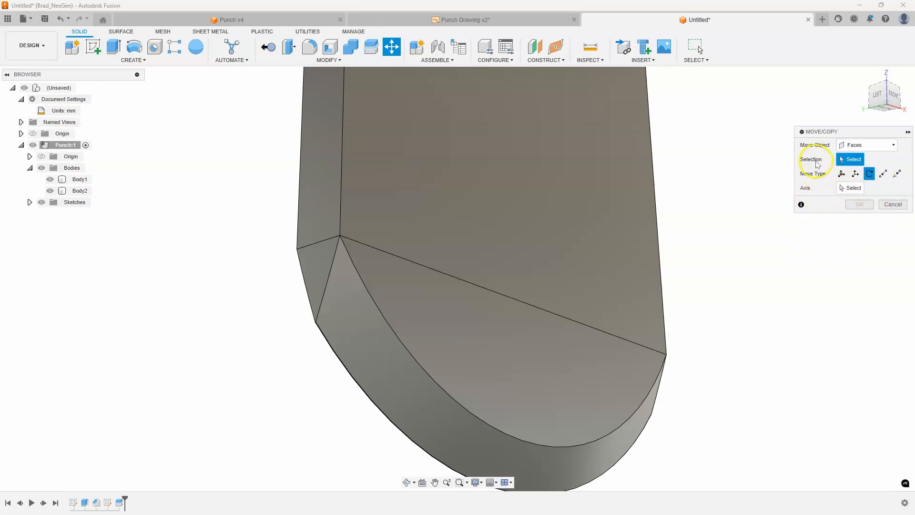
Step: Rotate the narrow tip side face -35 degrees about its edge and confirm
click(499, 222)
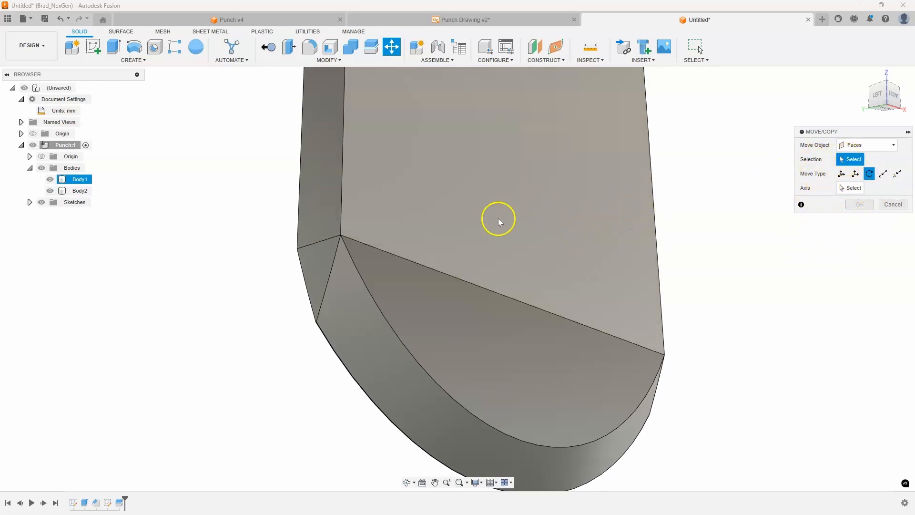
click(324, 275)
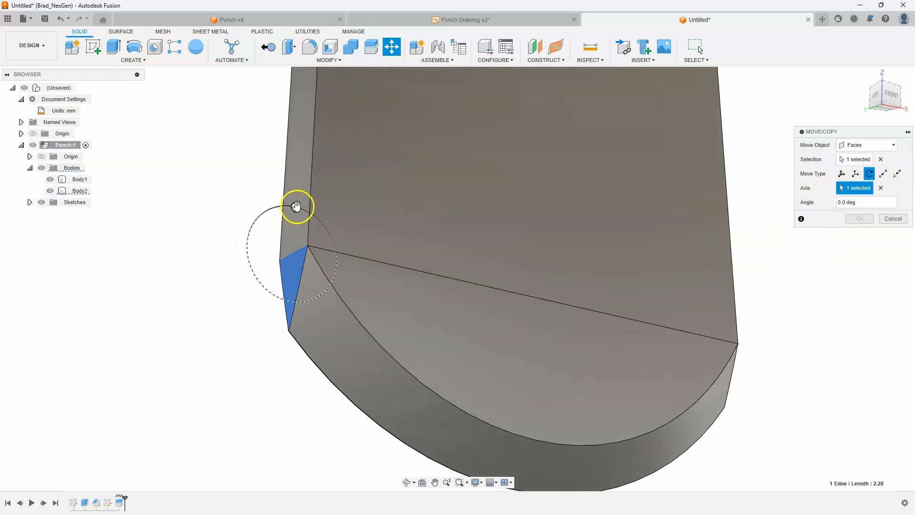
drag(297, 205, 281, 206)
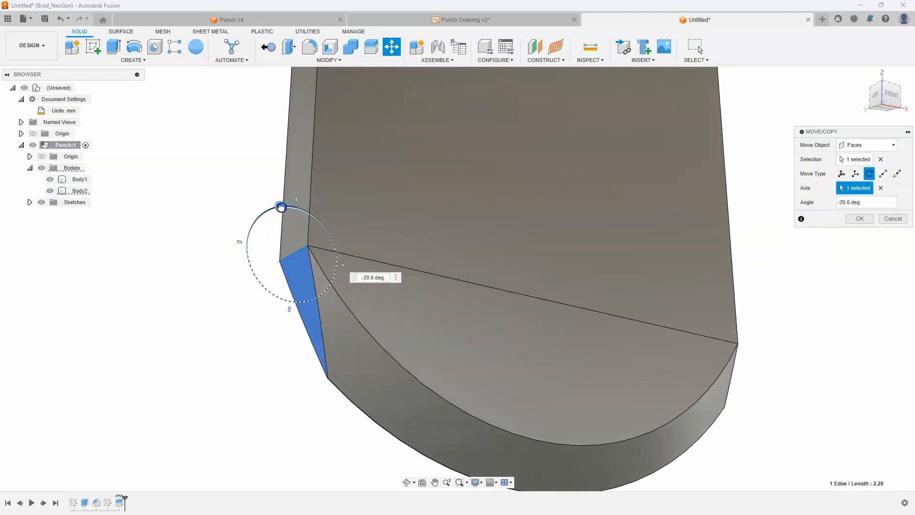
drag(281, 207, 288, 207)
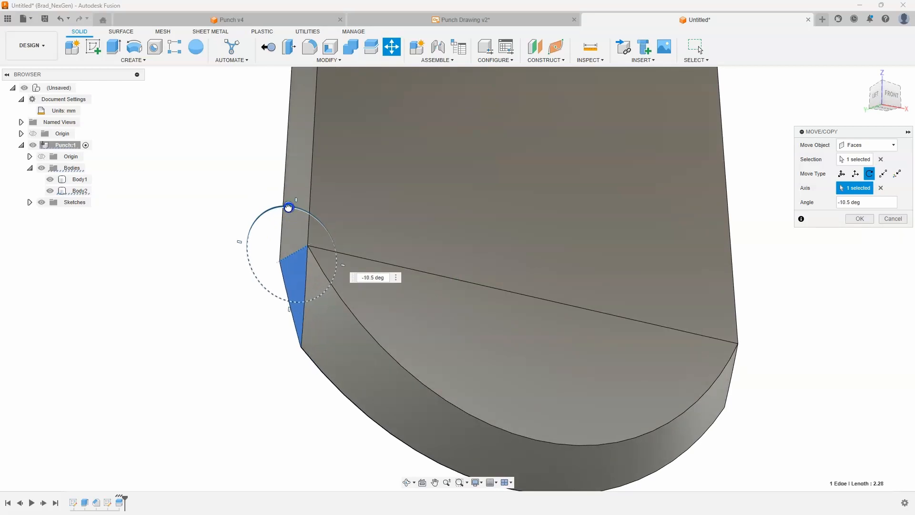
drag(288, 207, 286, 208)
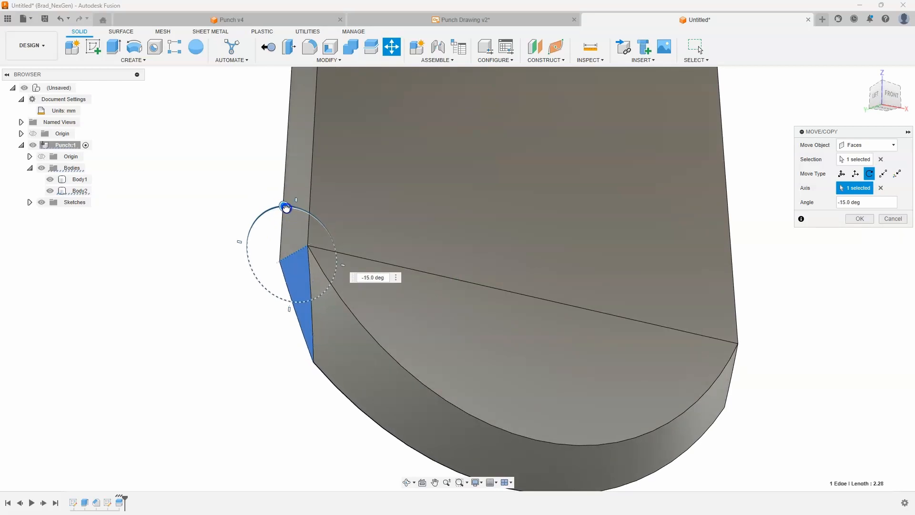
drag(286, 208, 282, 209)
text(-35)
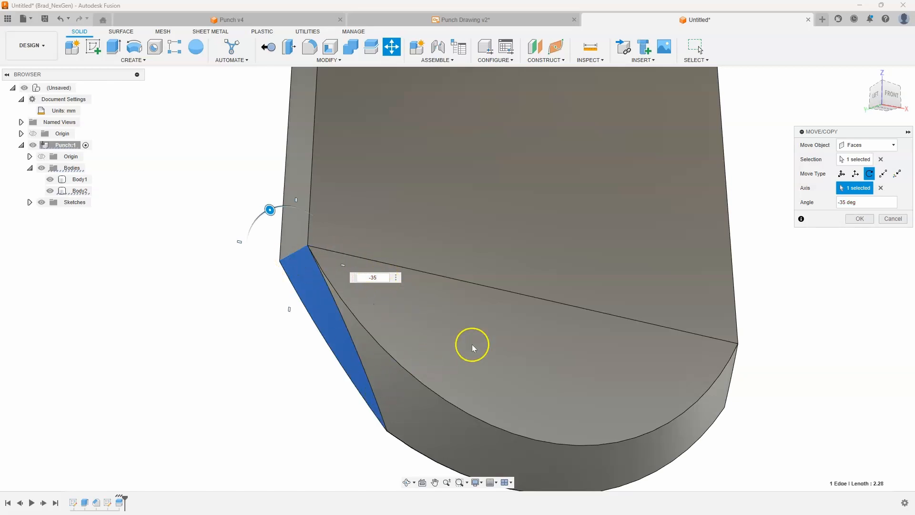
mouse_move(731, 296)
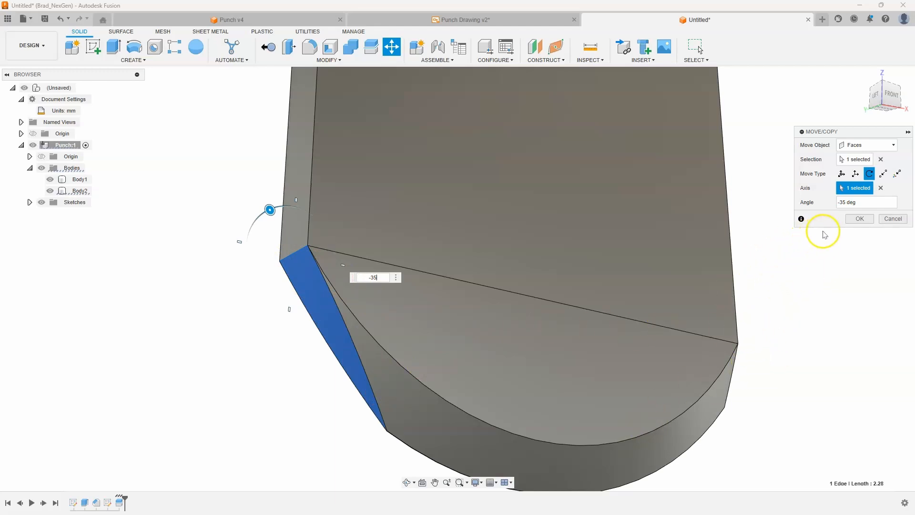
click(859, 218)
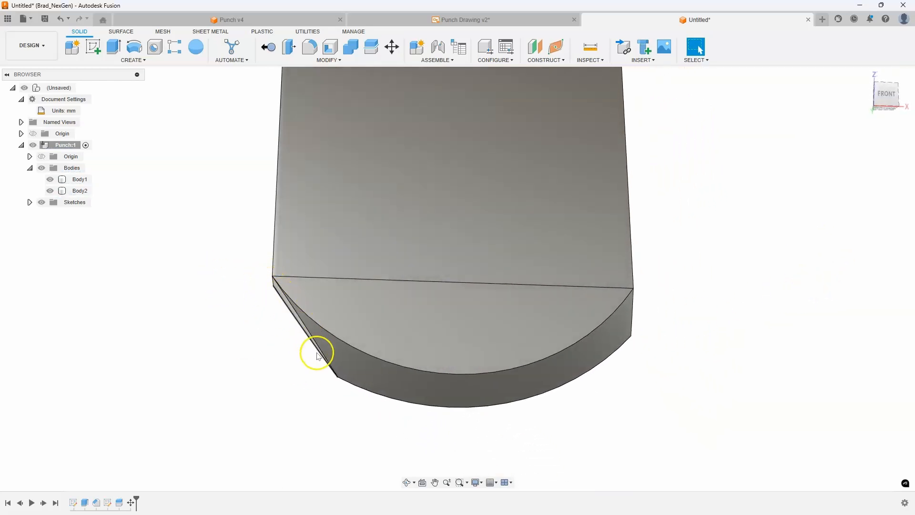
Step: Rotate the opposite tip face about its edge, reusing -35 degrees from the angle history
drag(318, 354, 621, 282)
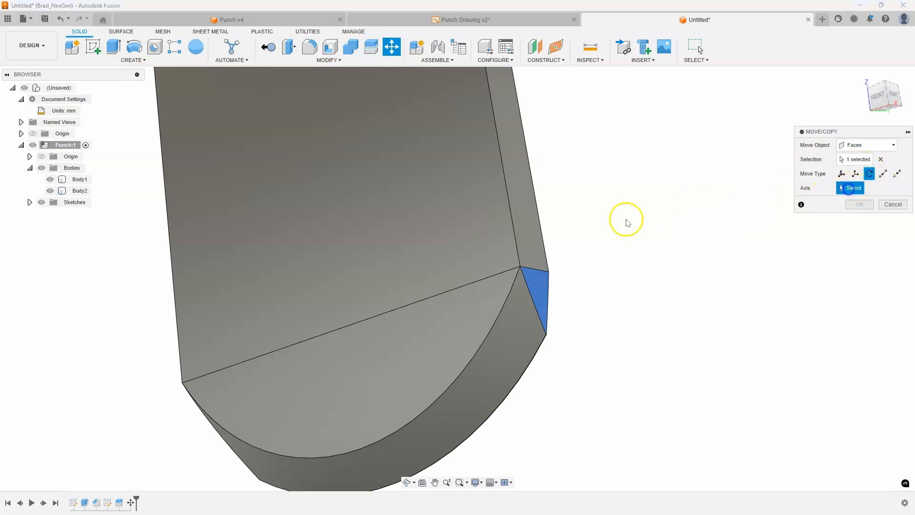
click(519, 221)
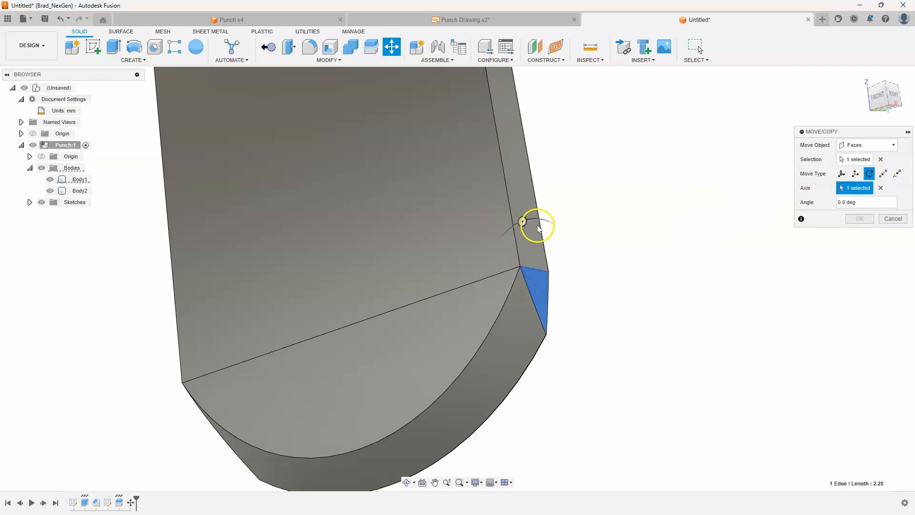
drag(522, 221, 528, 223)
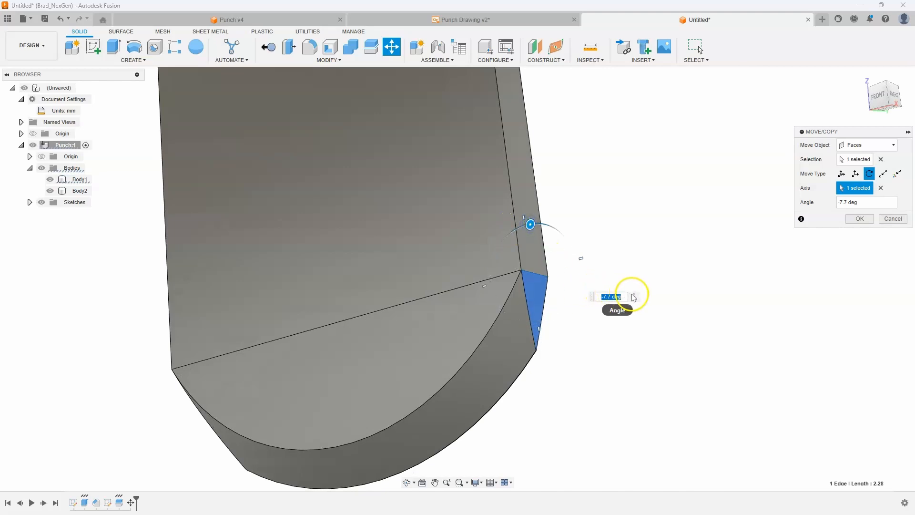
click(634, 296)
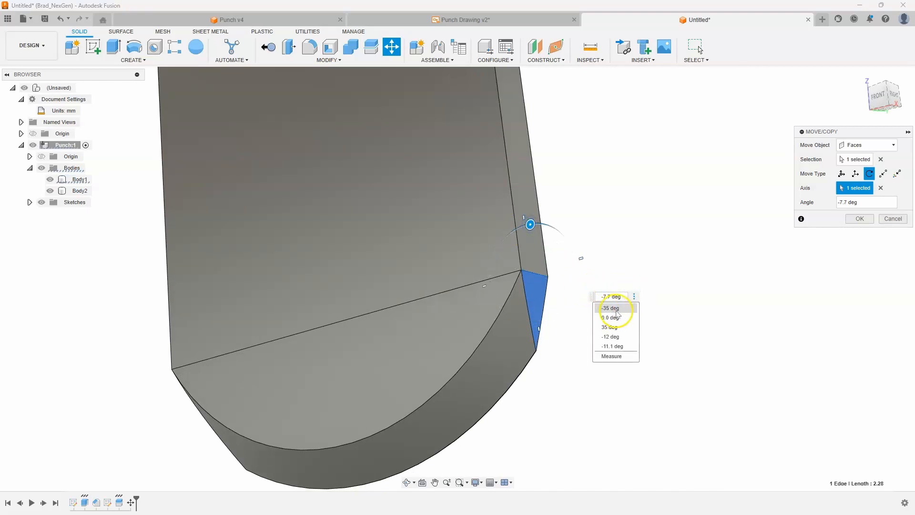
click(612, 307)
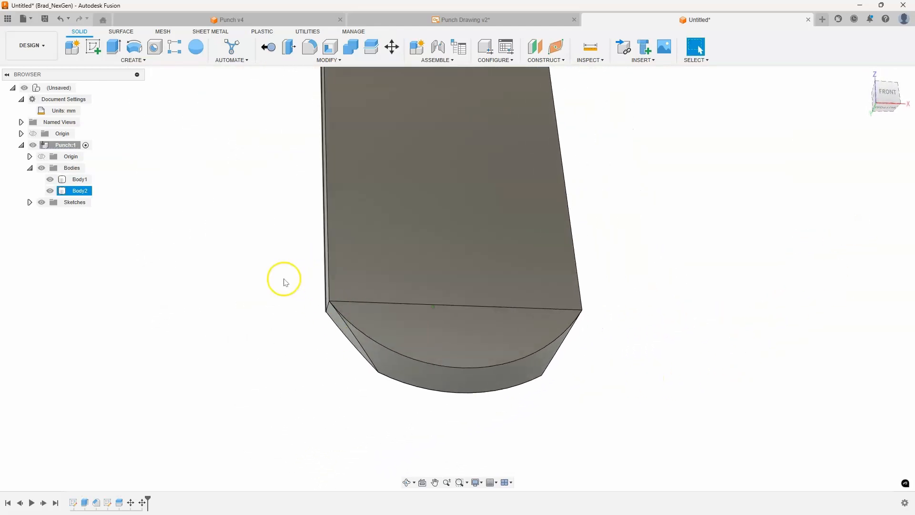
Step: View the whole tapered punch and open the Solid toolbar's MODIFY dropdown
drag(284, 282, 439, 388)
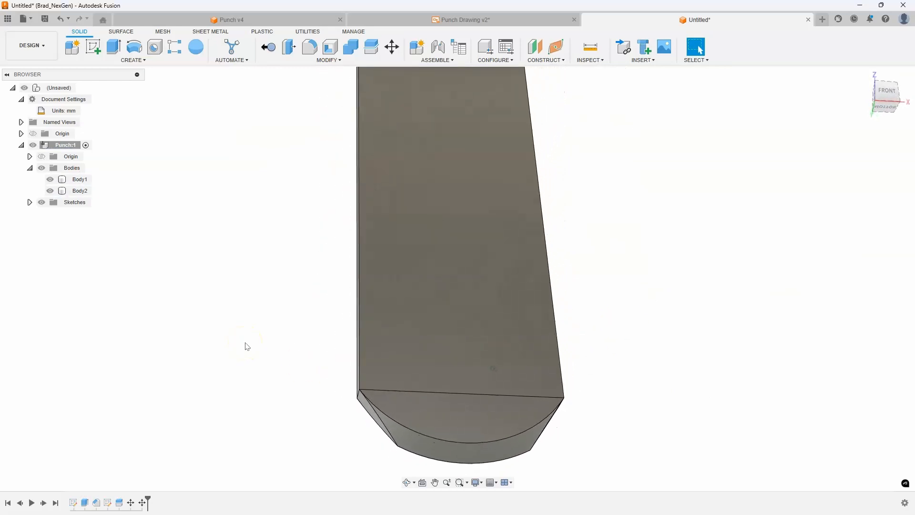
click(79, 179)
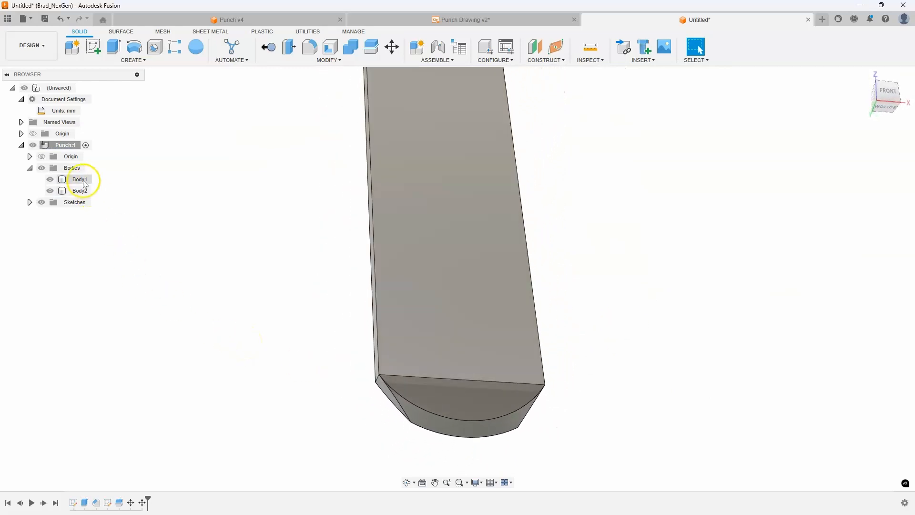
click(80, 180)
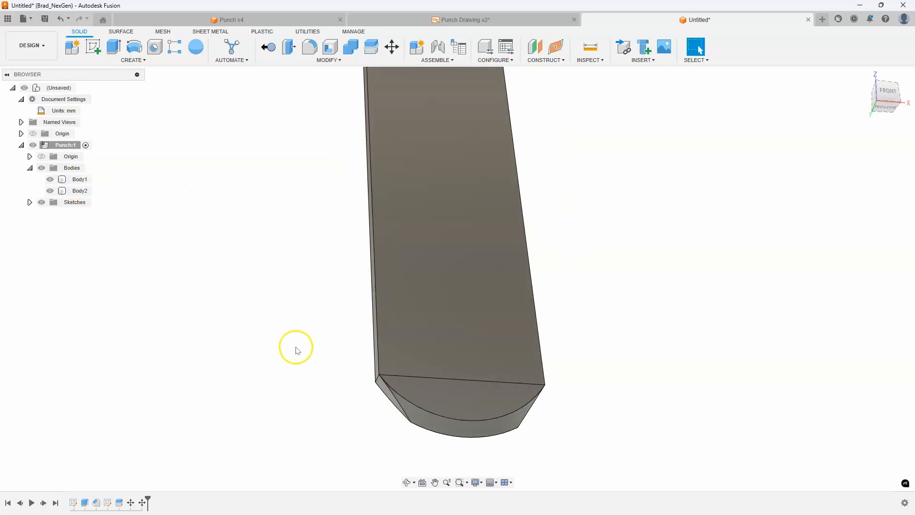
mouse_move(350, 48)
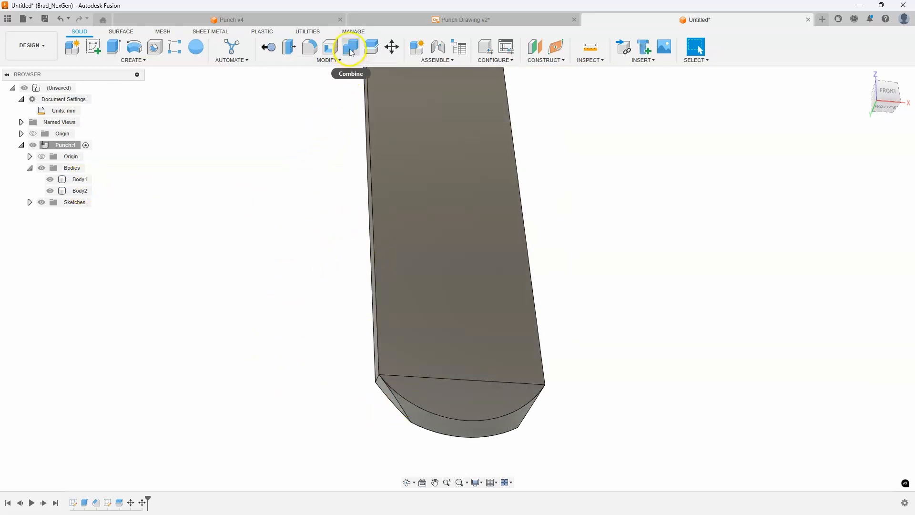
mouse_move(350, 50)
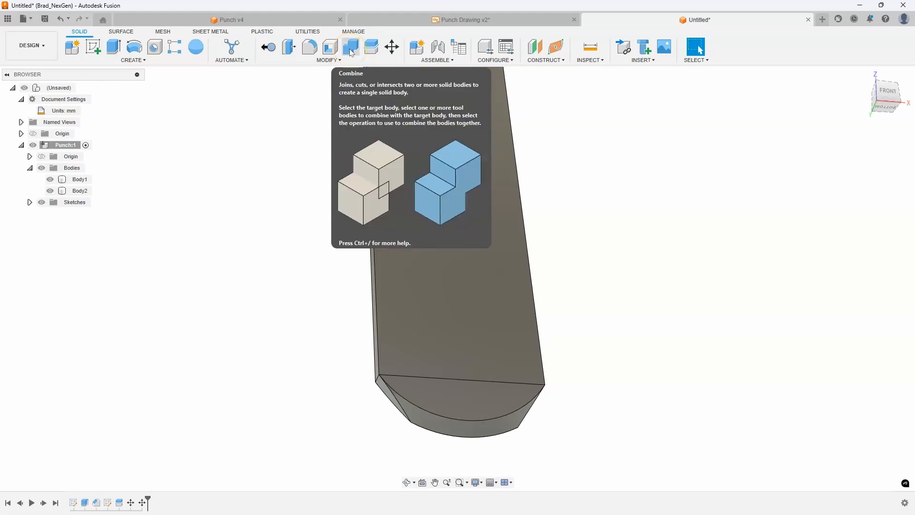
click(328, 60)
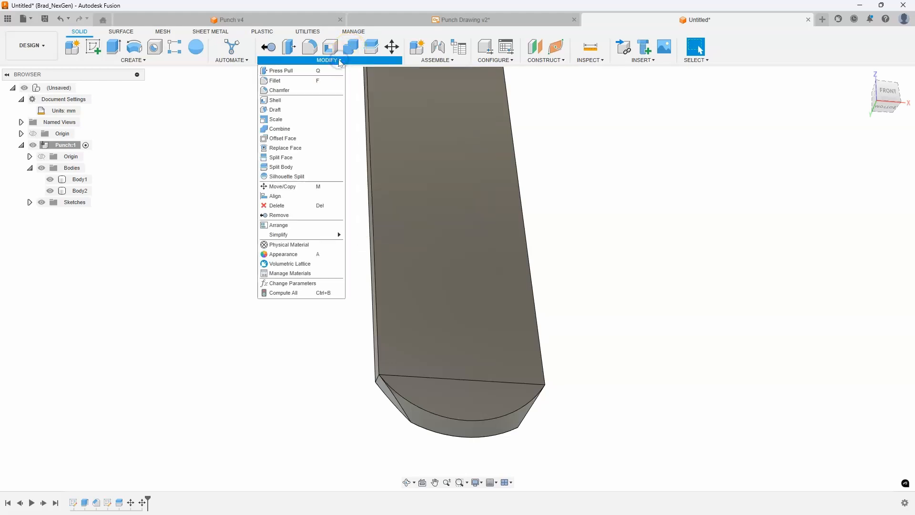
mouse_move(279, 128)
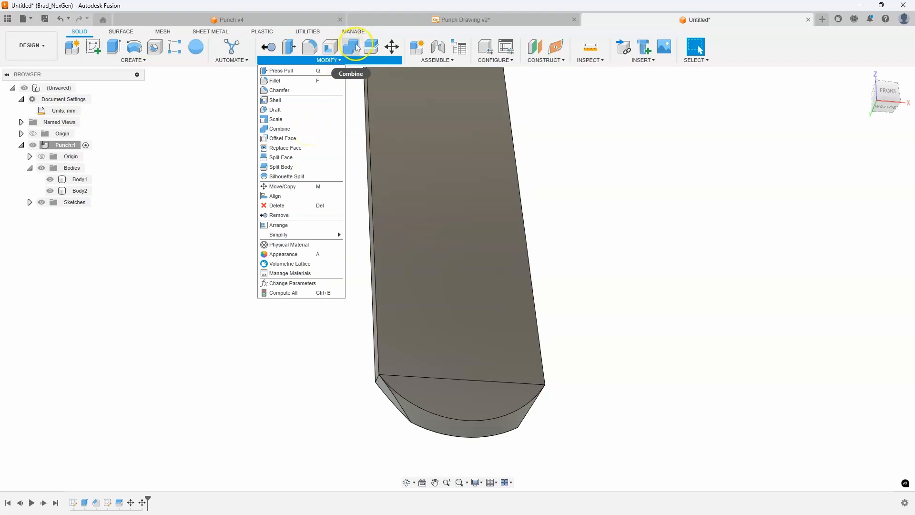
Step: Combine Body1 as target and Body2 as tool using Join into one solid
click(279, 129)
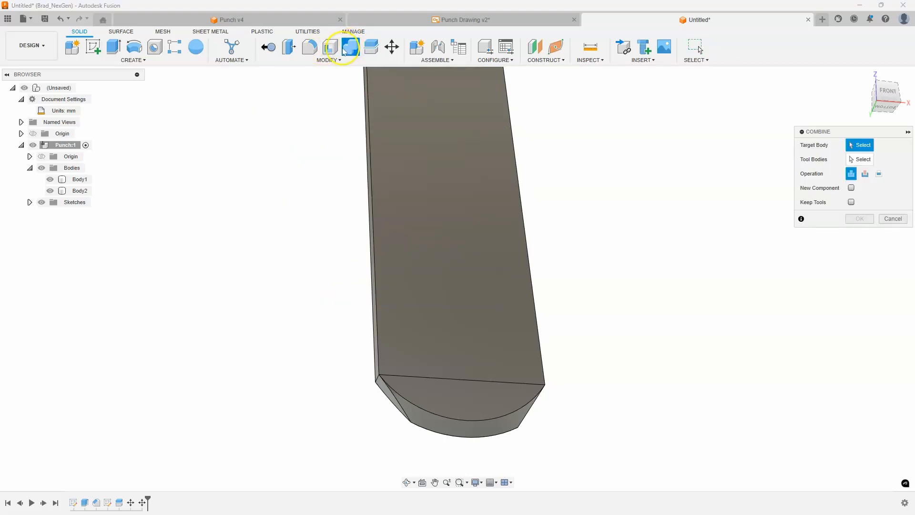
click(475, 281)
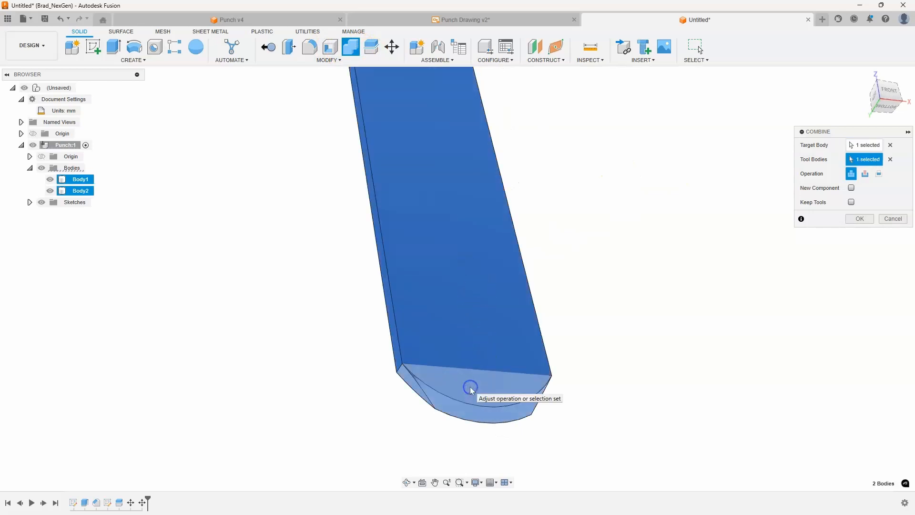
click(851, 173)
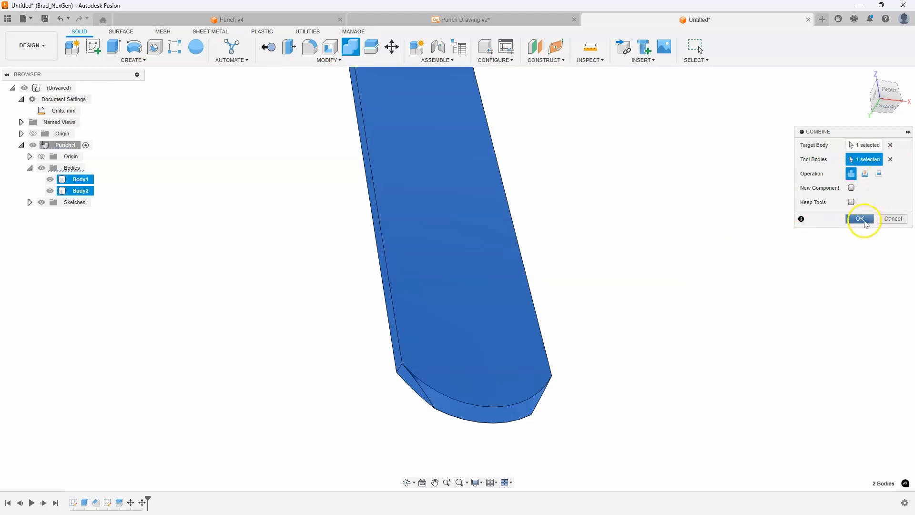
click(859, 218)
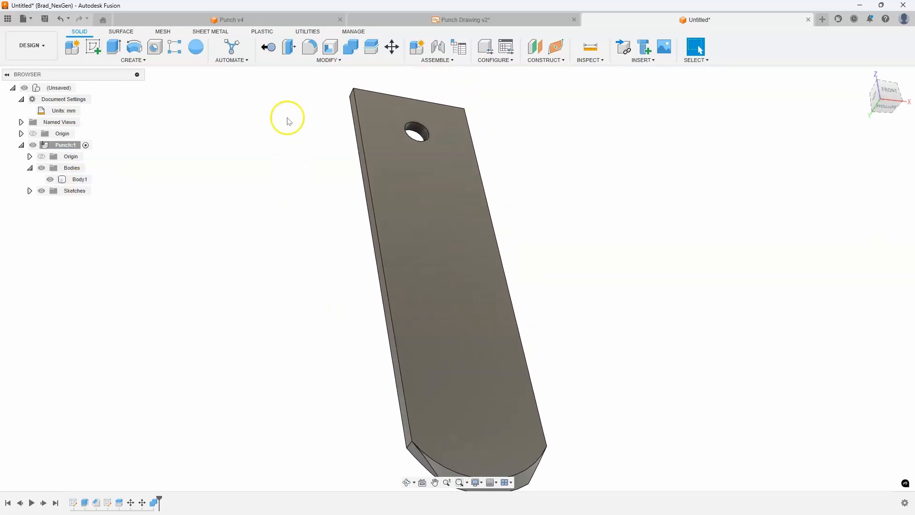
mouse_move(310, 47)
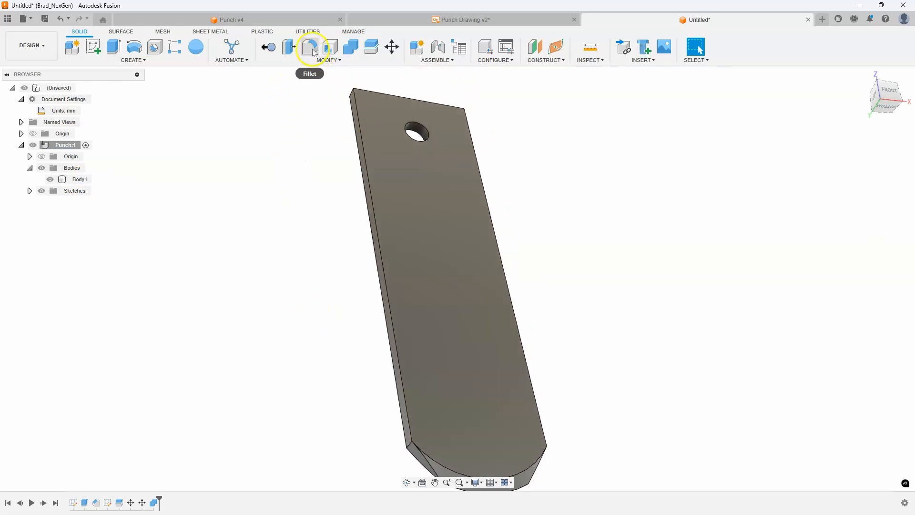
Step: Start a Full Round Fillet and select both opposite long side faces as separate sets
click(309, 47)
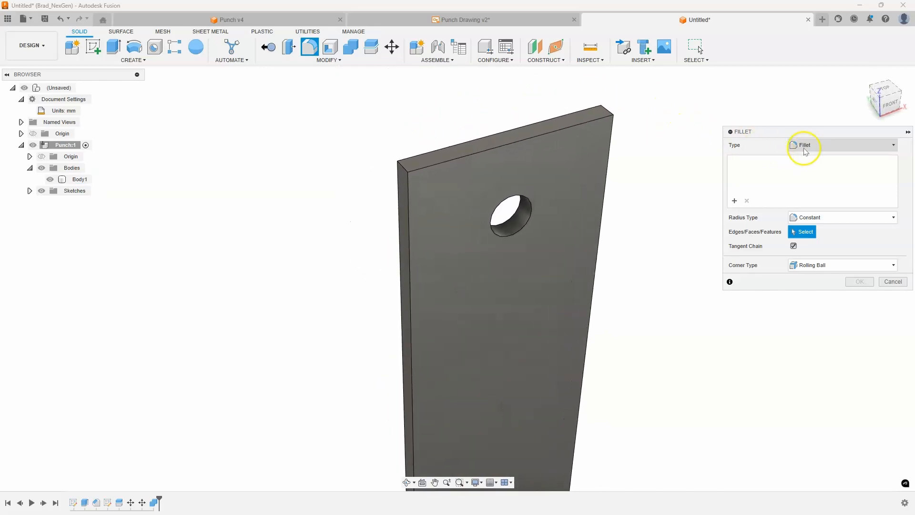
click(841, 145)
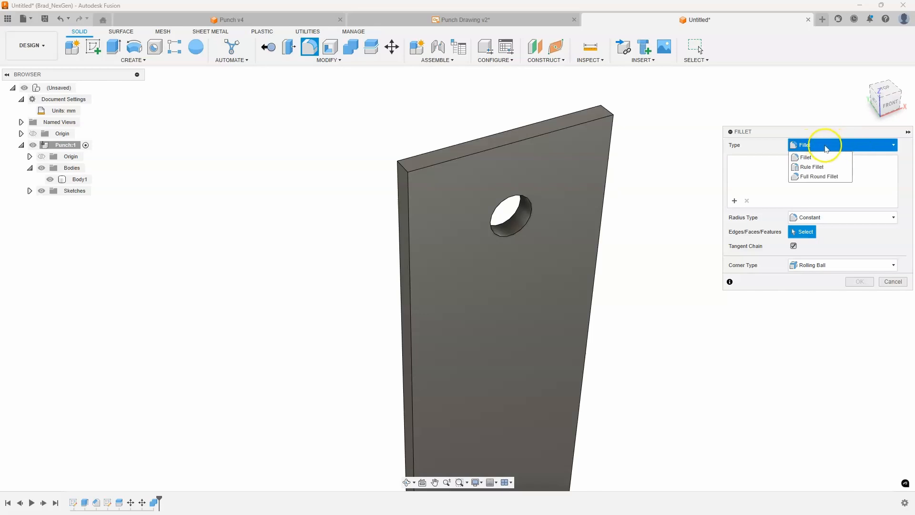
mouse_move(820, 177)
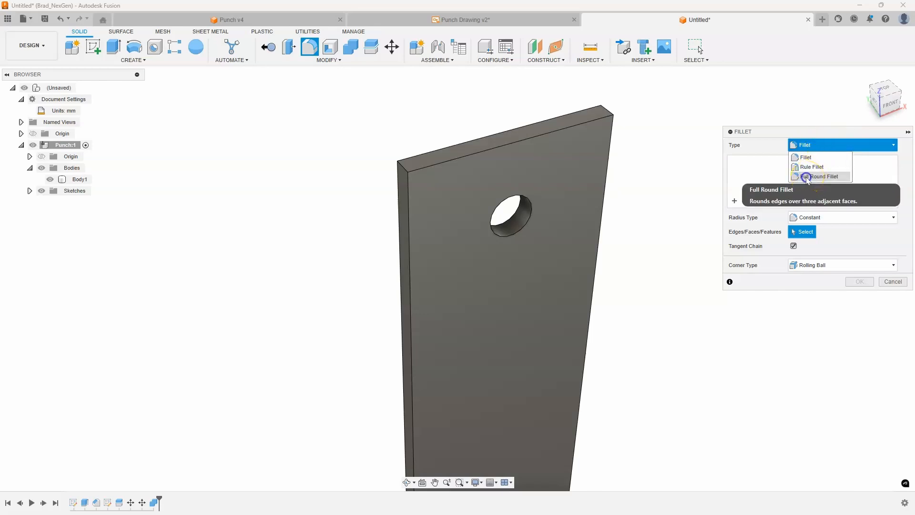
click(819, 176)
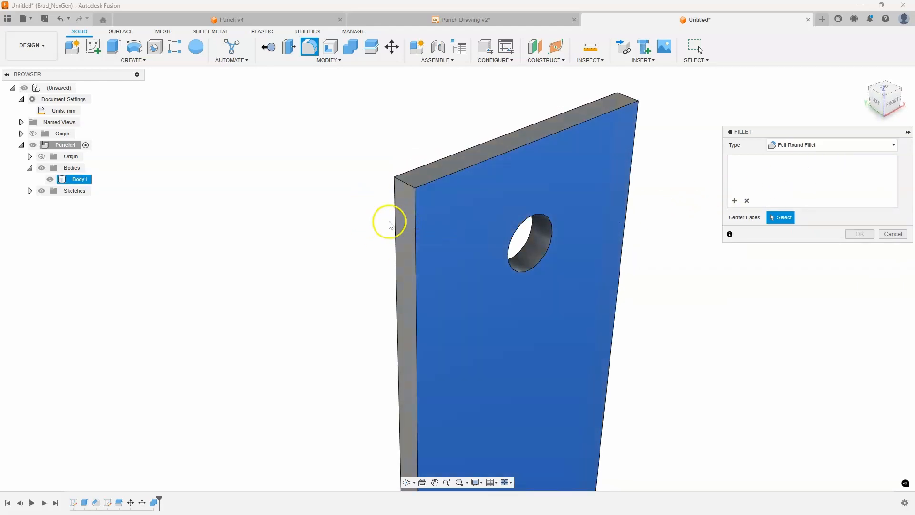
mouse_move(401, 225)
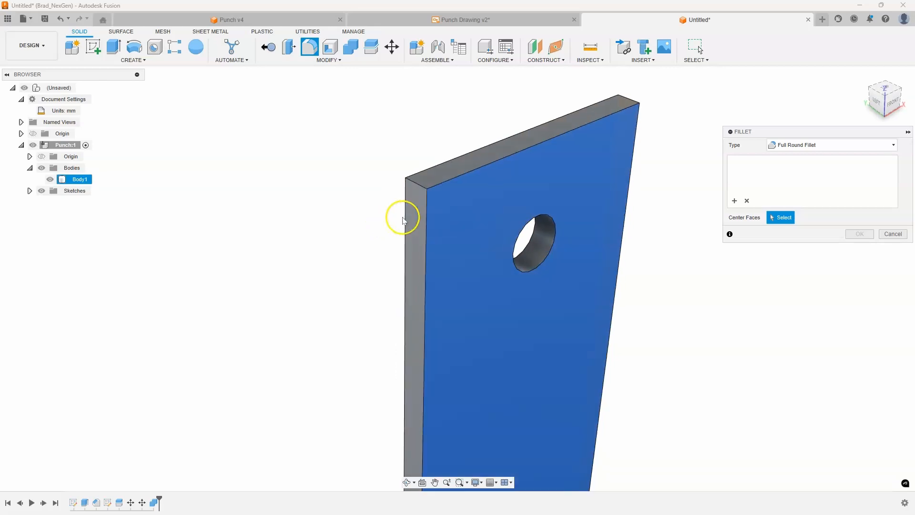
drag(403, 218, 502, 245)
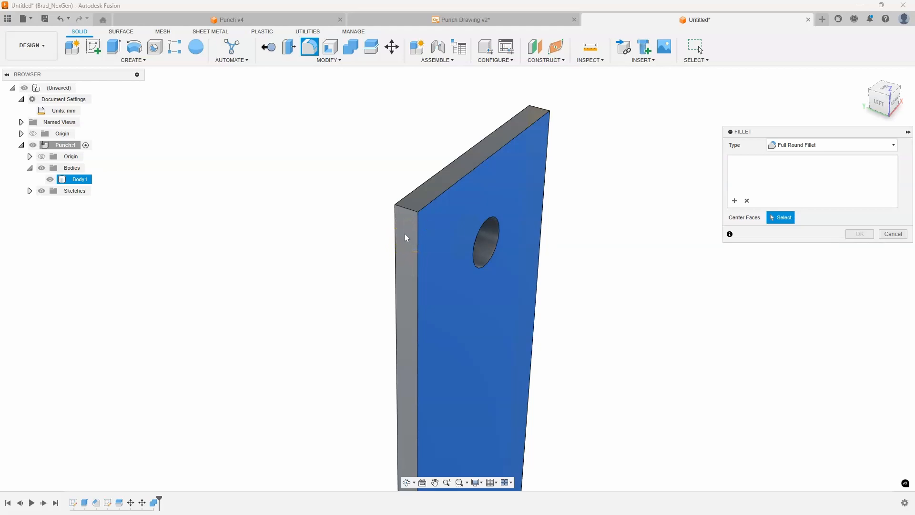
click(406, 237)
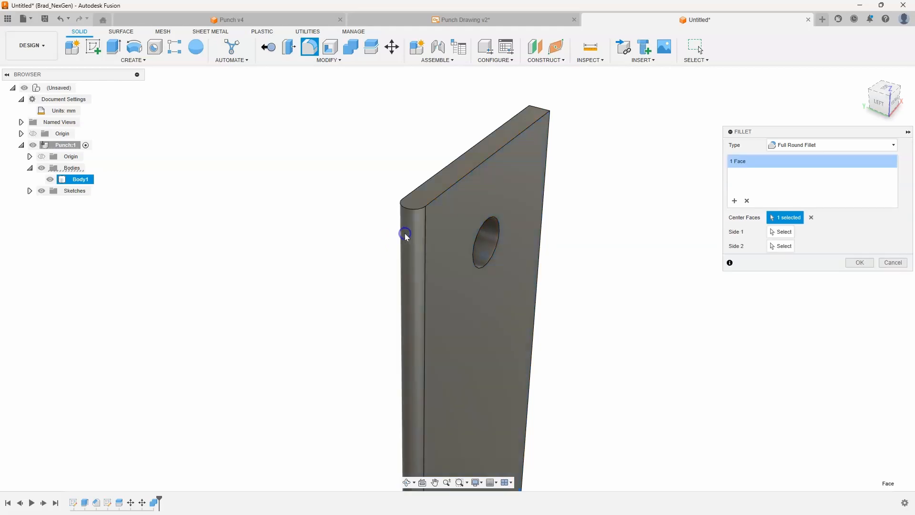
mouse_move(417, 243)
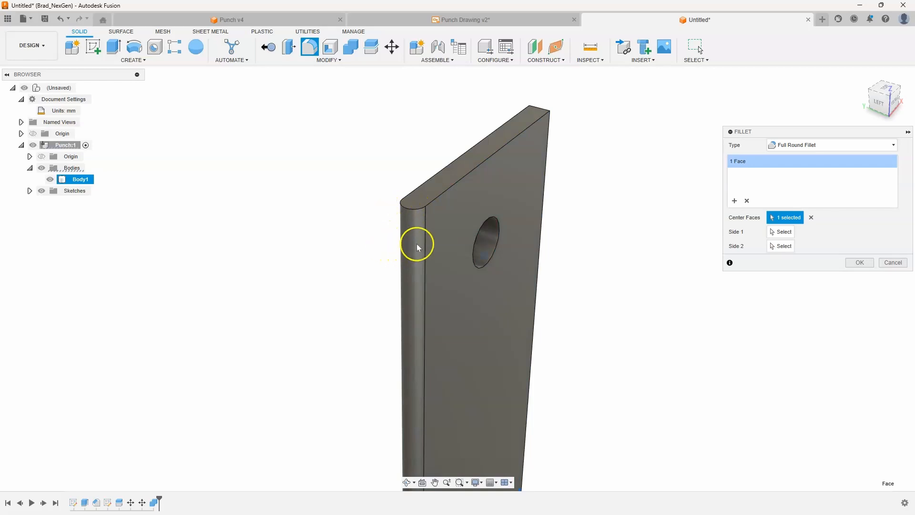
mouse_move(442, 240)
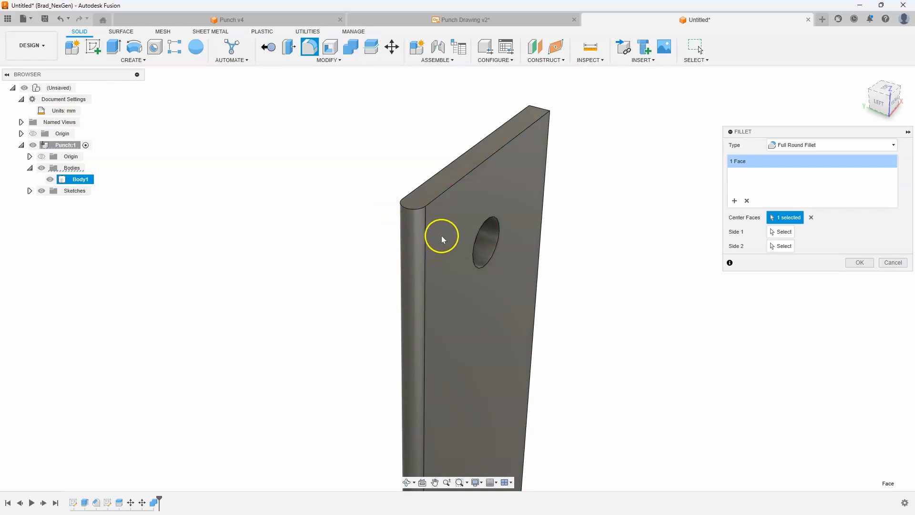
drag(441, 239, 467, 240)
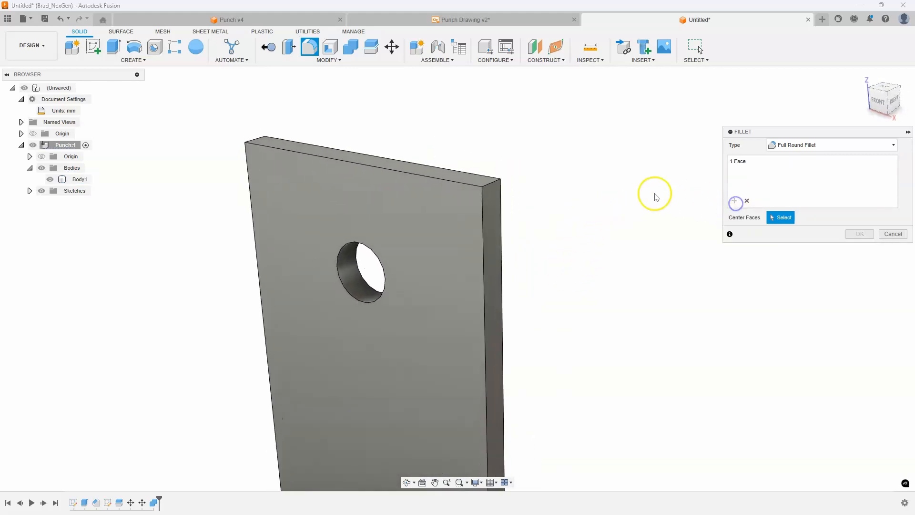
click(485, 228)
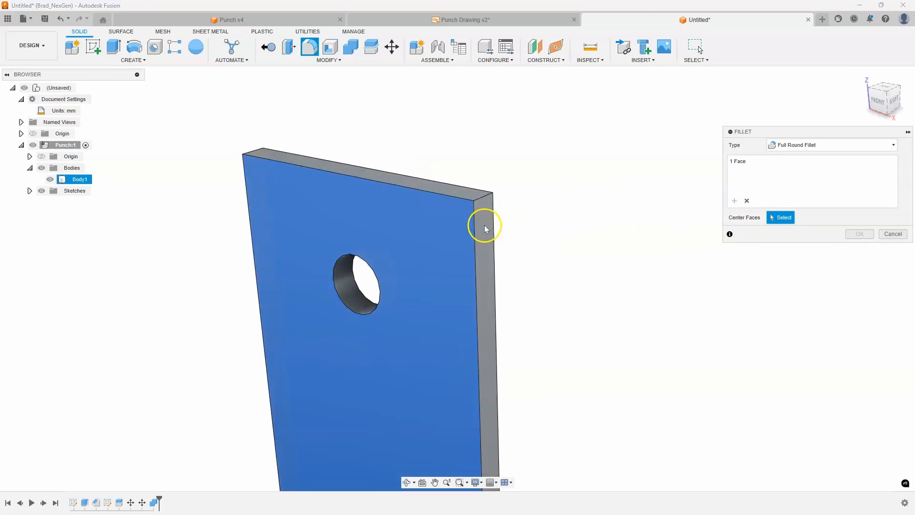
mouse_move(486, 229)
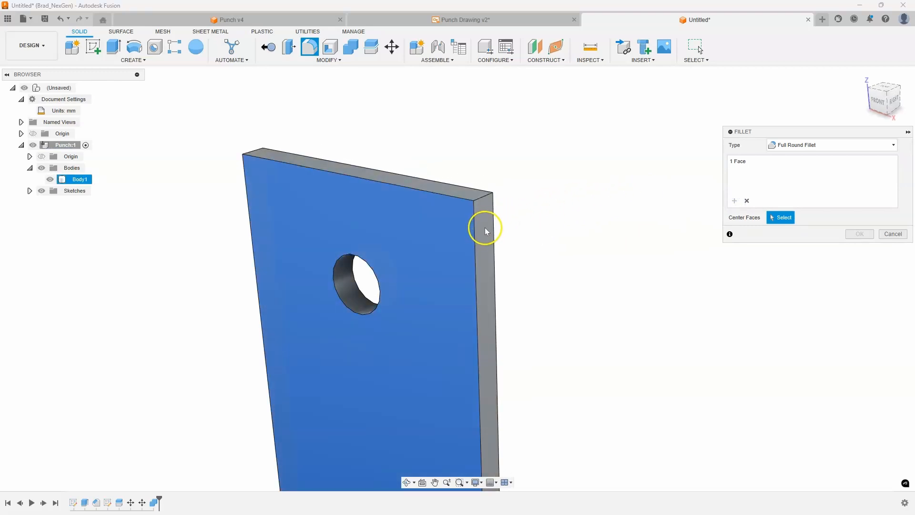
click(486, 228)
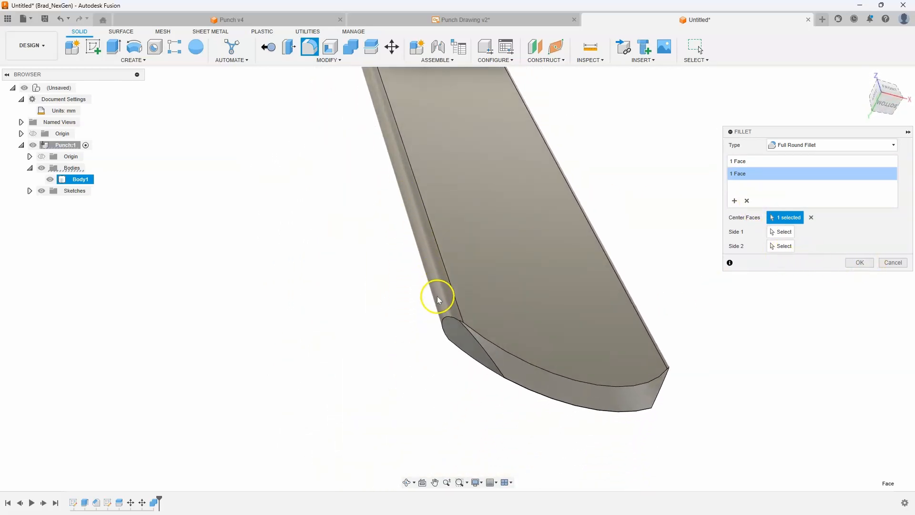
drag(438, 299, 487, 364)
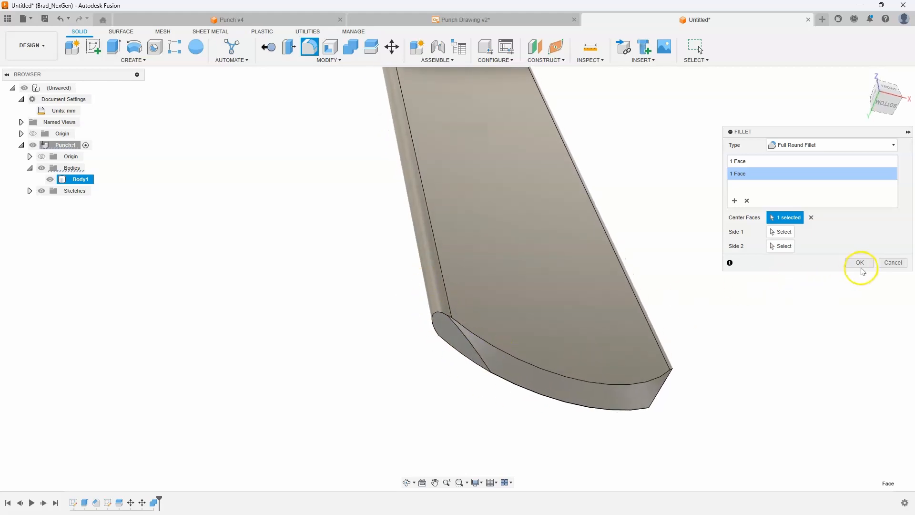
Step: Apply the full-round fillets and begin a new standard-type fillet
click(859, 263)
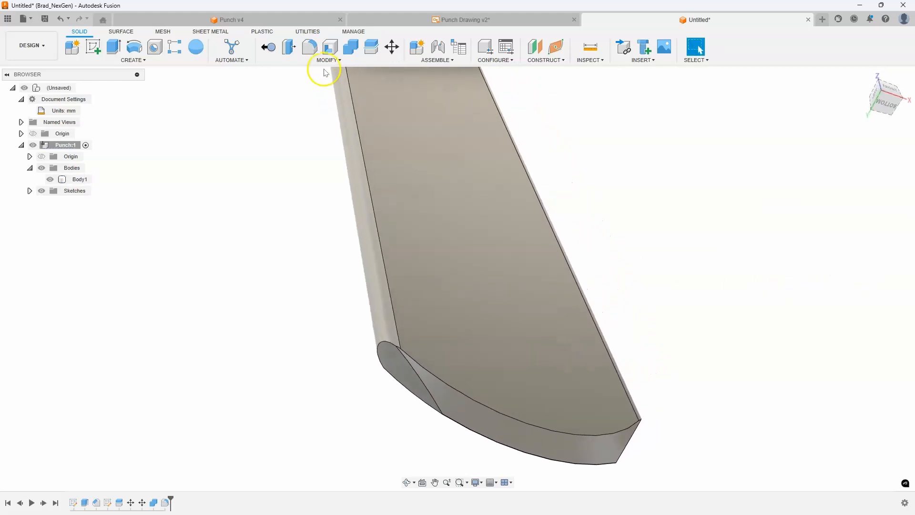
click(309, 47)
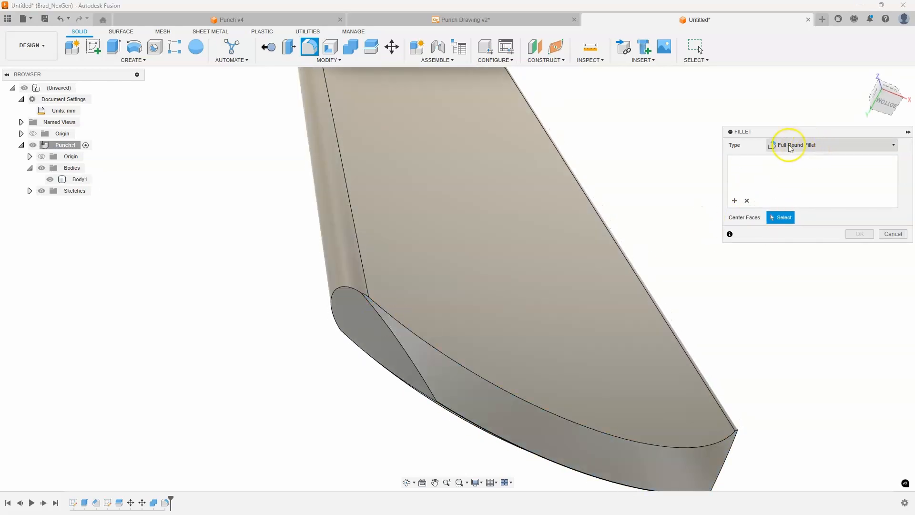
click(832, 145)
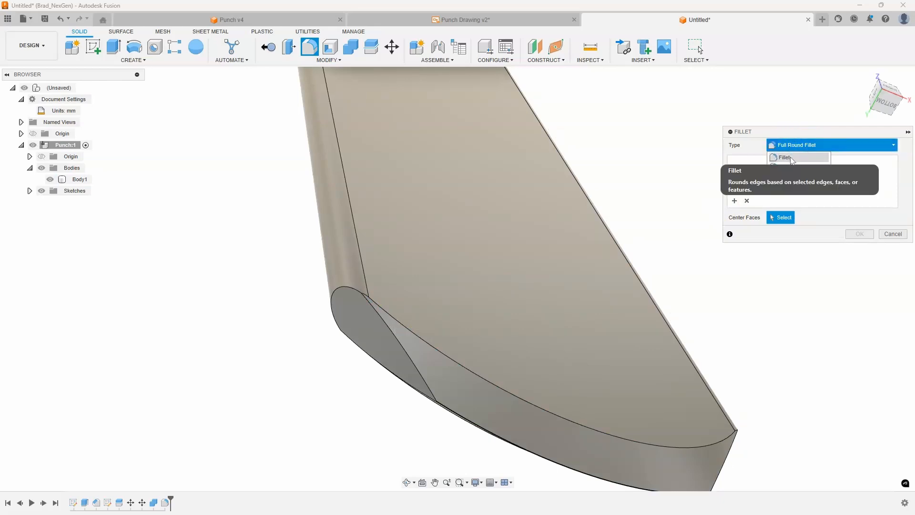
click(785, 157)
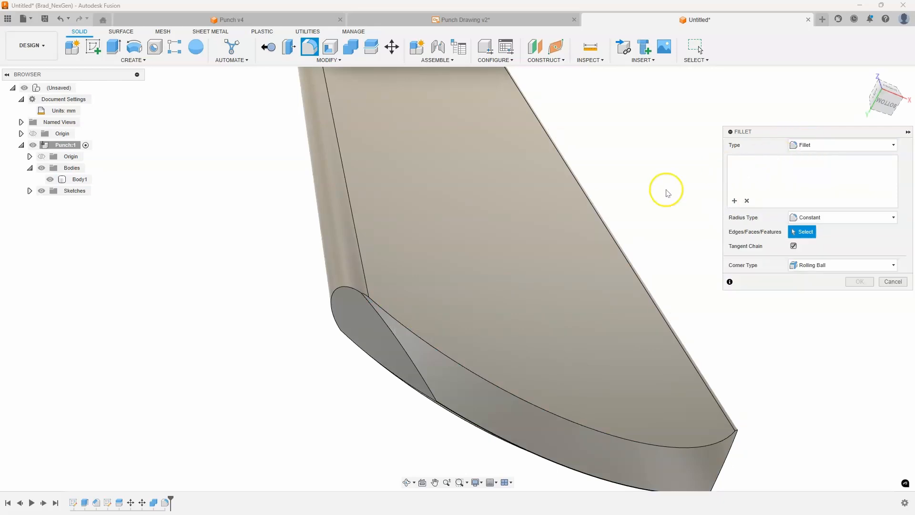
Step: Fillet the four edges at the punch tip with a 1 mm radius
click(388, 323)
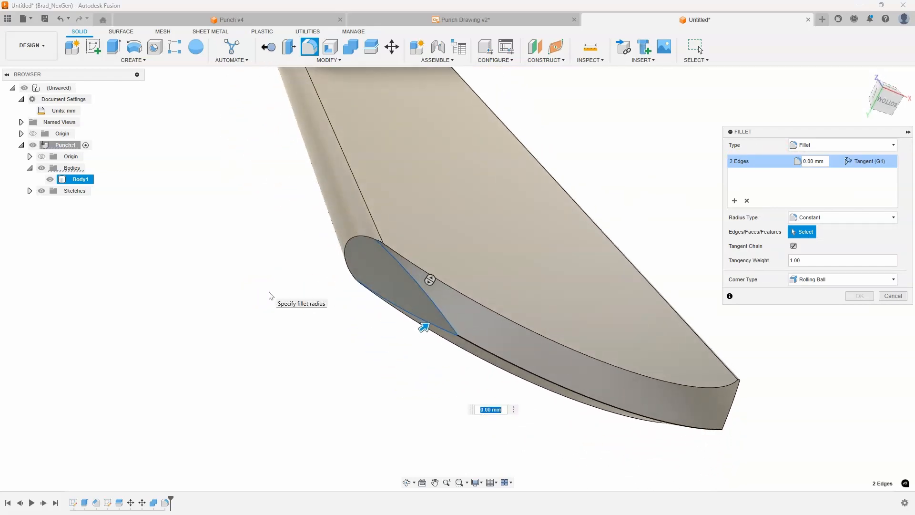
text(1)
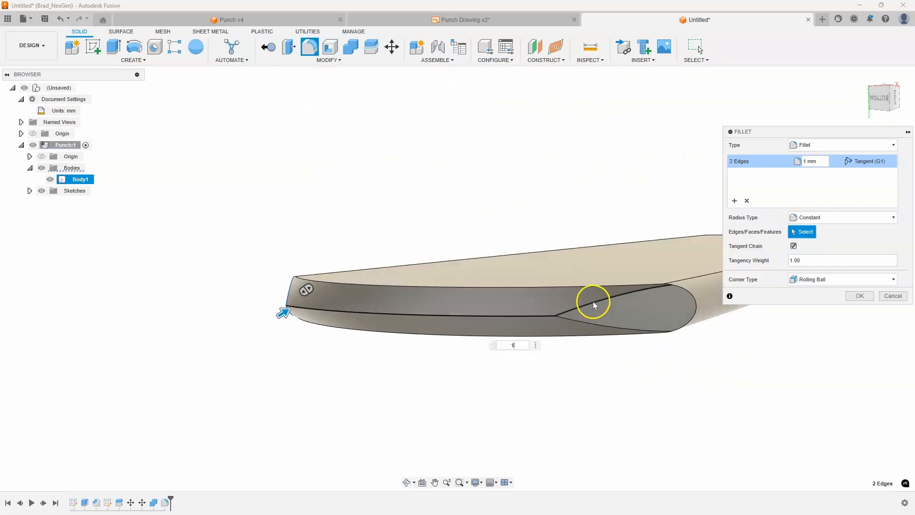
click(593, 302)
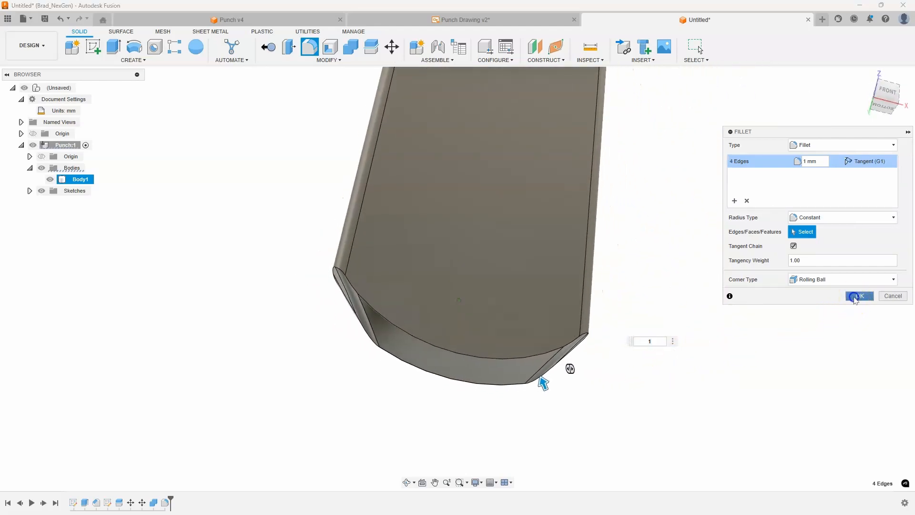
click(858, 296)
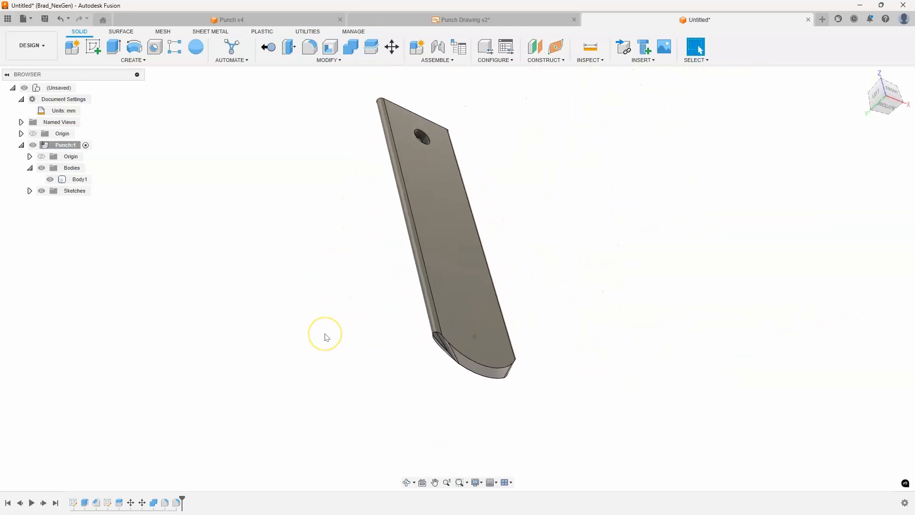